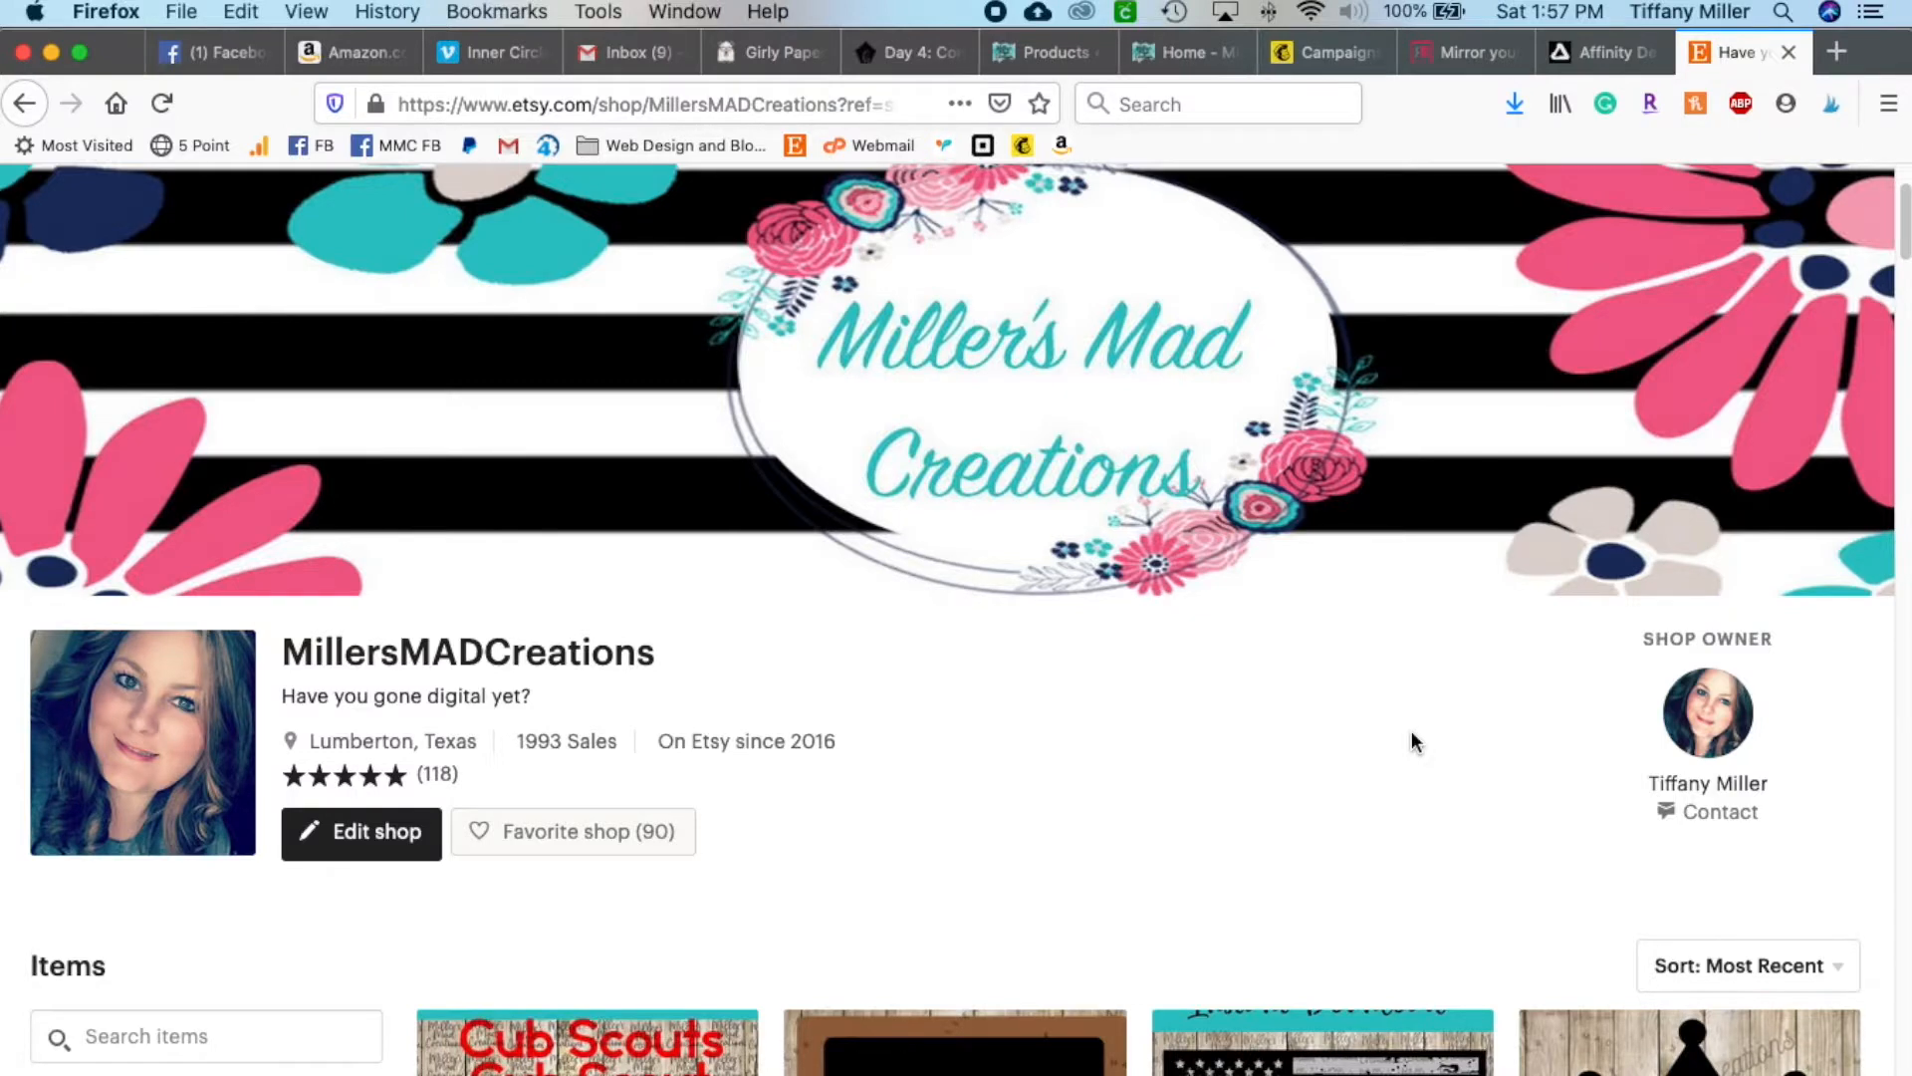
Scroll the Etsy shop to the Cub Scout Life SVG listing, then switch to Silhouette Studio
scroll(down, 3)
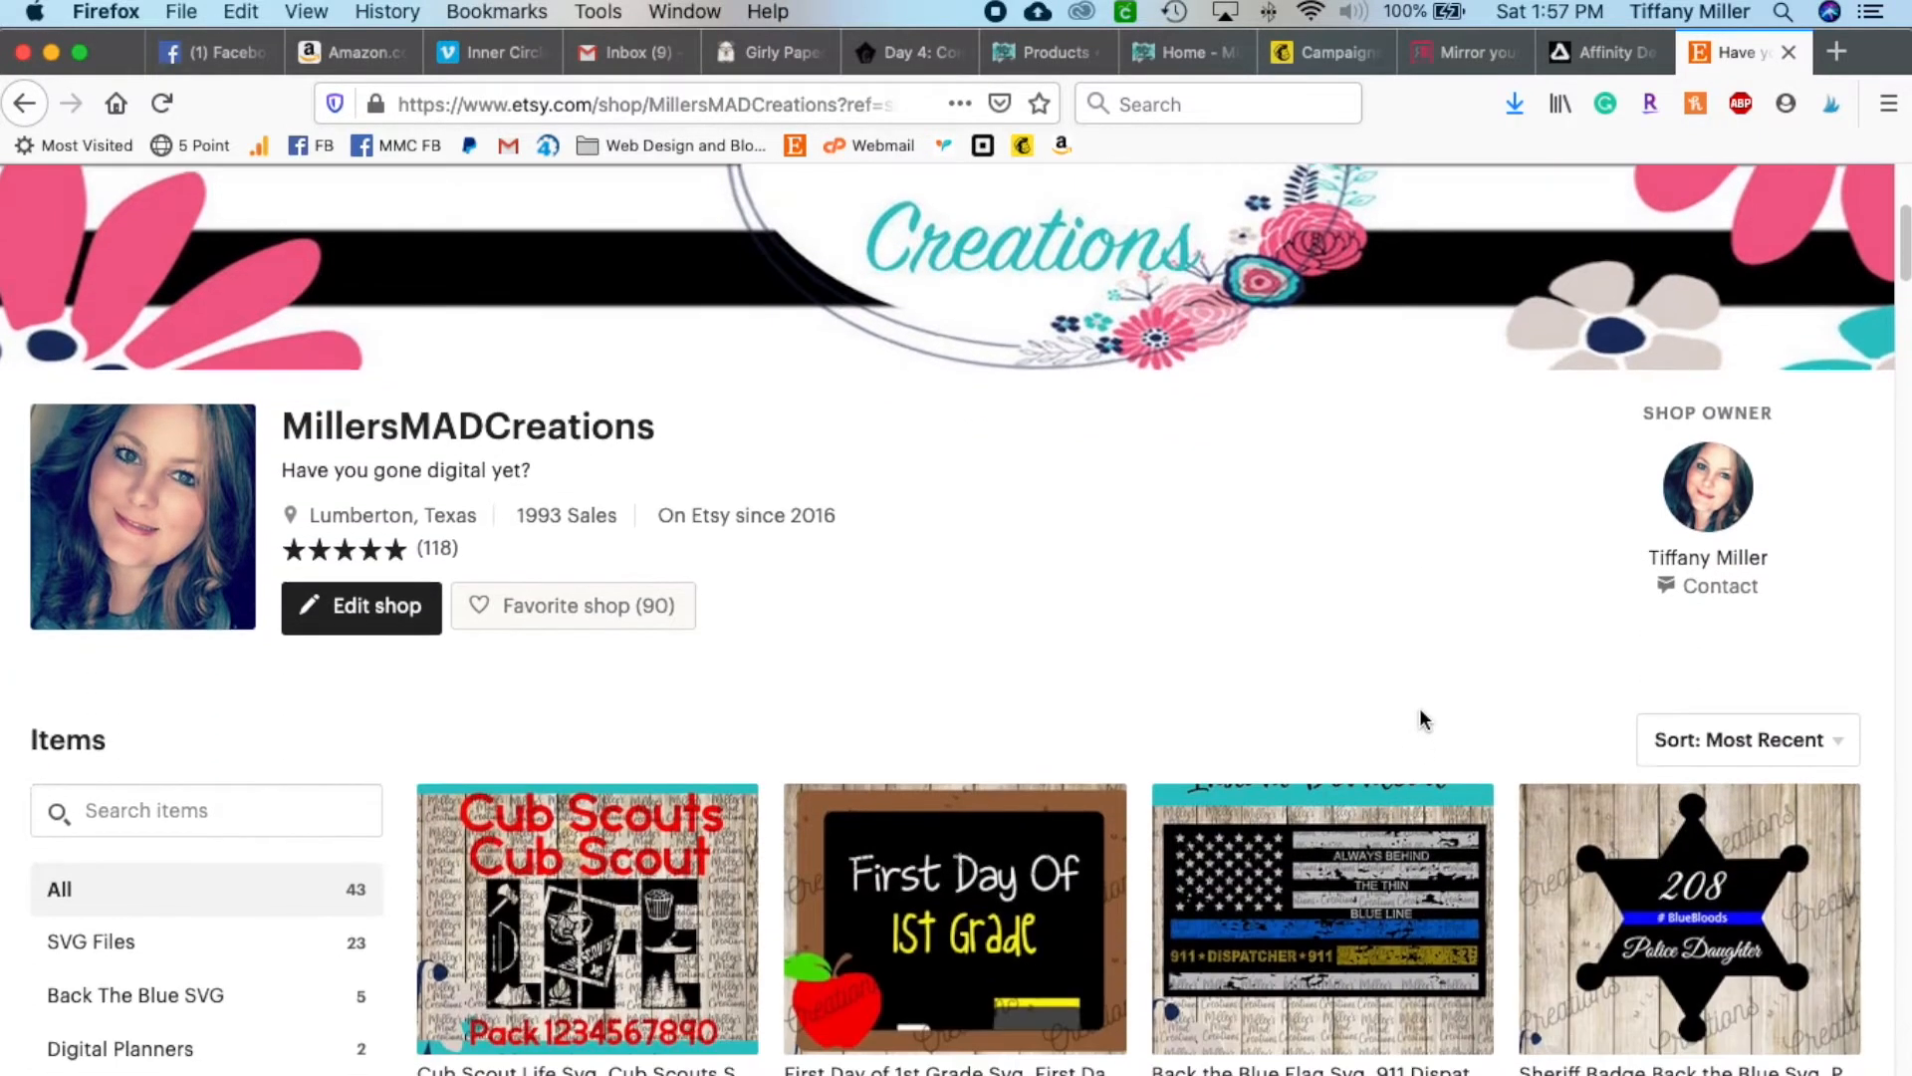
scroll(down, 3)
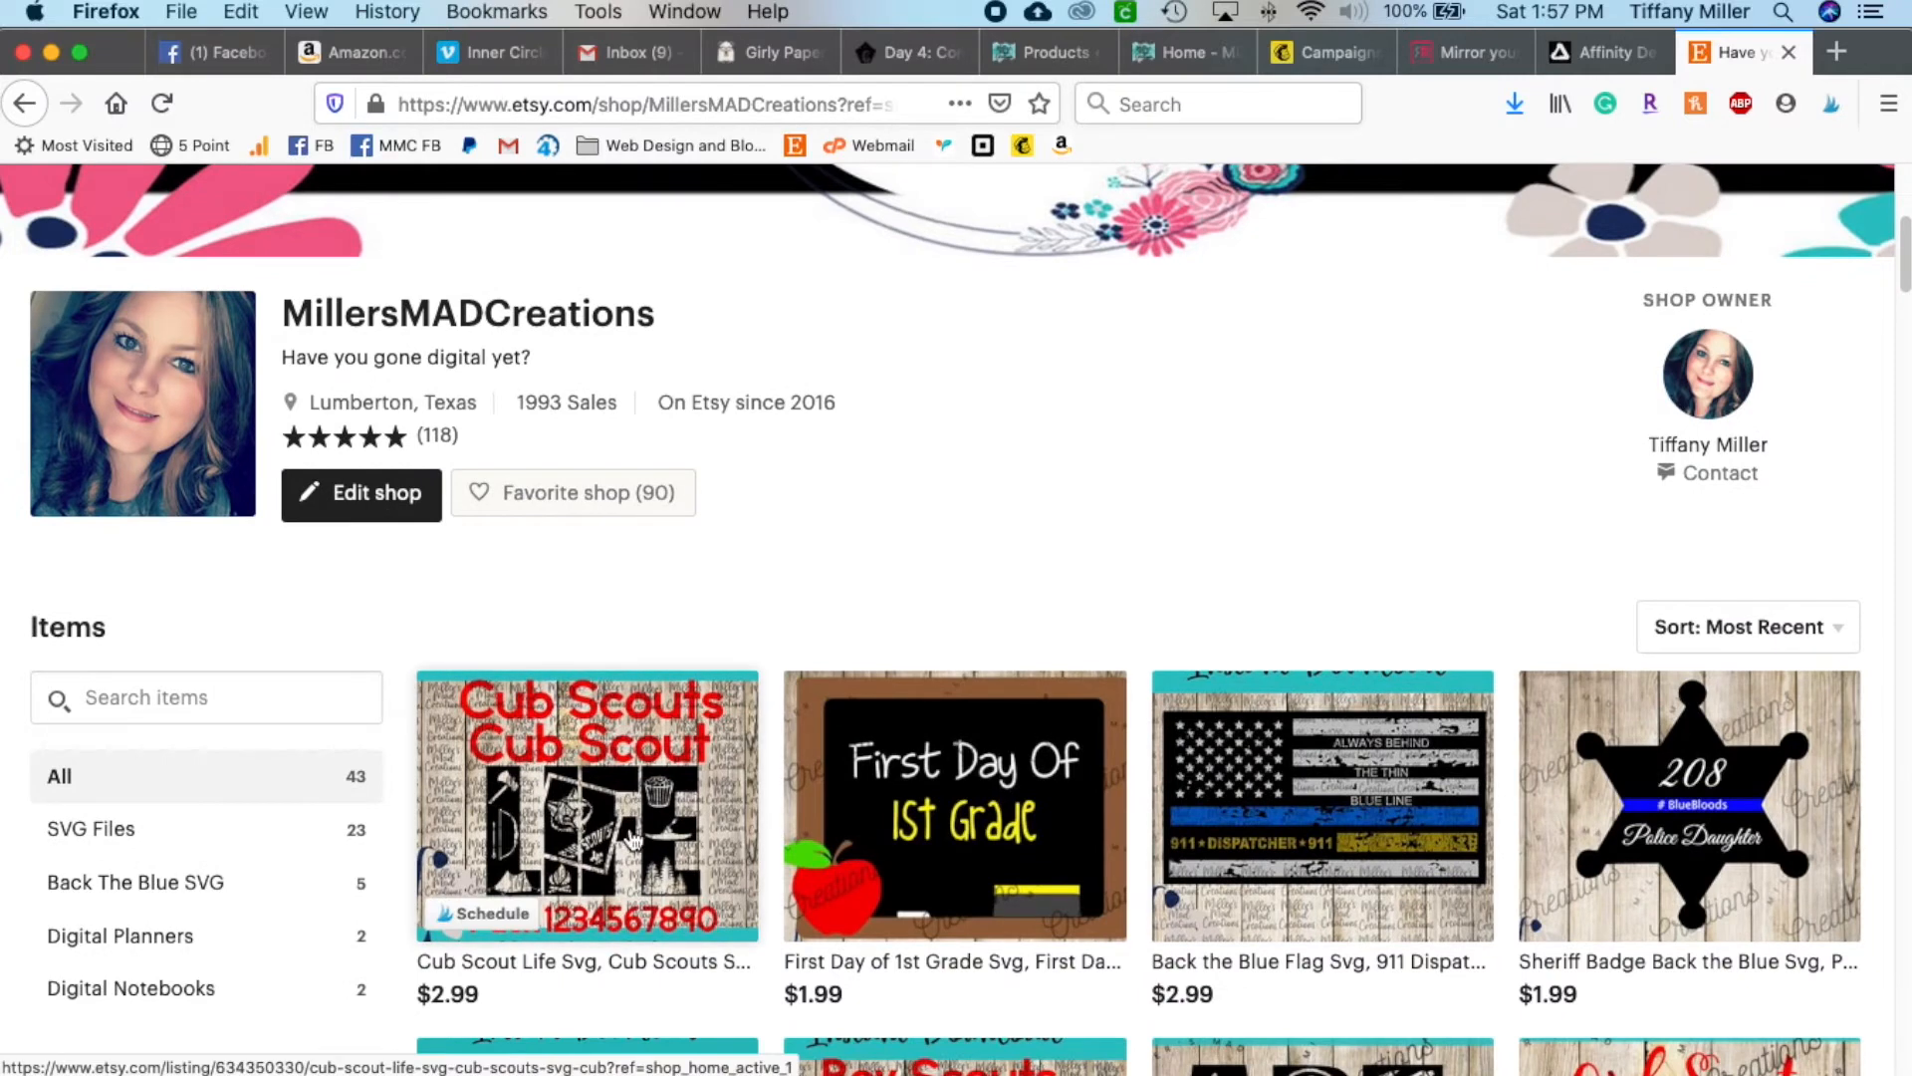
scroll(down, 3)
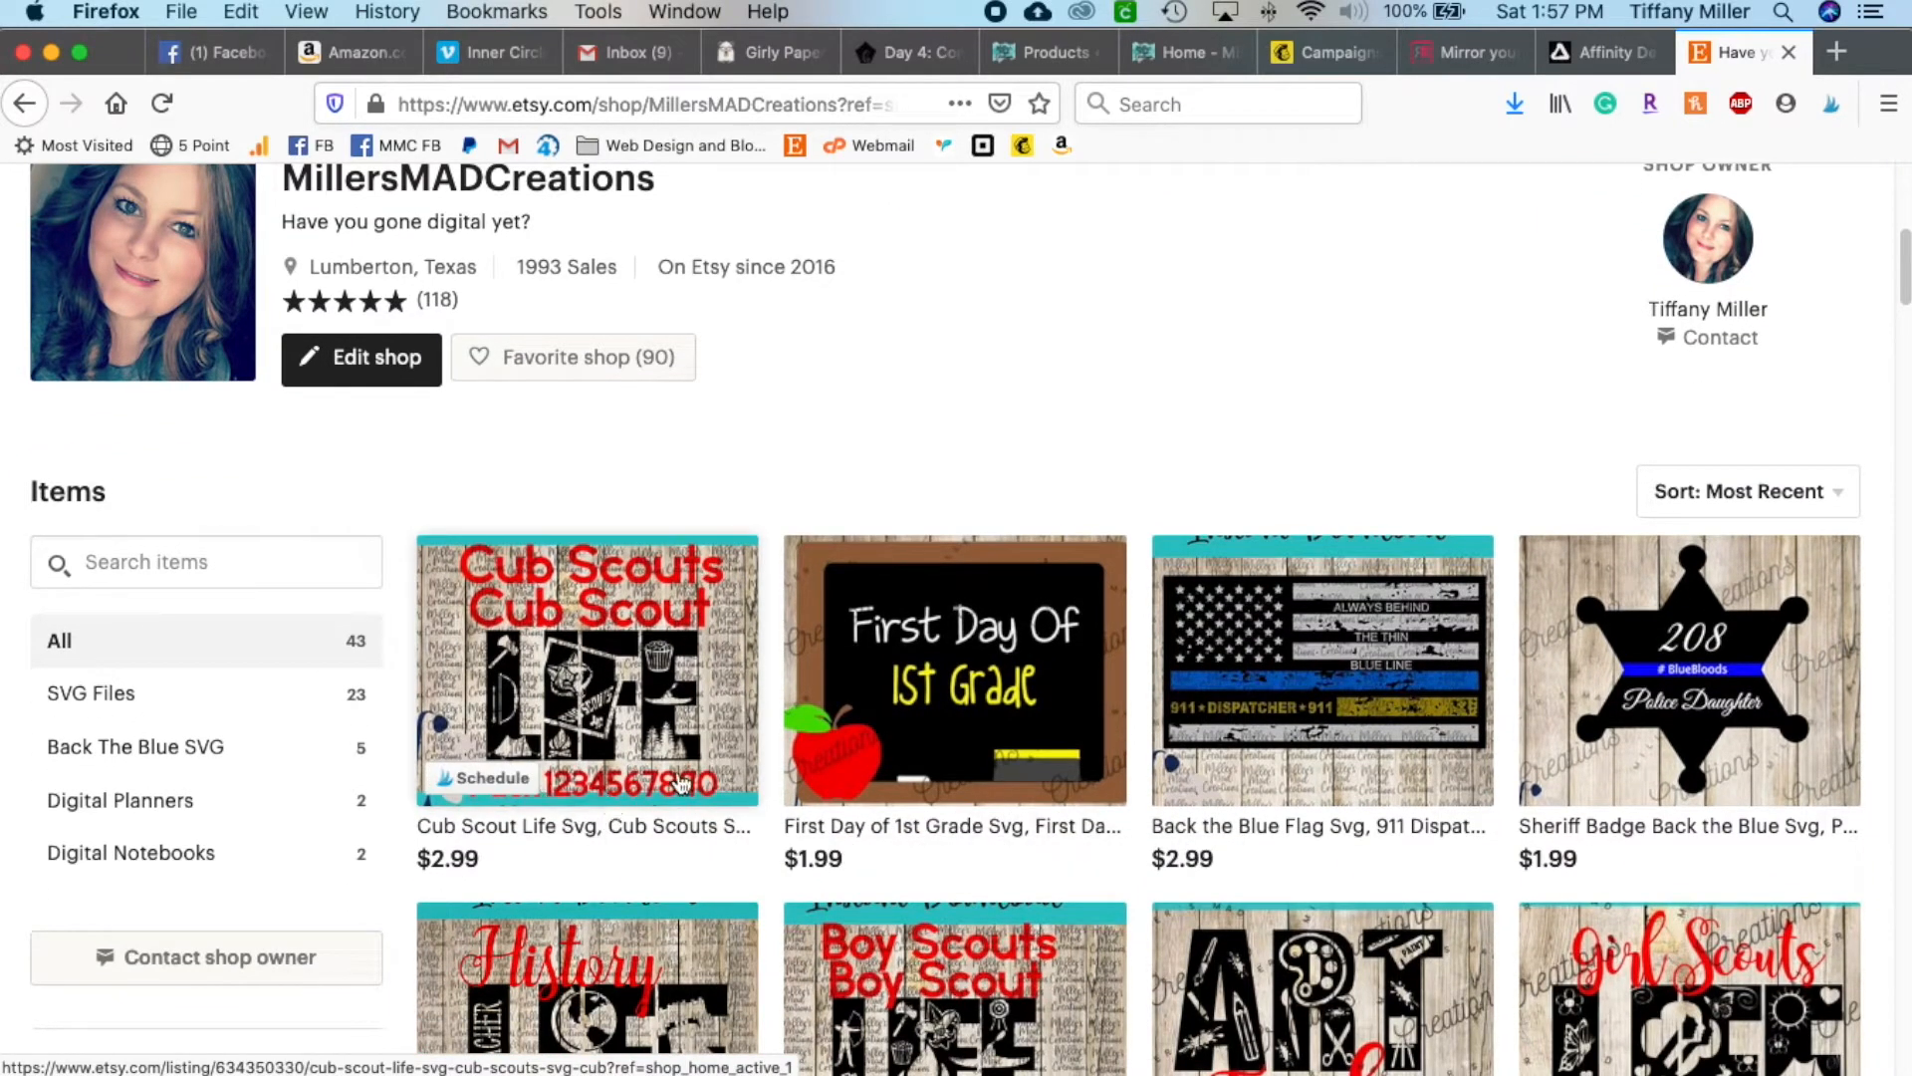
mouse_move(1272, 456)
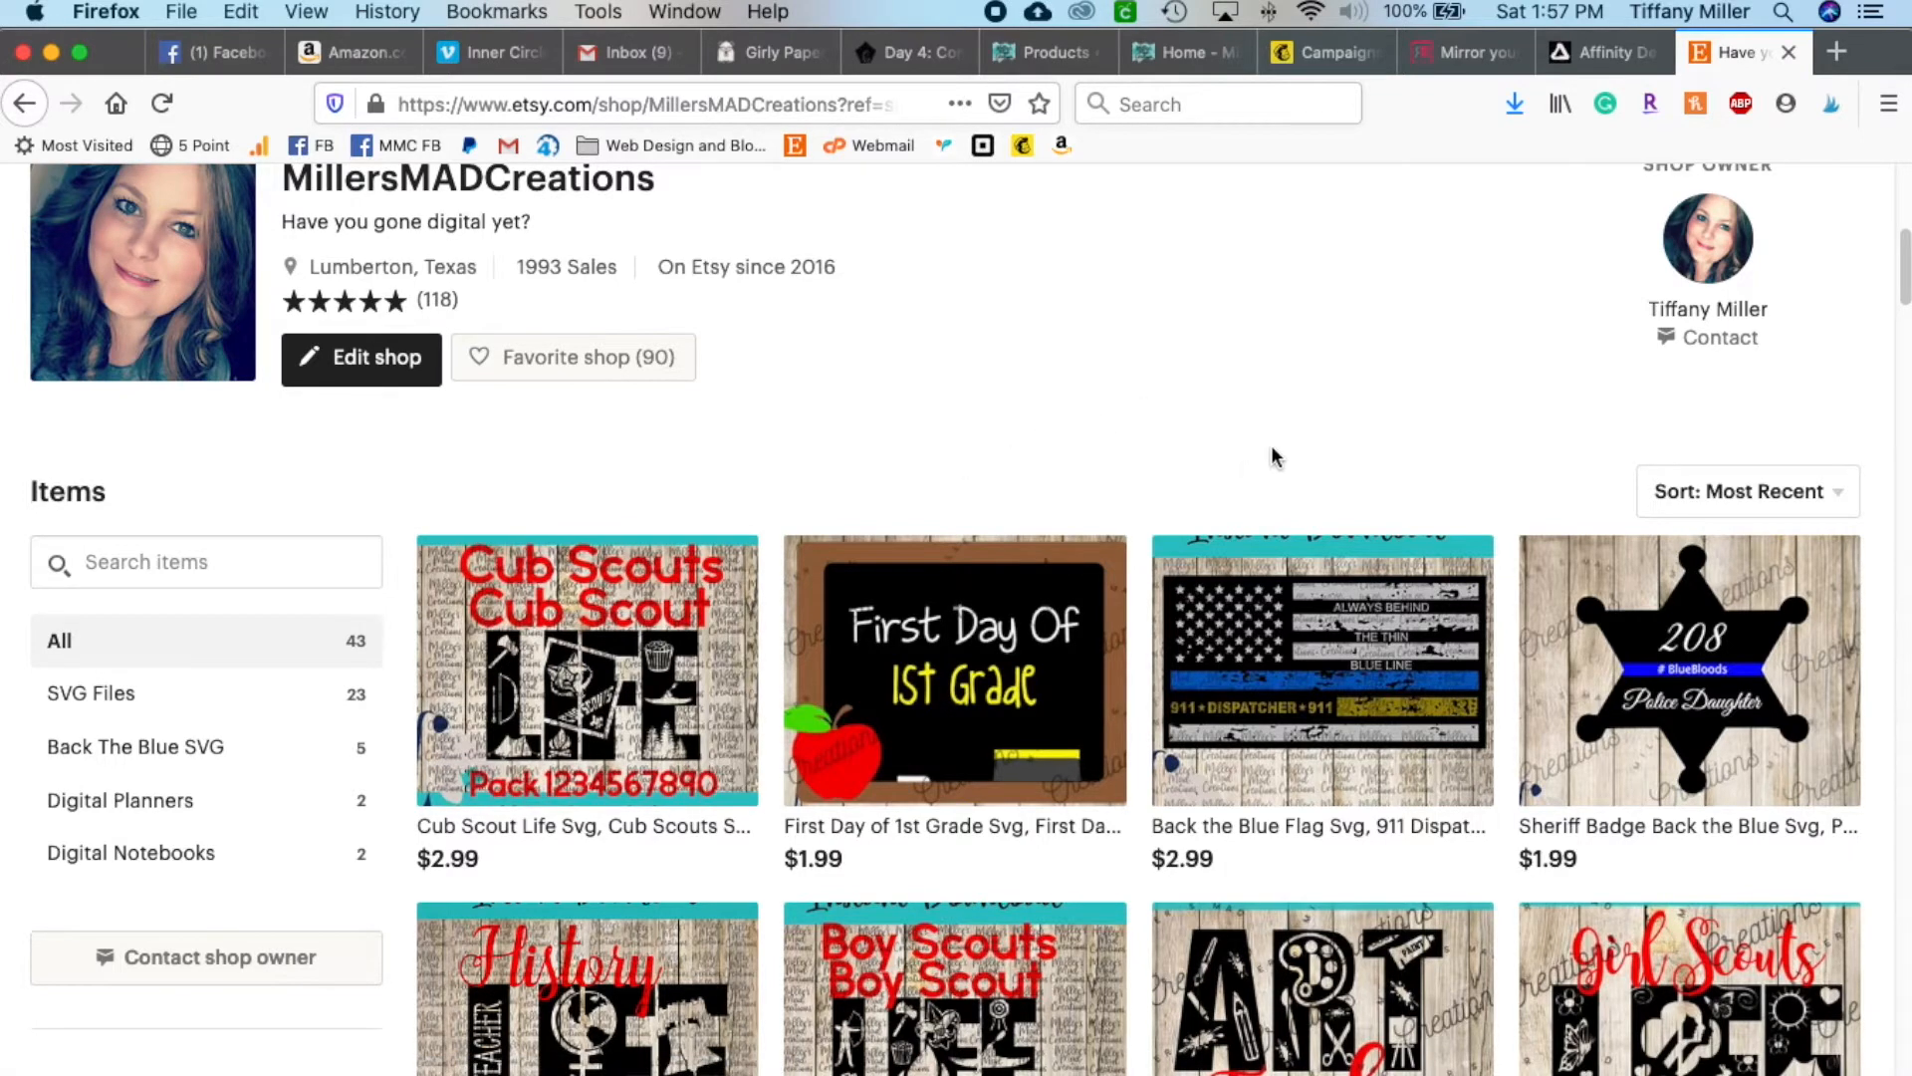
mouse_move(1159, 425)
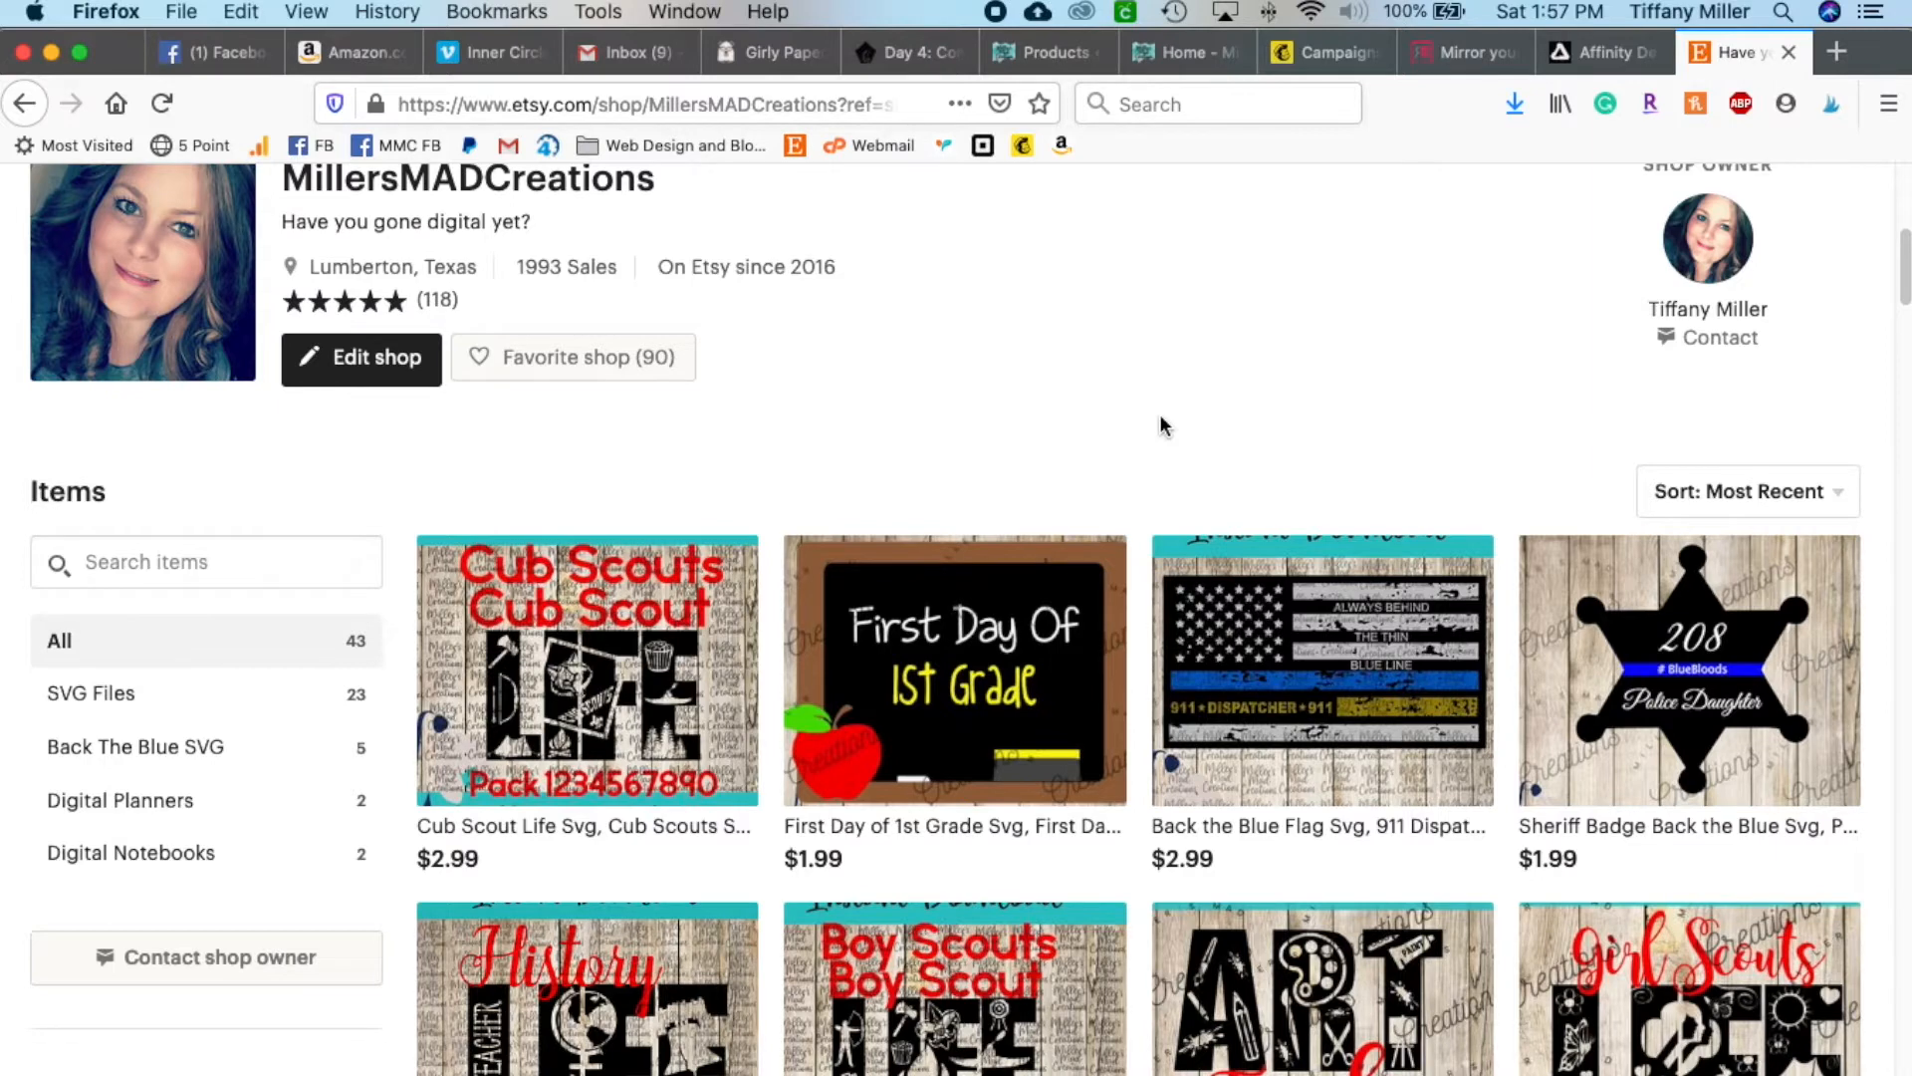
mouse_move(588, 624)
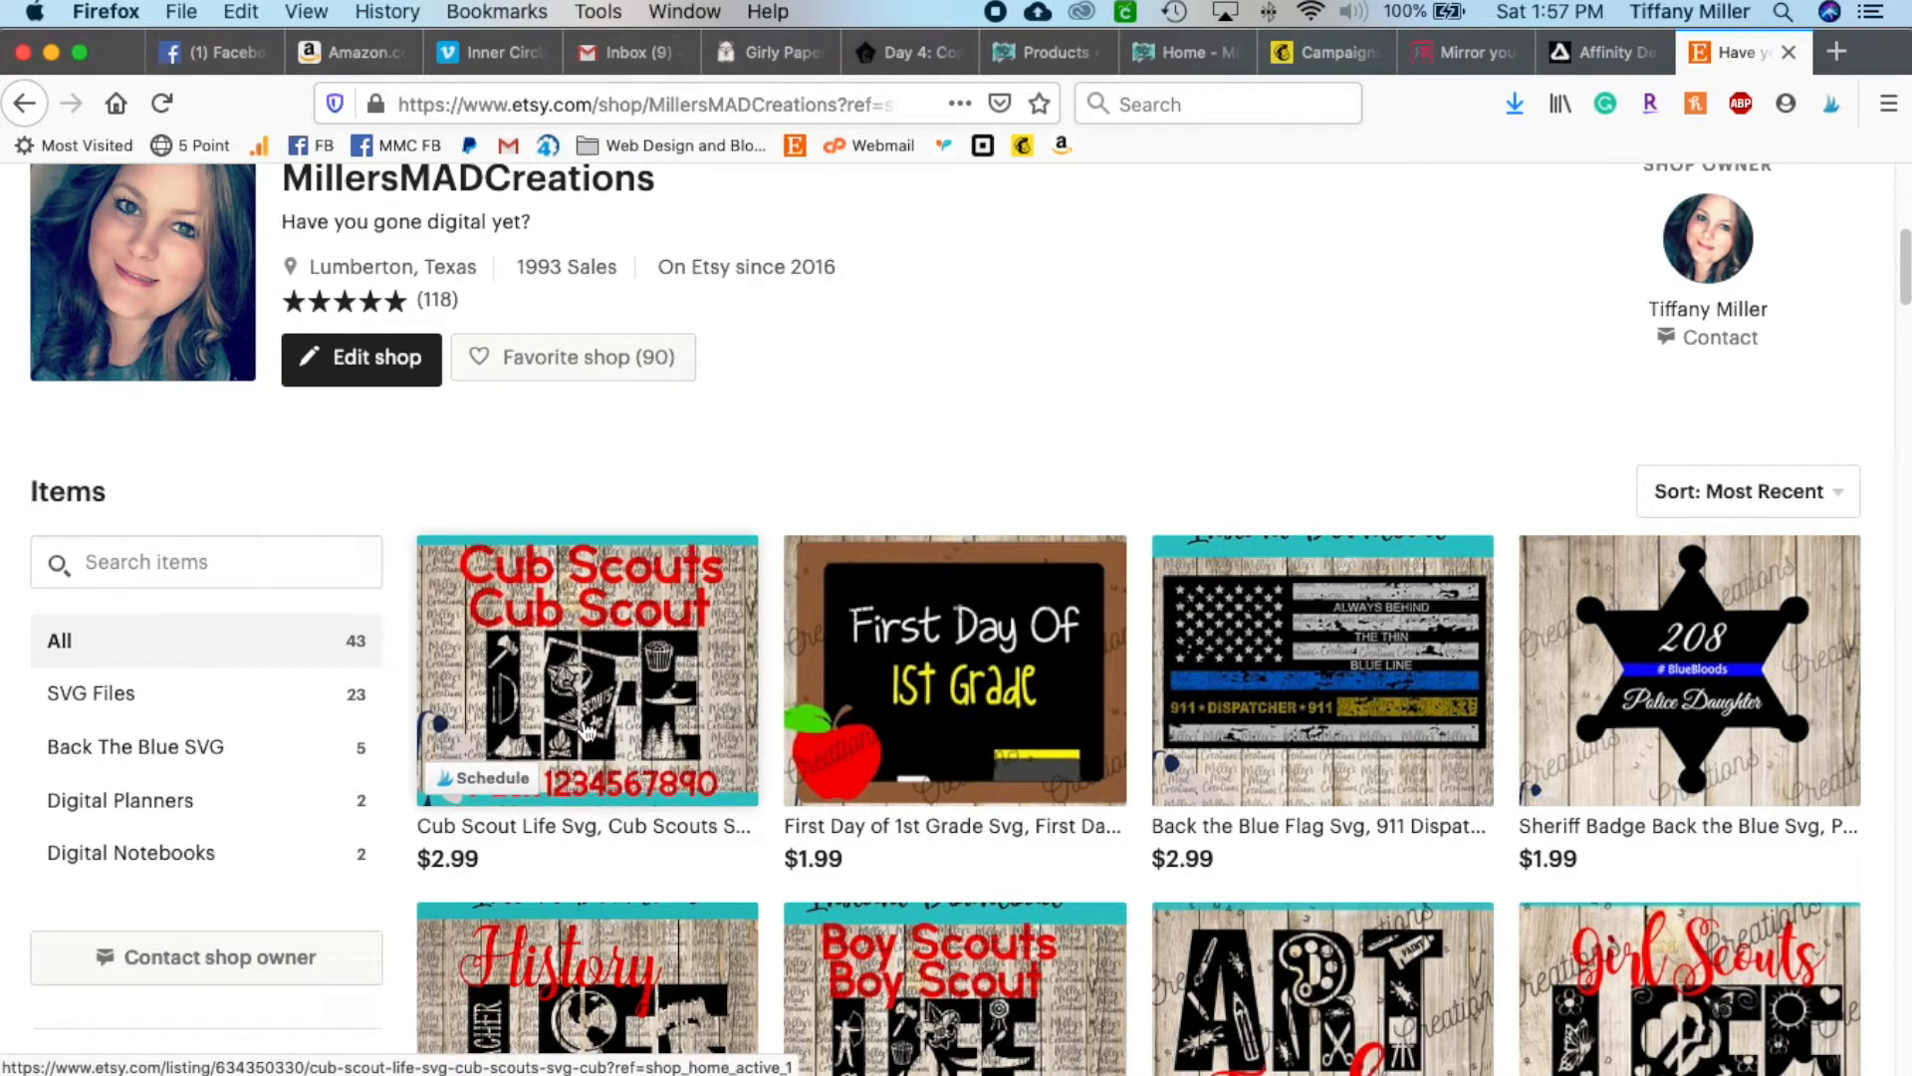
mouse_move(588, 798)
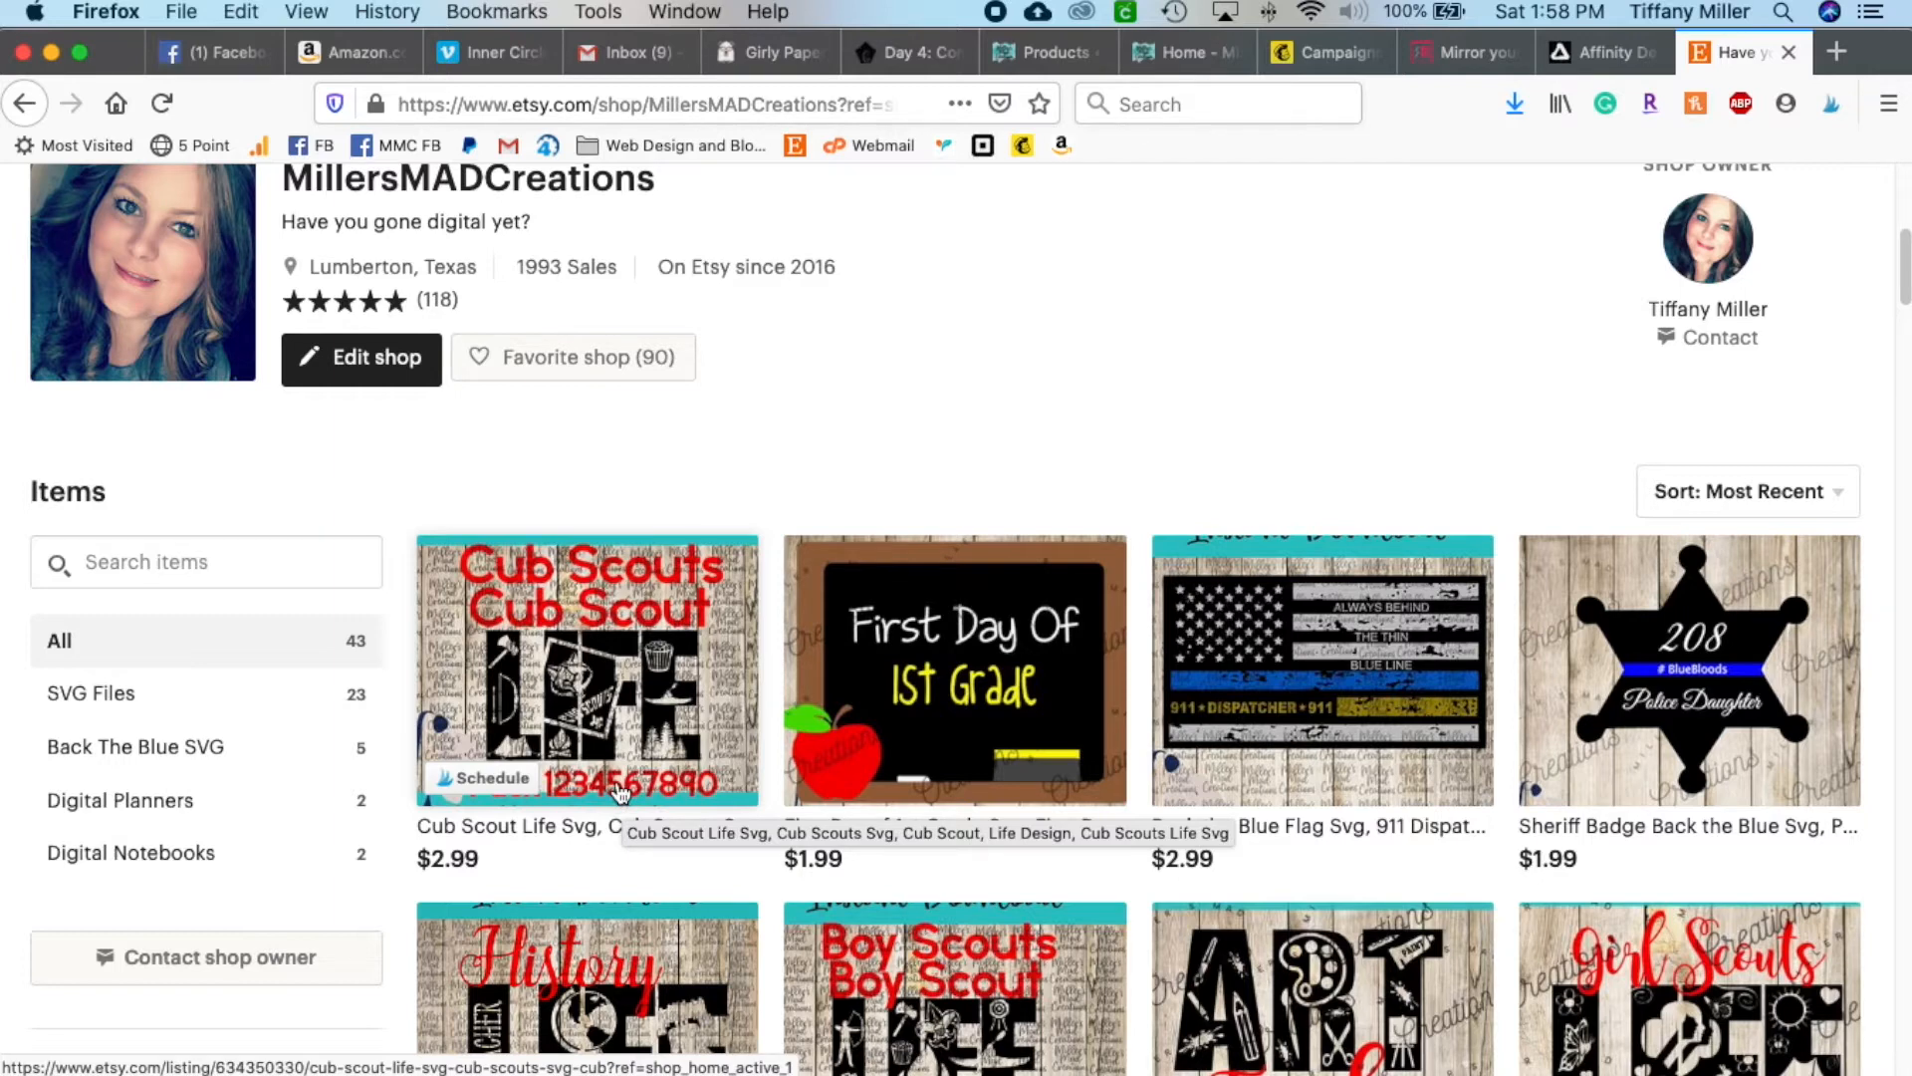
click(565, 1018)
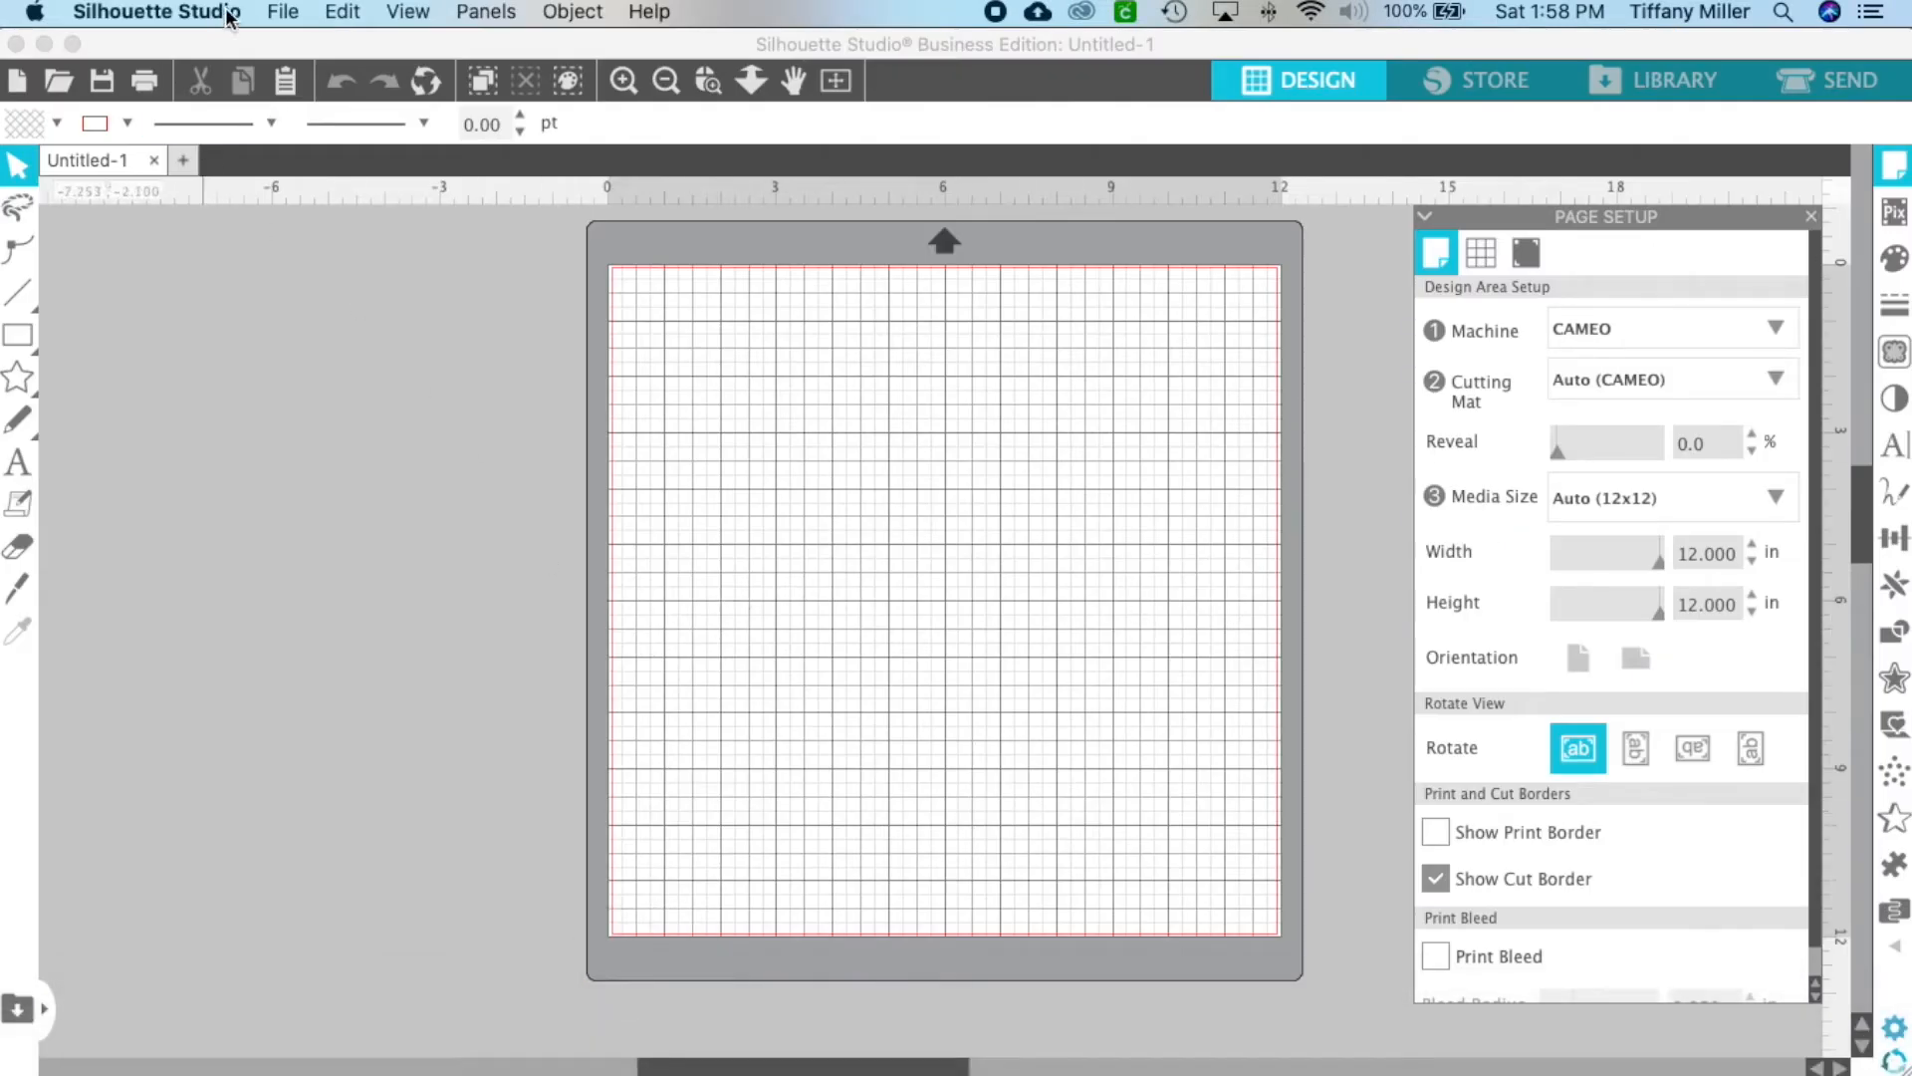
Open the Cub Scouts.svg design file from the File menu
click(281, 12)
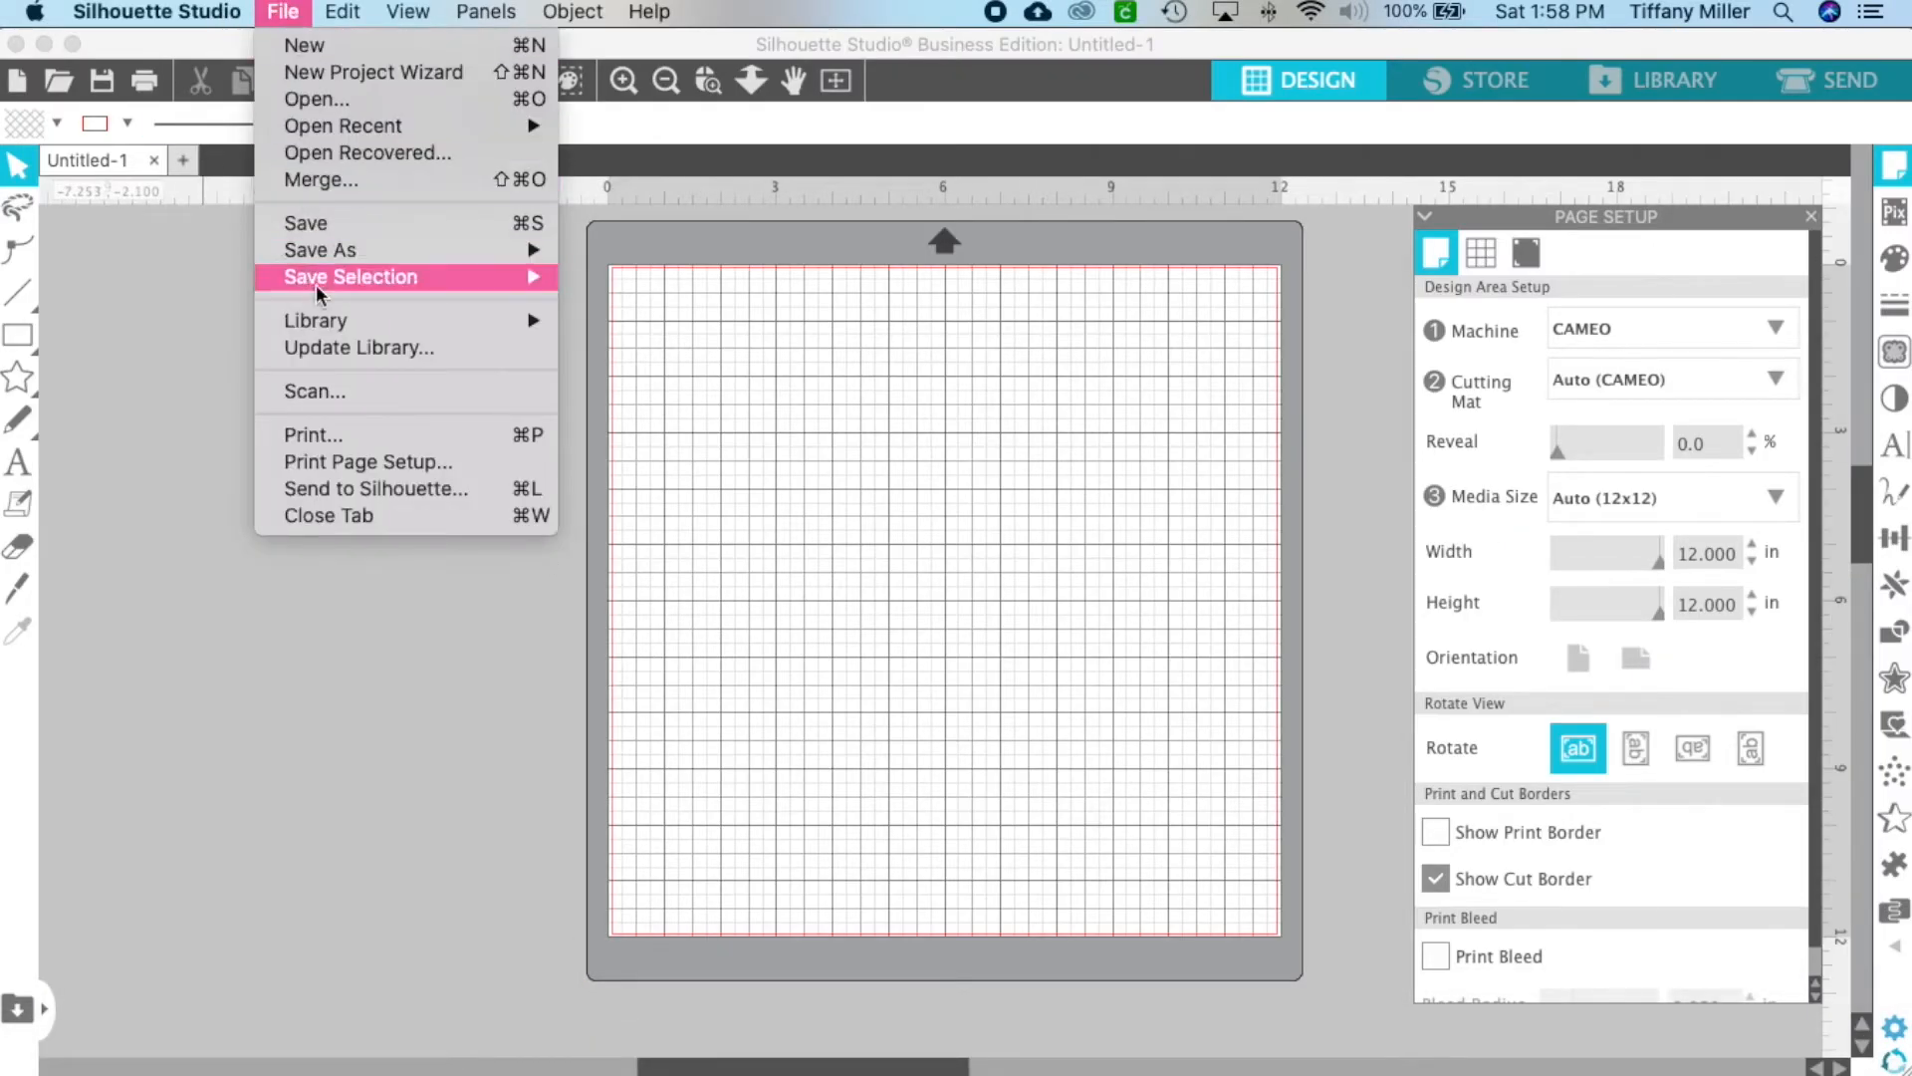
mouse_move(372, 72)
text(cub)
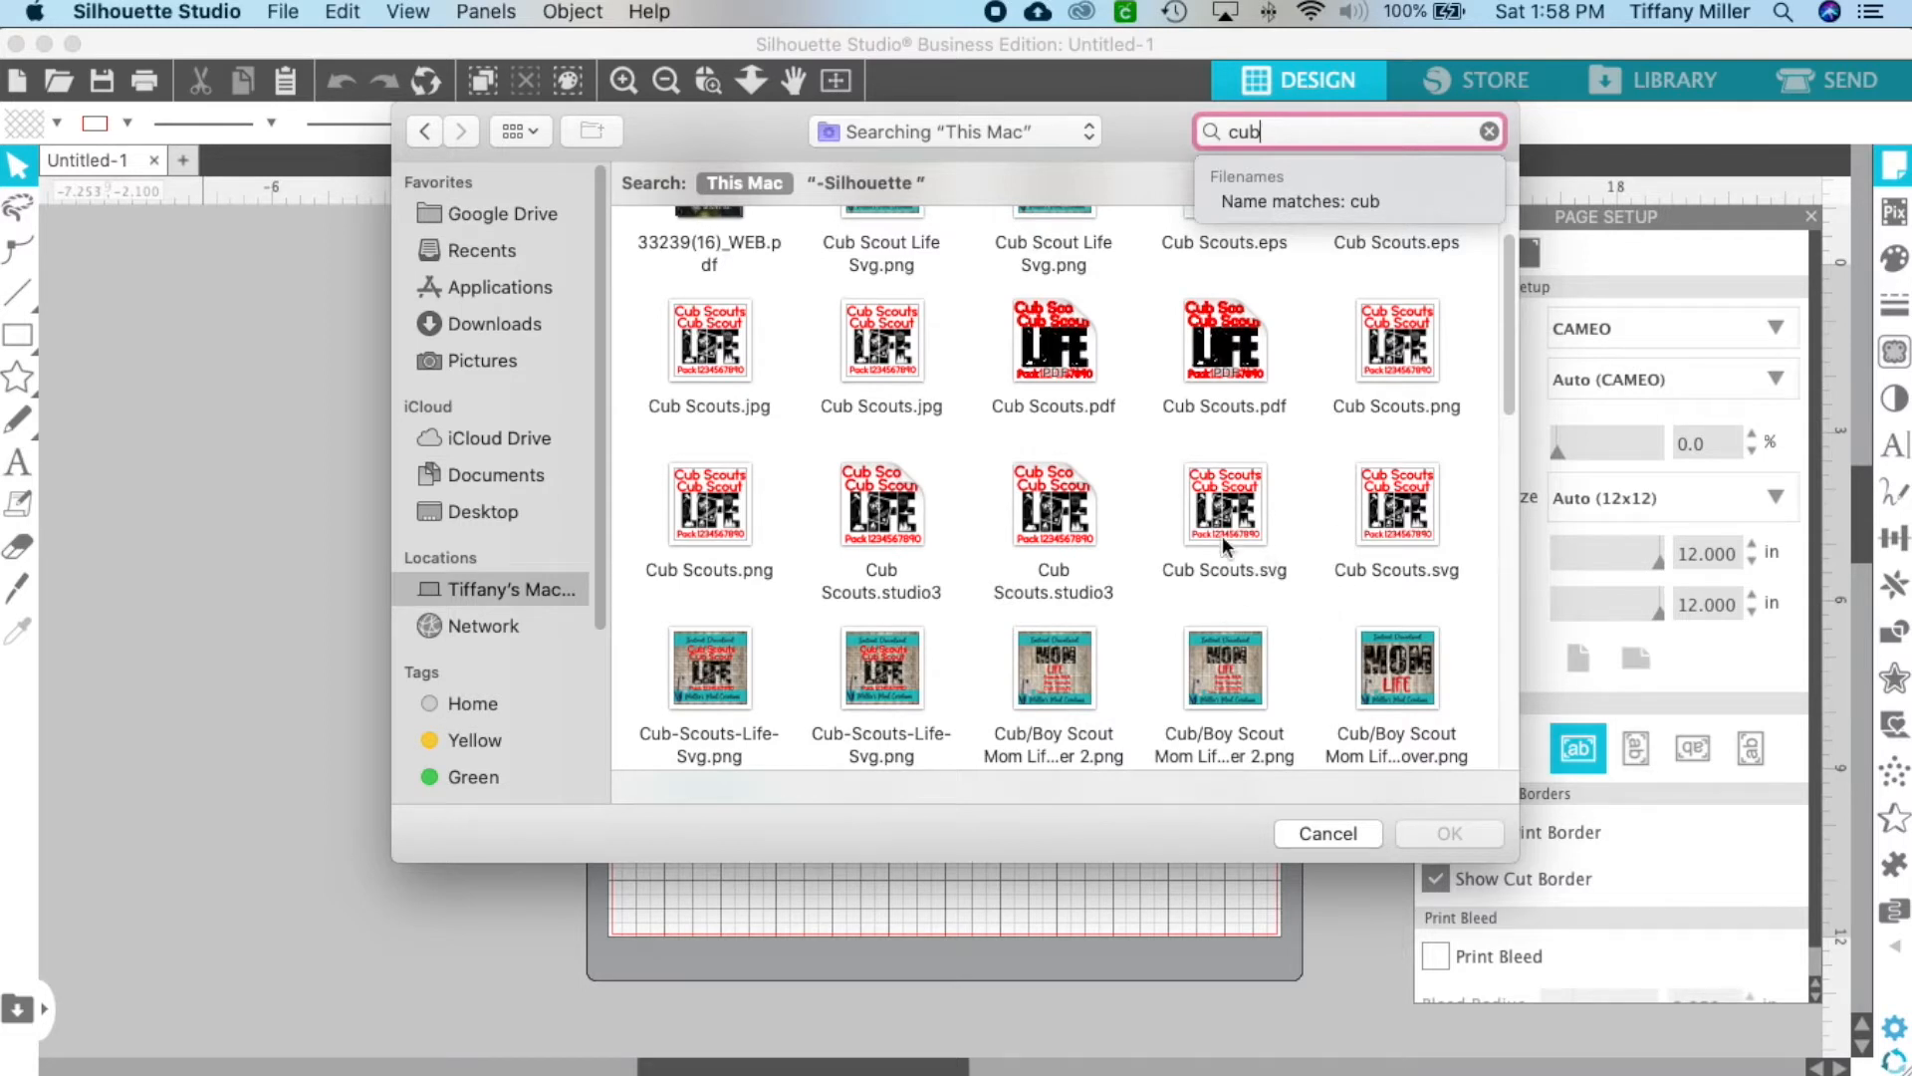
click(1222, 503)
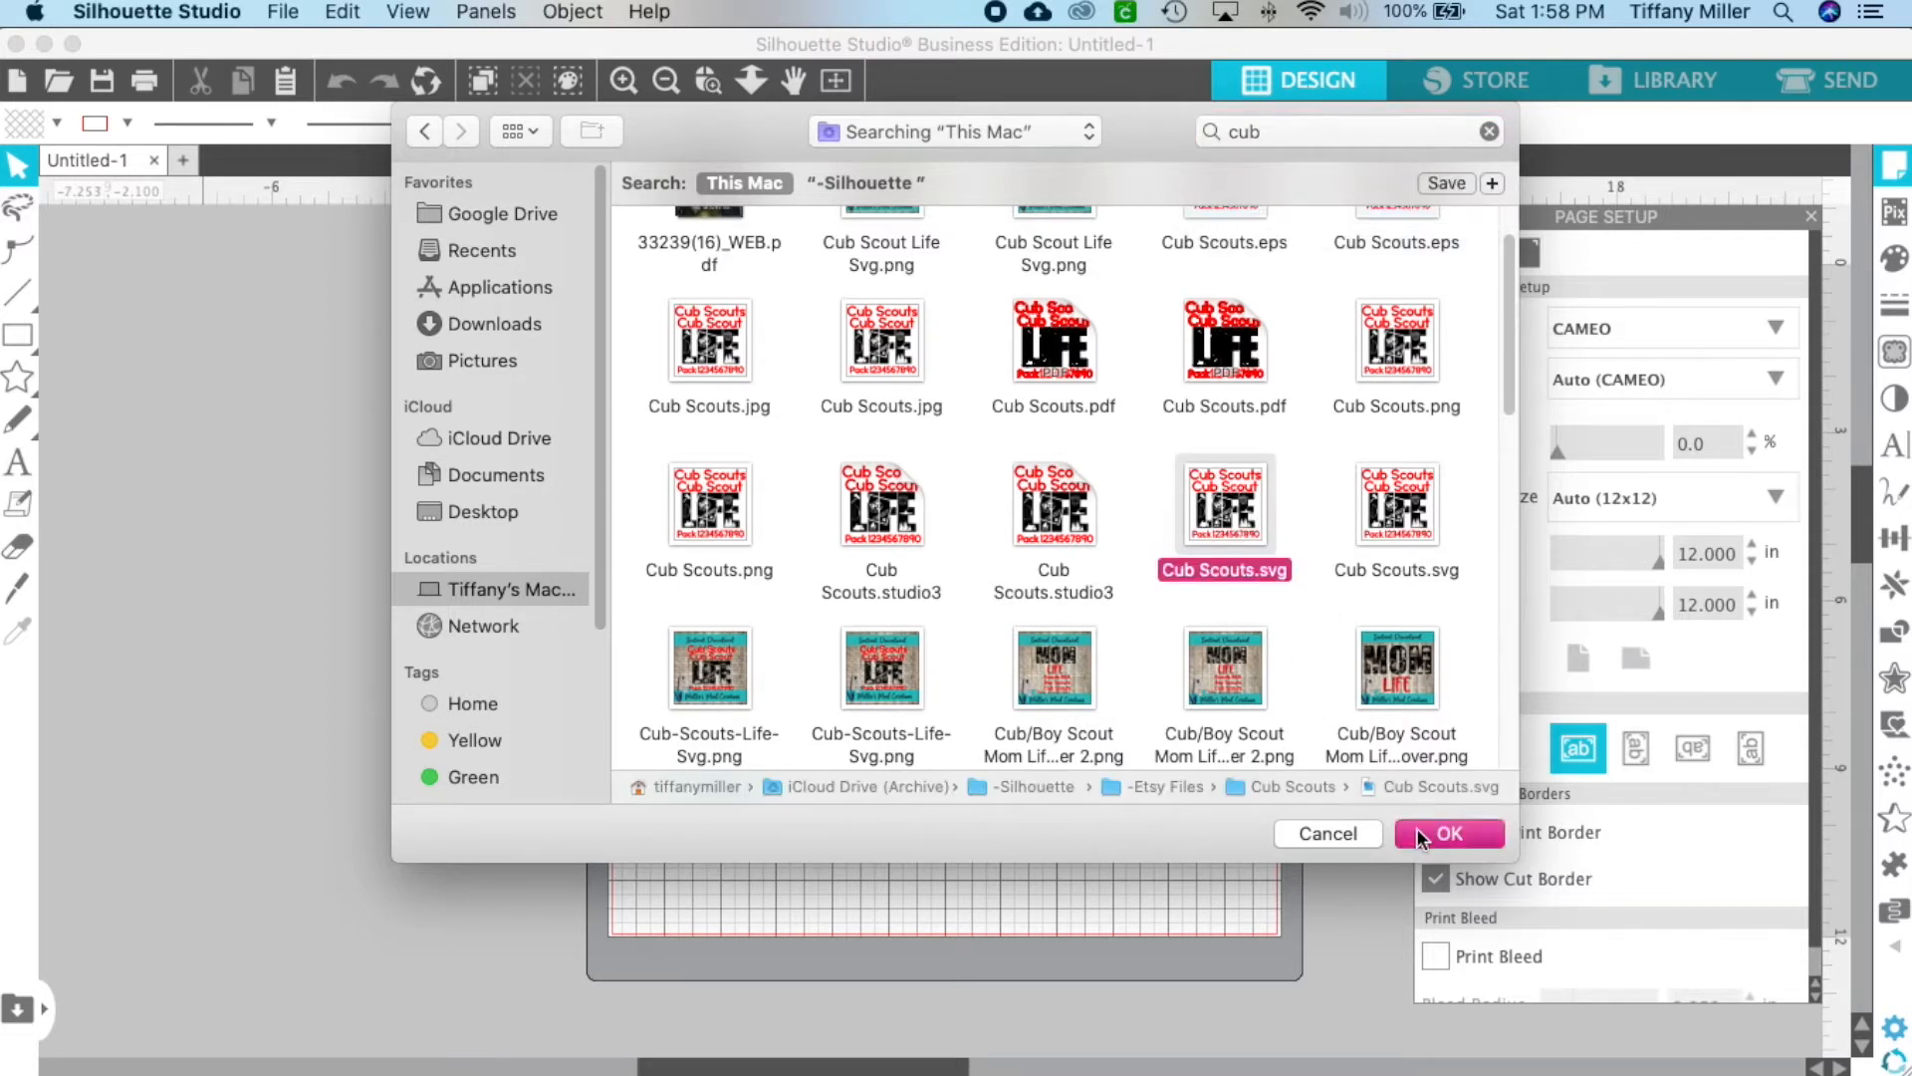
click(1447, 833)
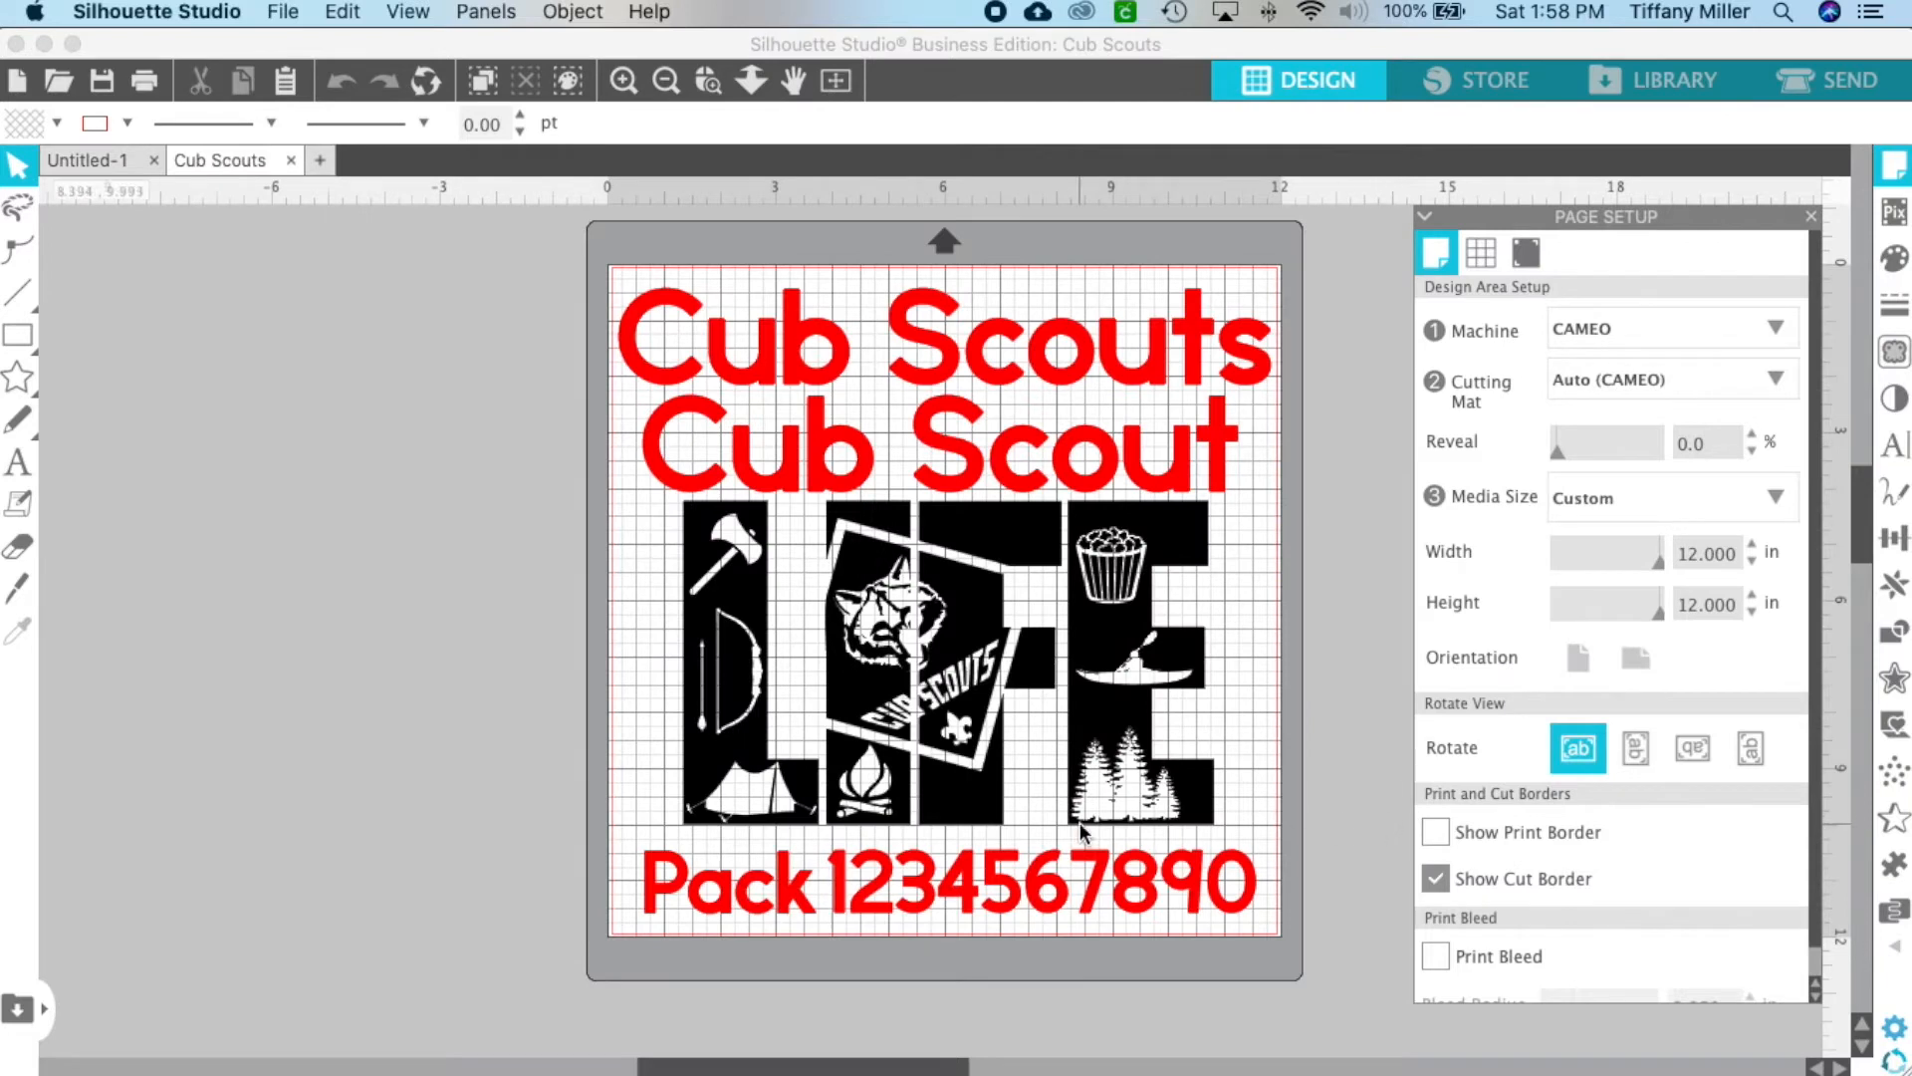
mouse_move(1091, 726)
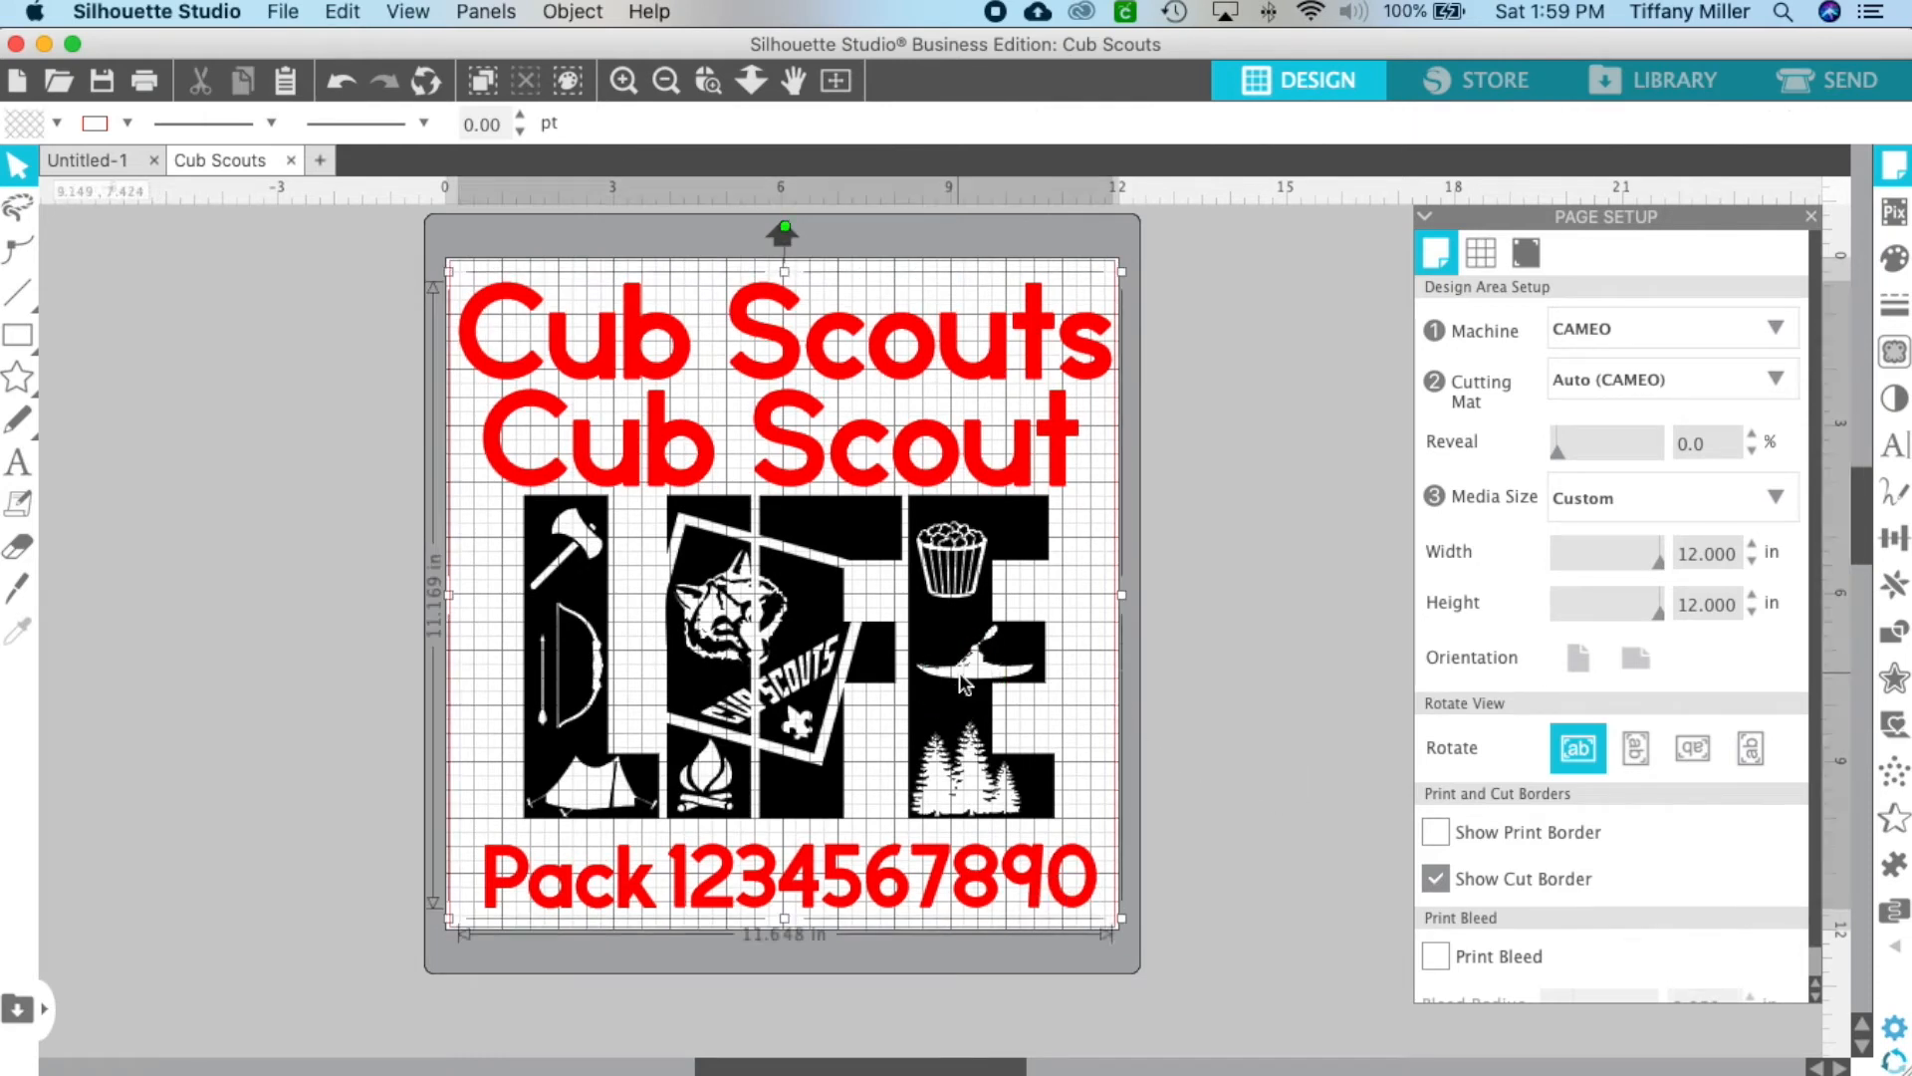
Ungroup the Cub Scouts design and nudge a digit of the pack number out of line
right_click(963, 683)
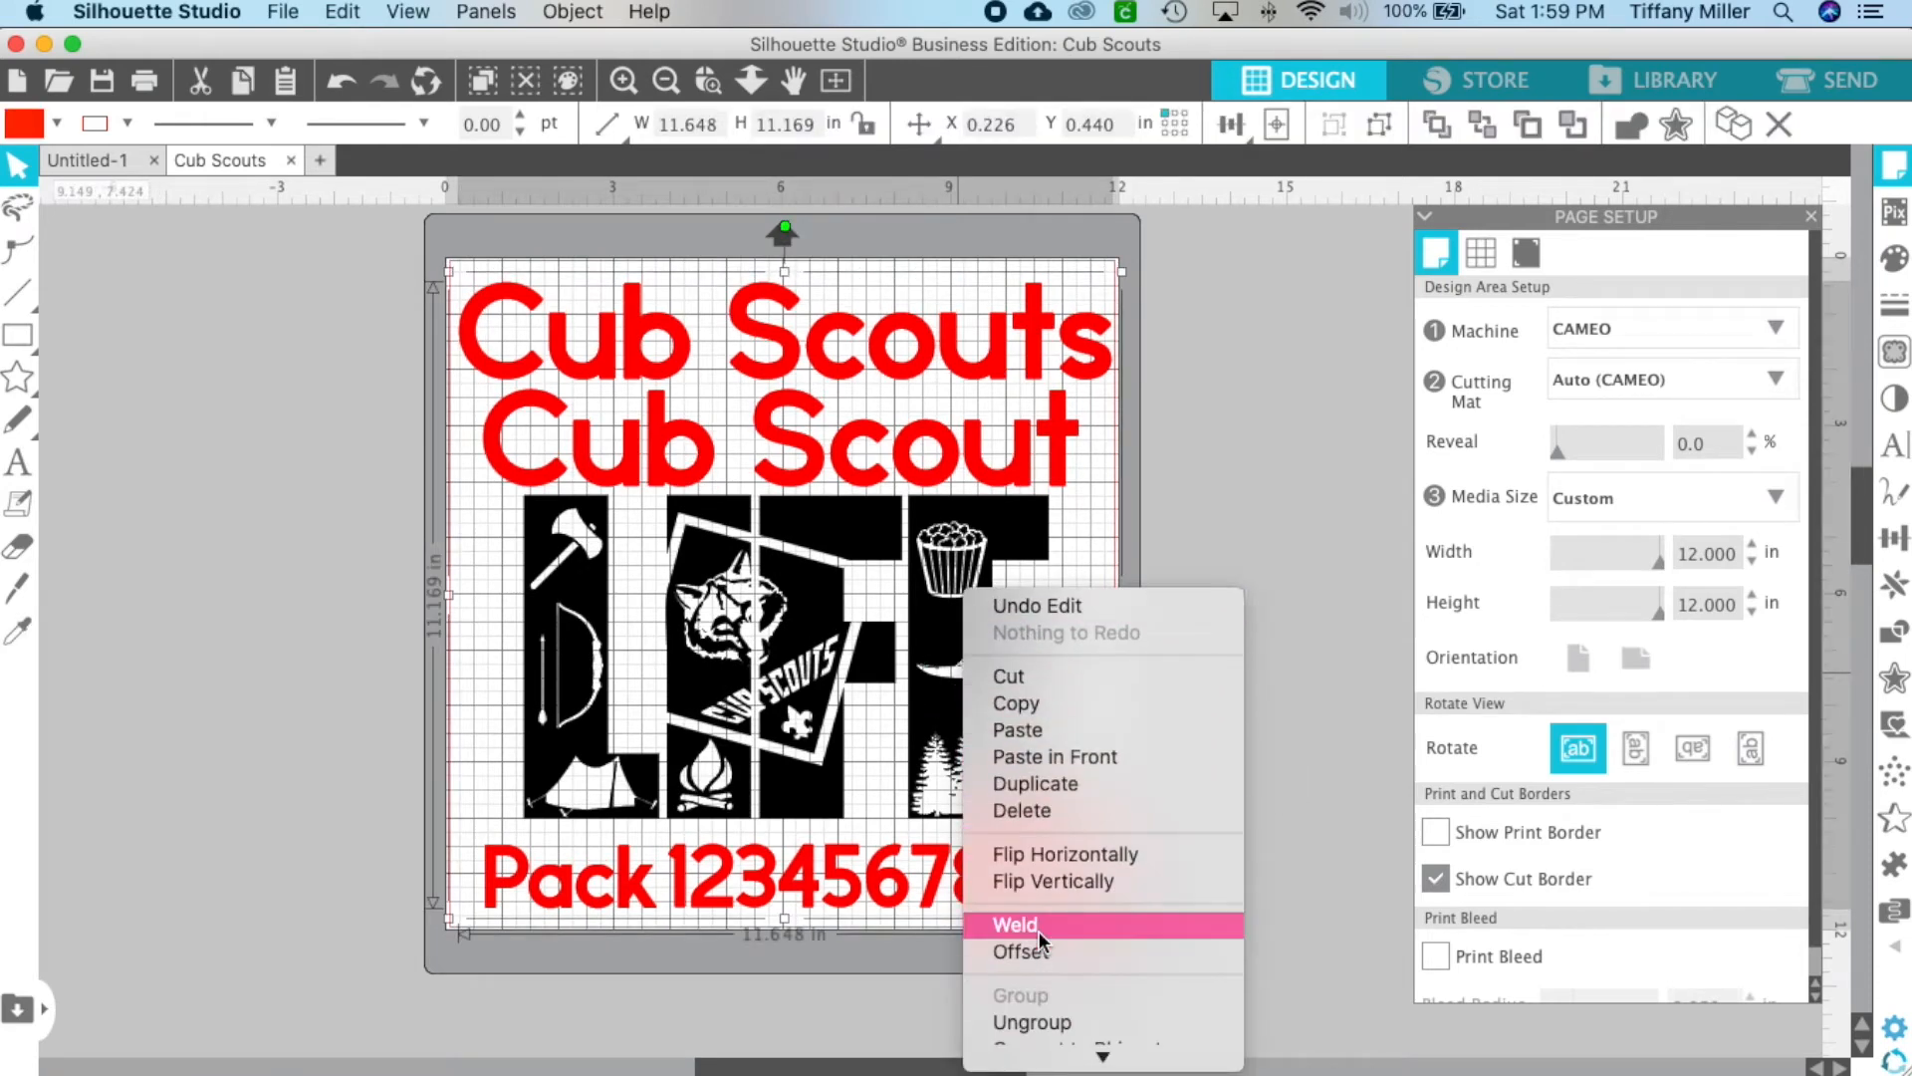
click(1014, 924)
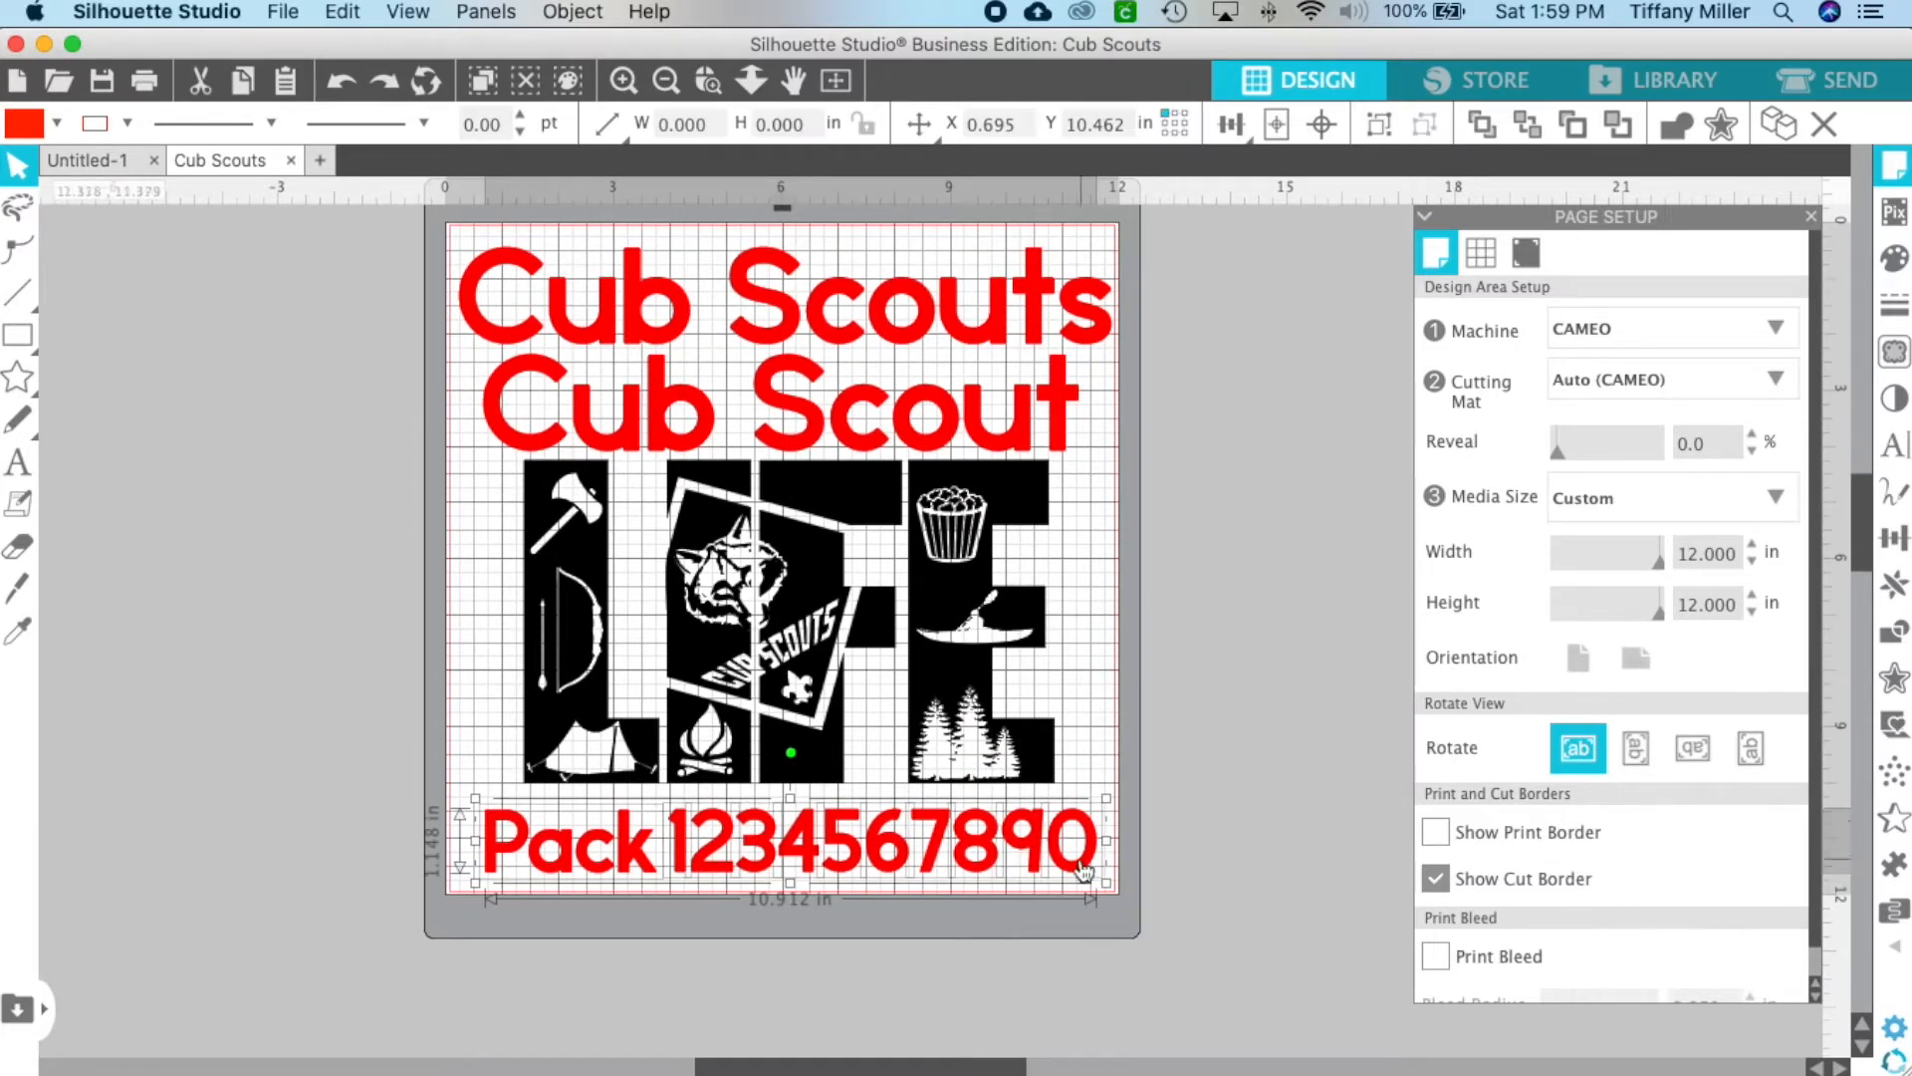
drag(1086, 841, 1031, 928)
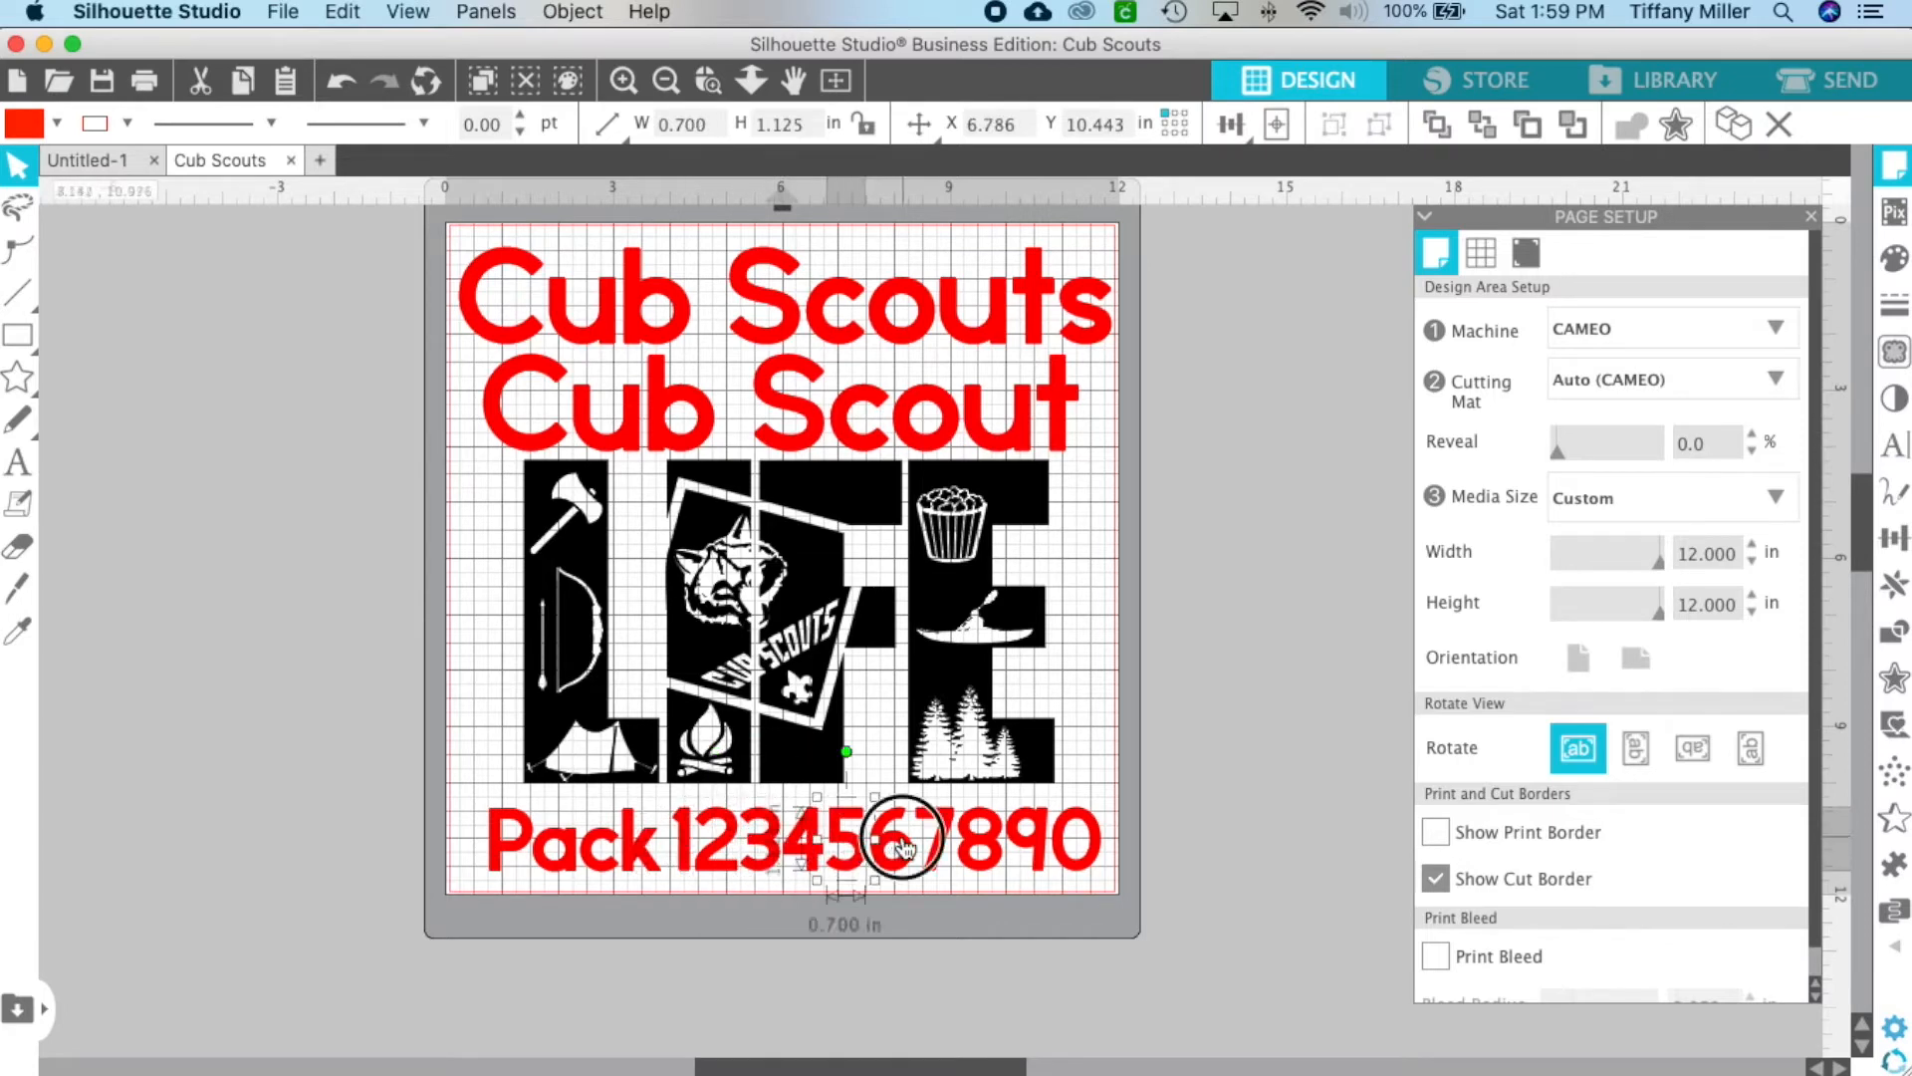
drag(902, 841, 1030, 859)
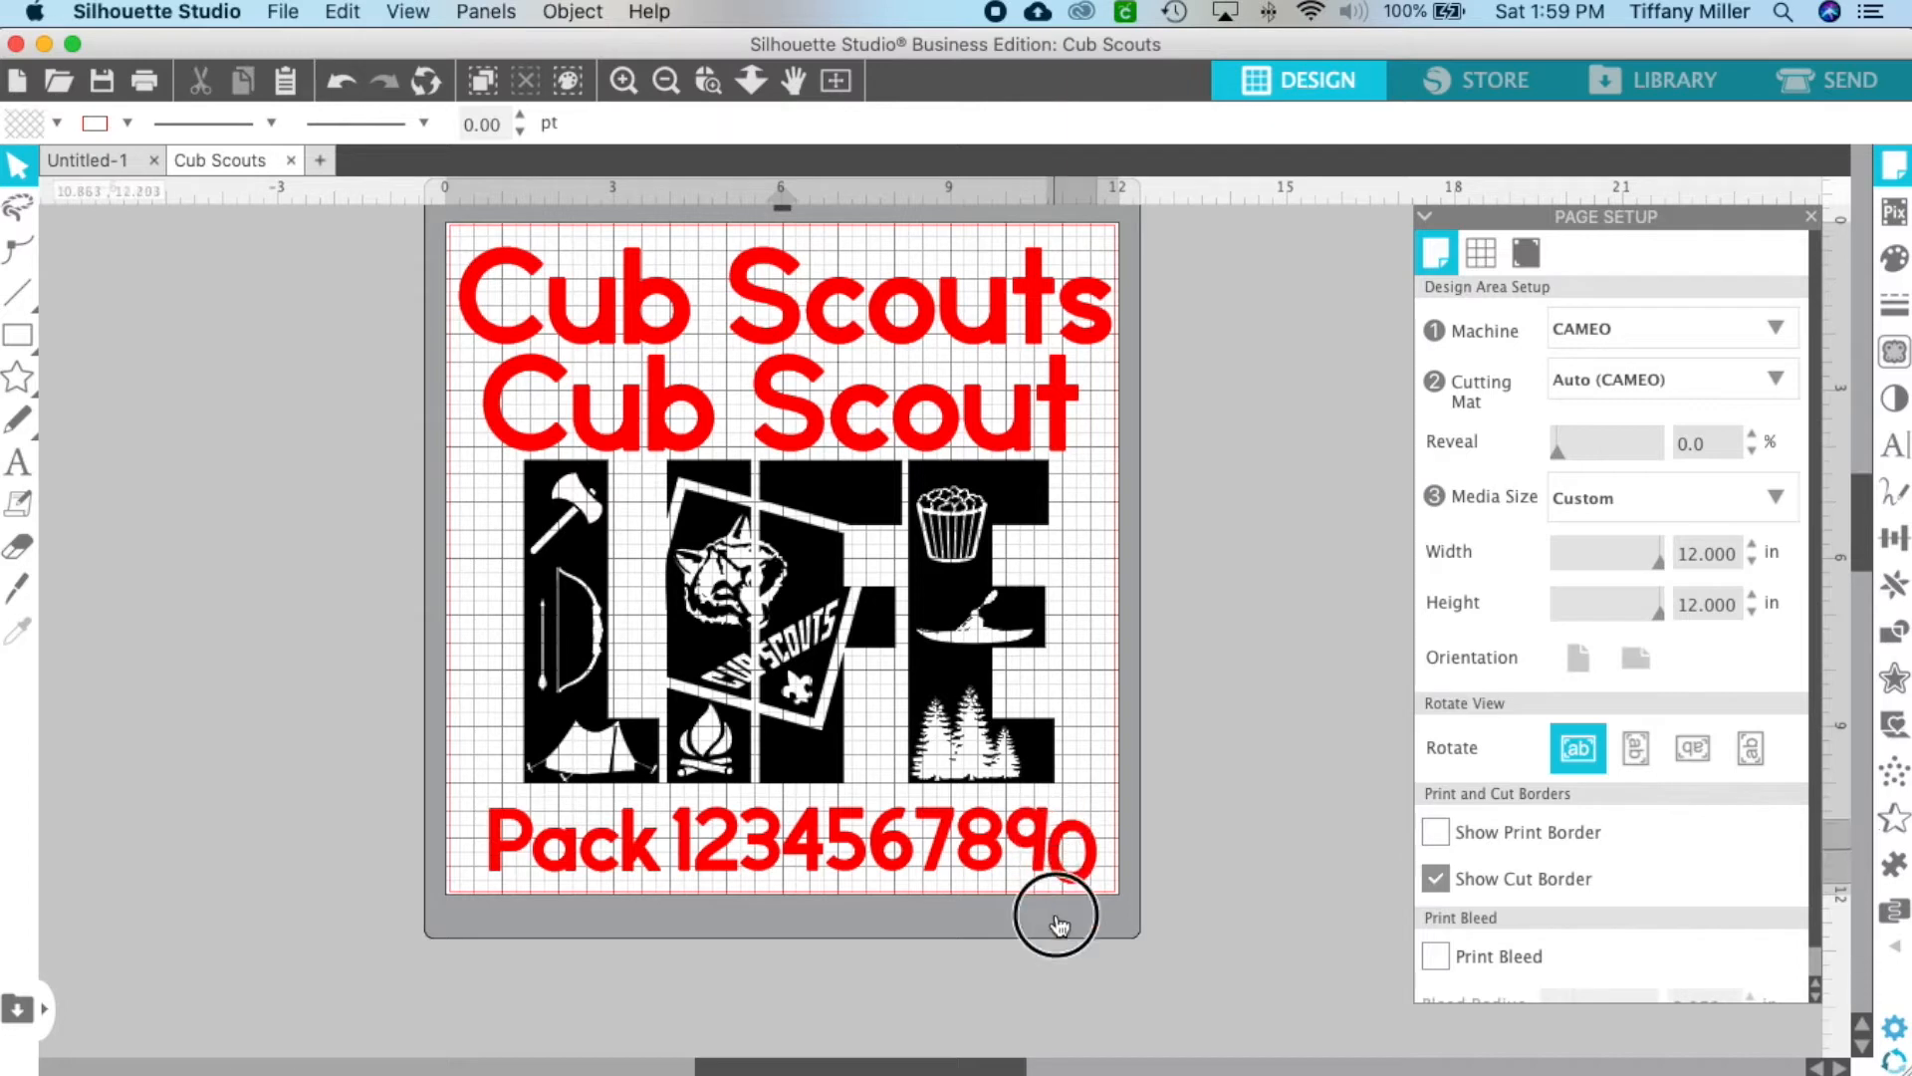
click(1074, 841)
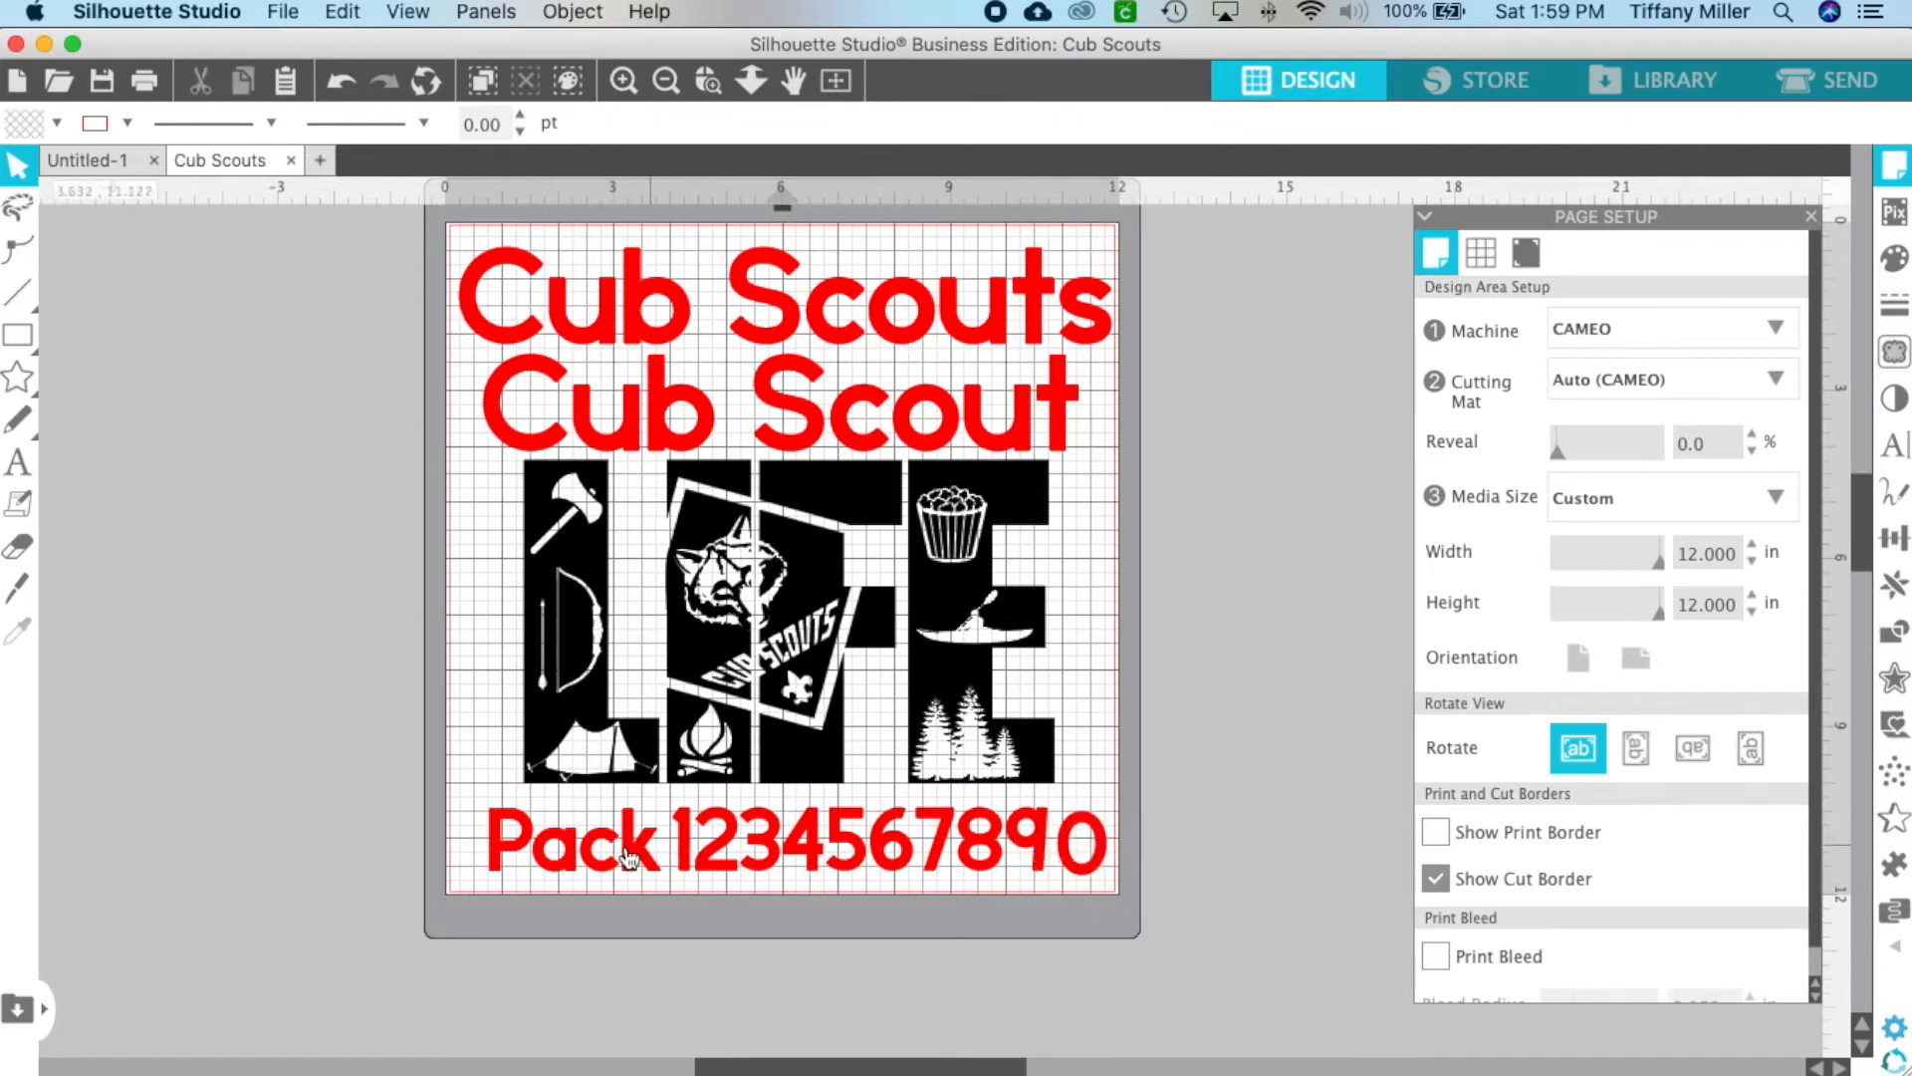
click(793, 841)
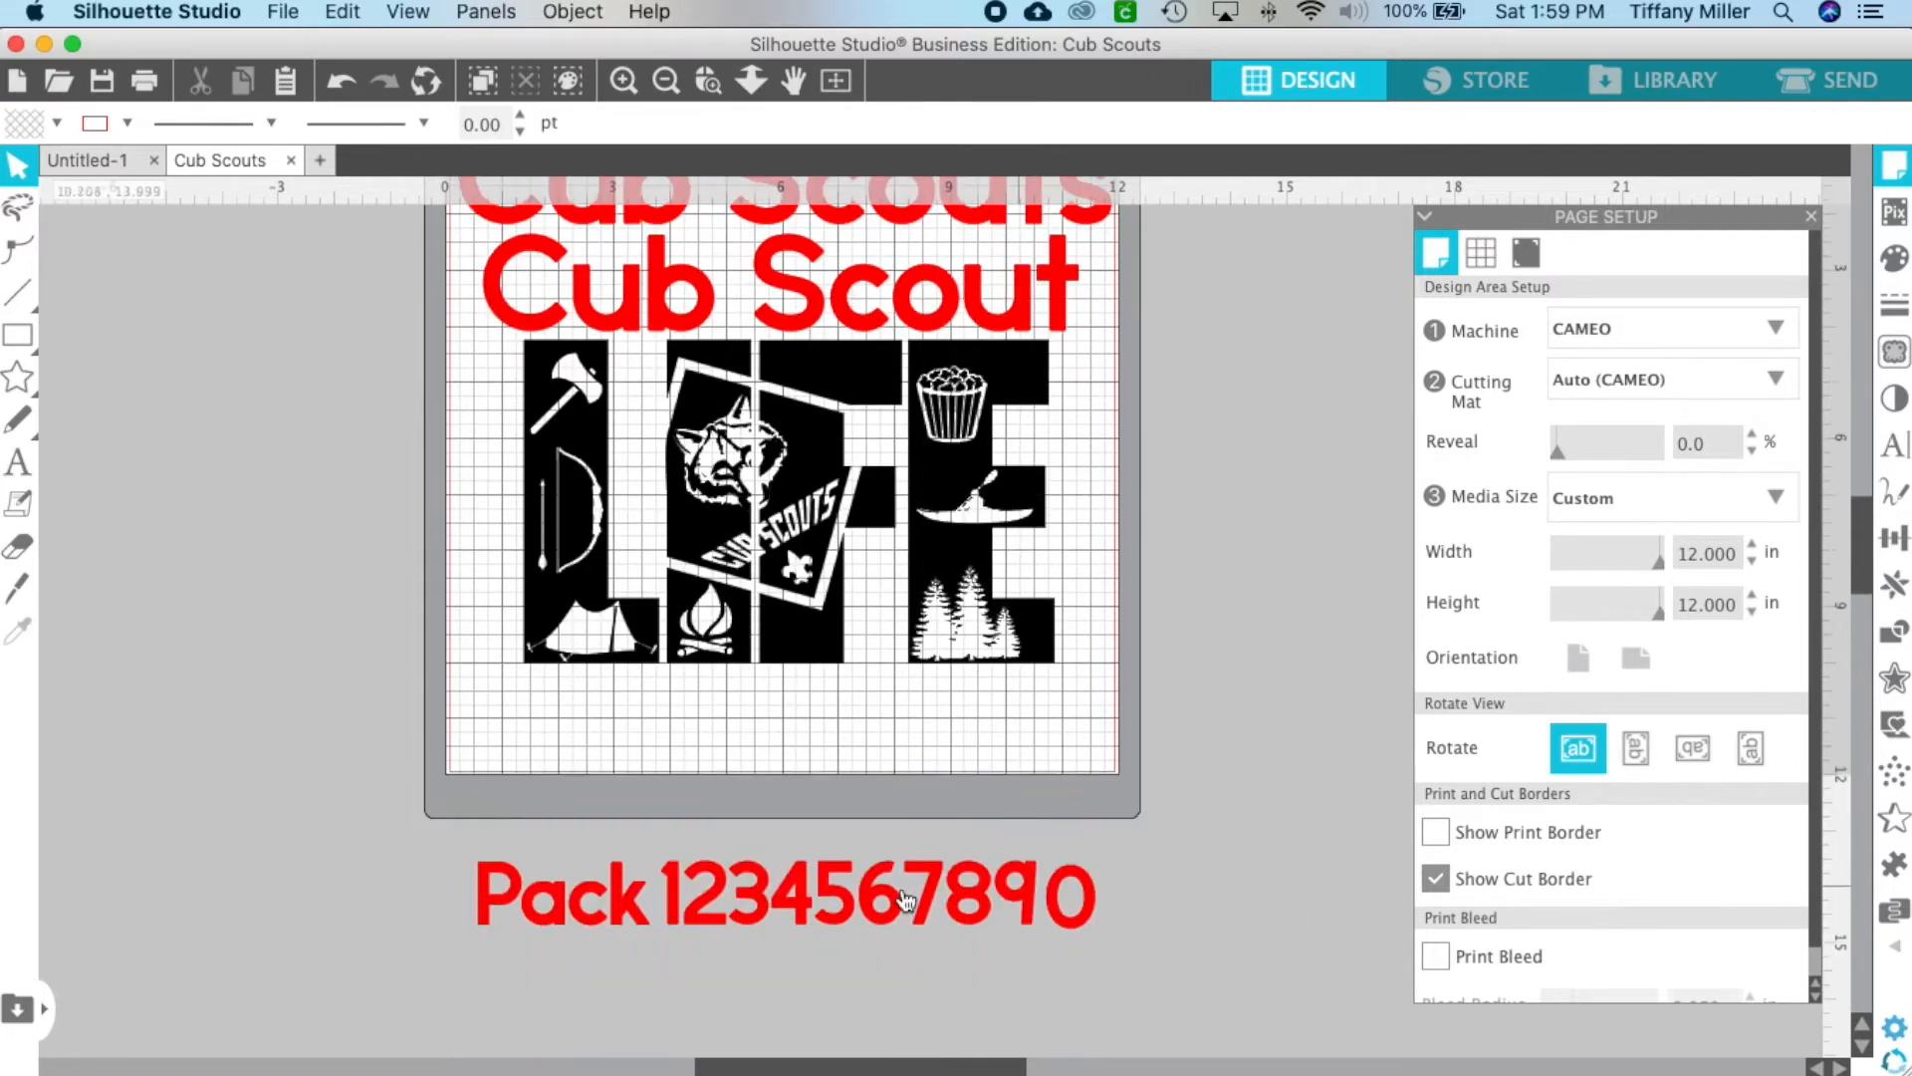
drag(561, 896, 646, 719)
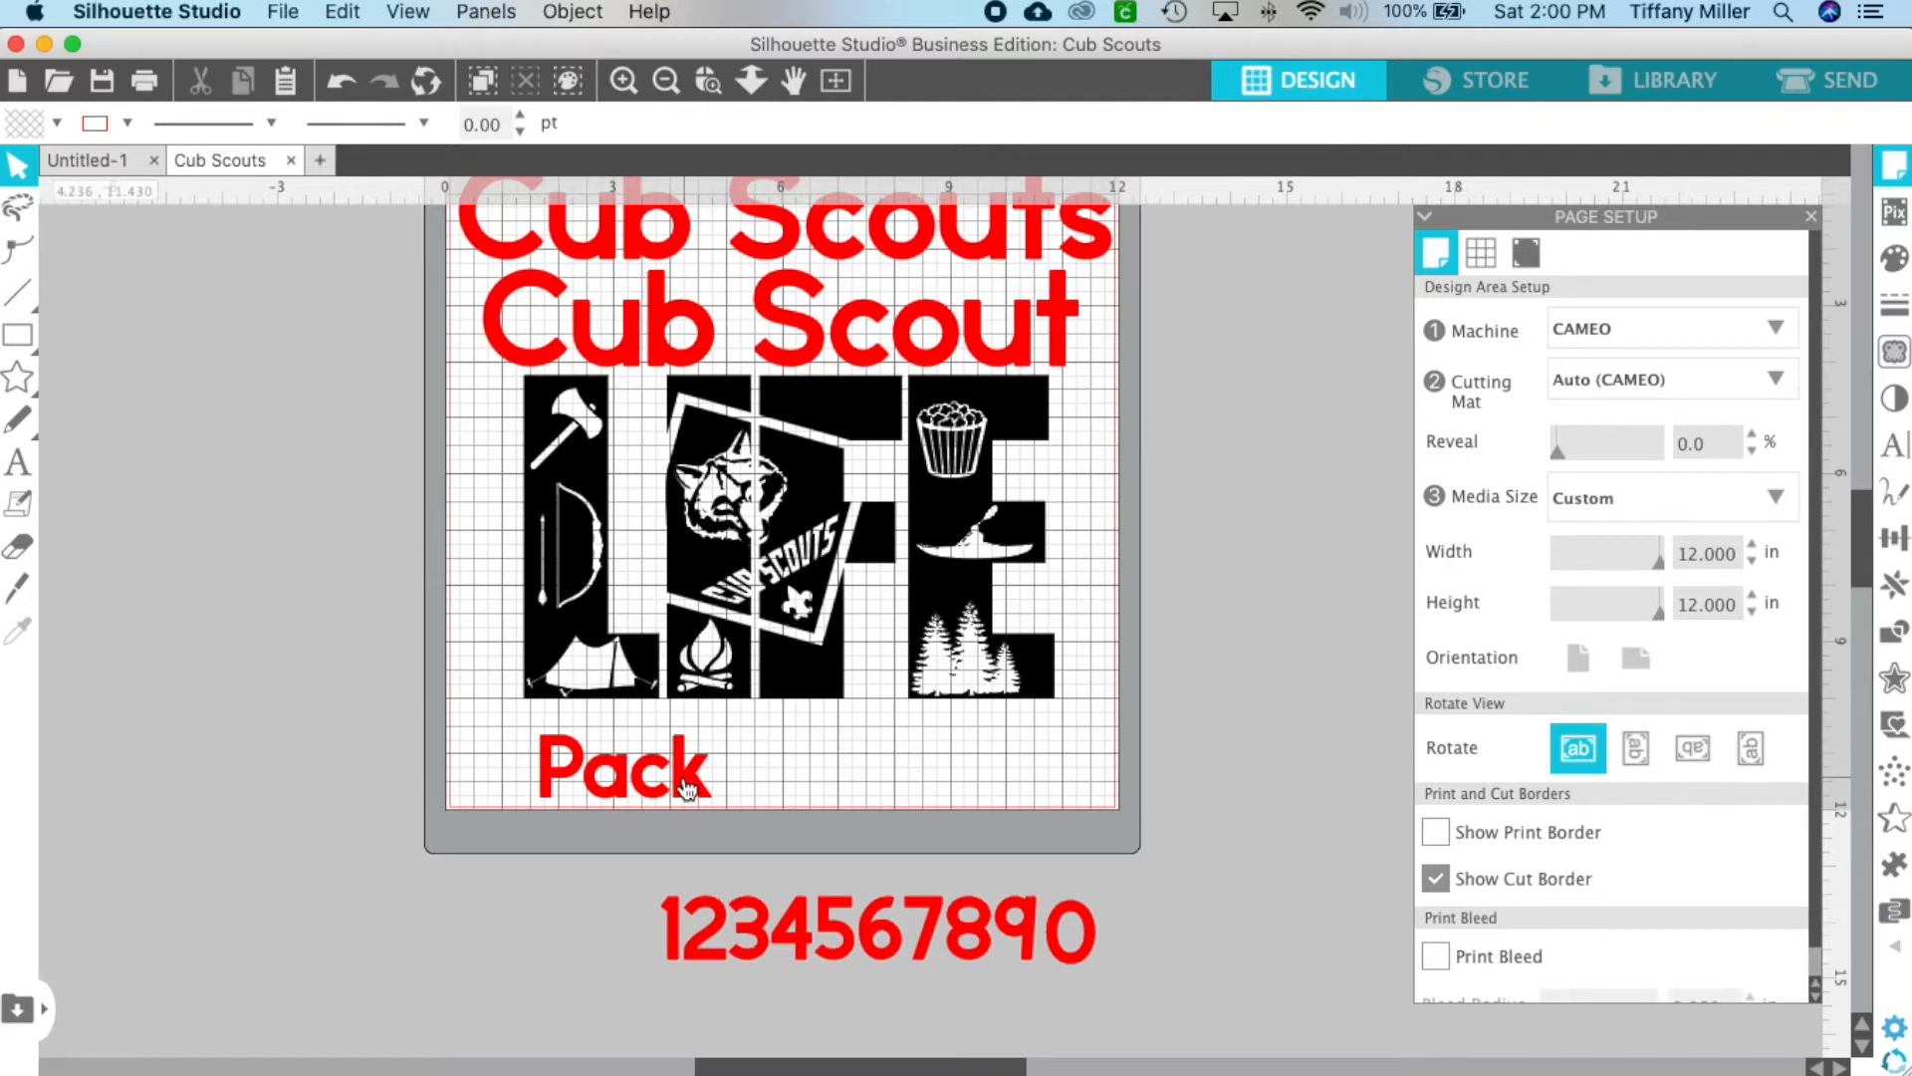
mouse_move(686, 784)
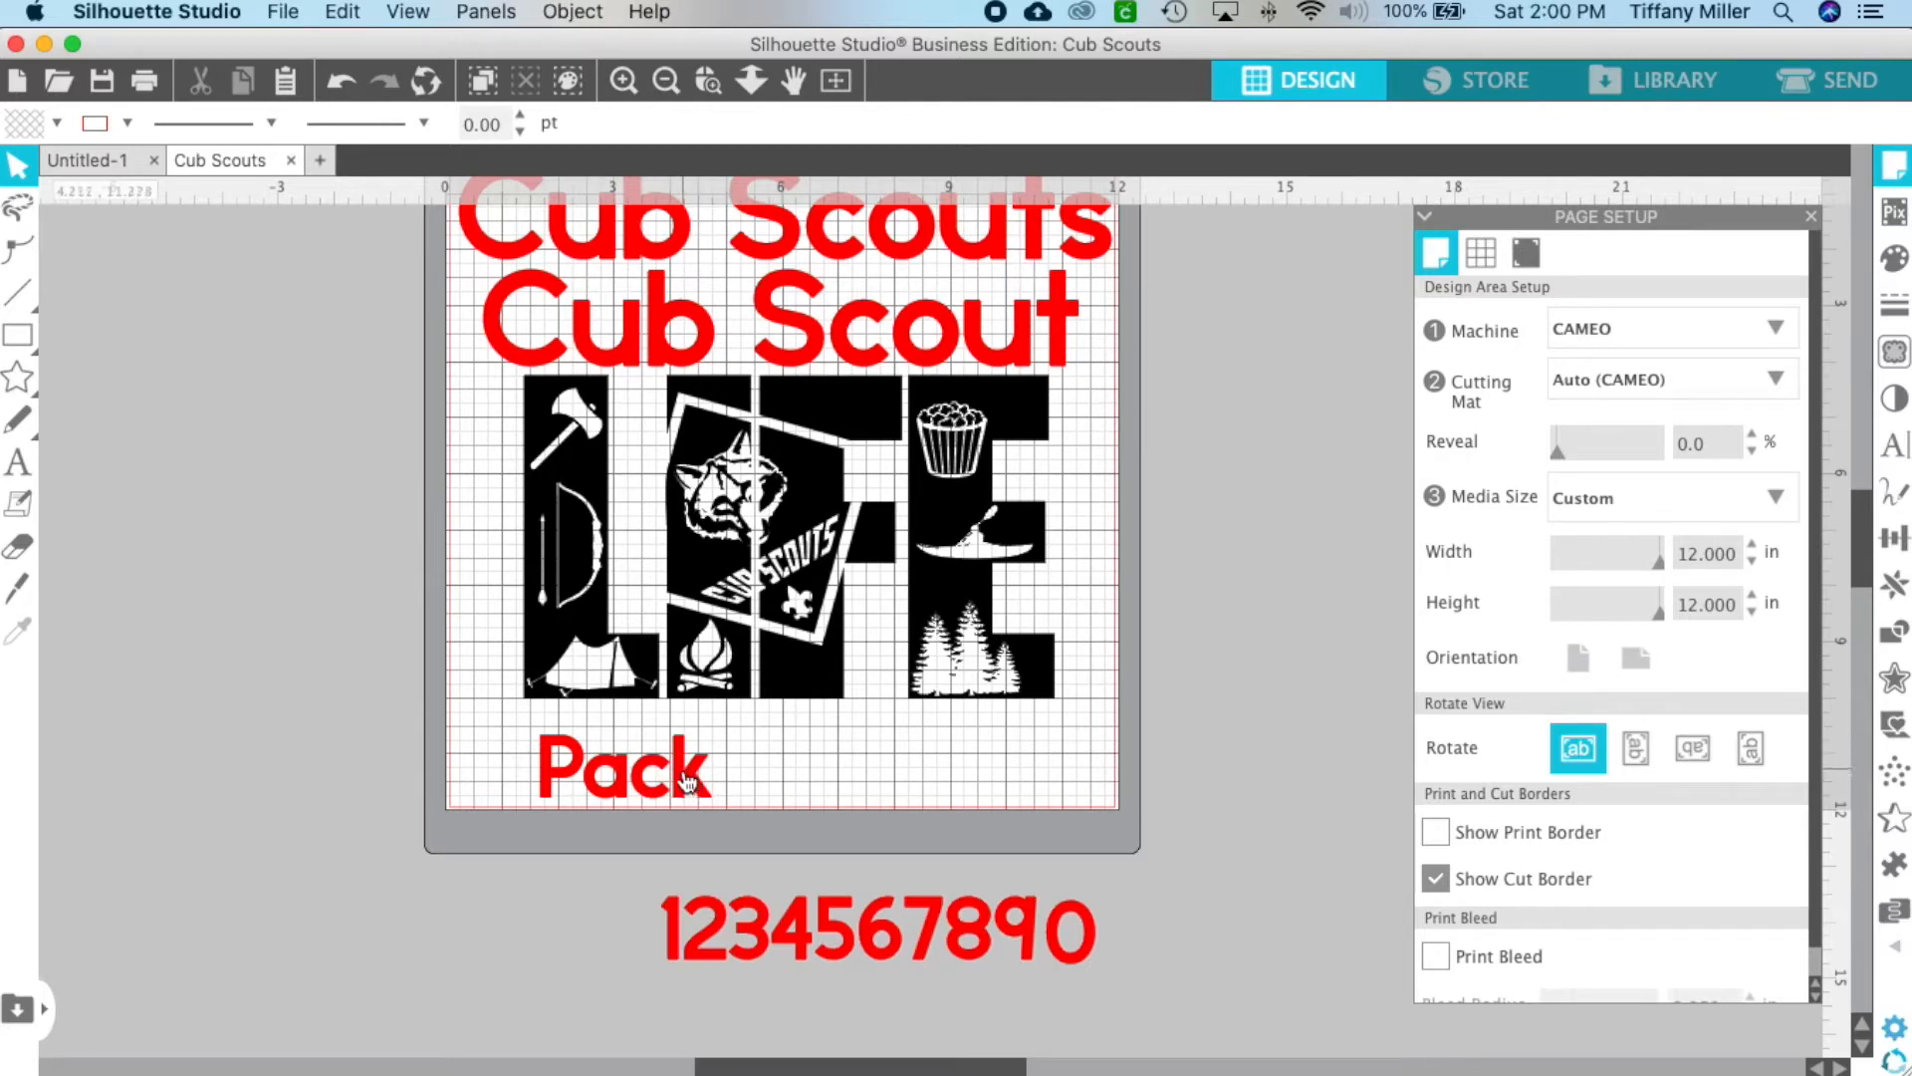
click(621, 768)
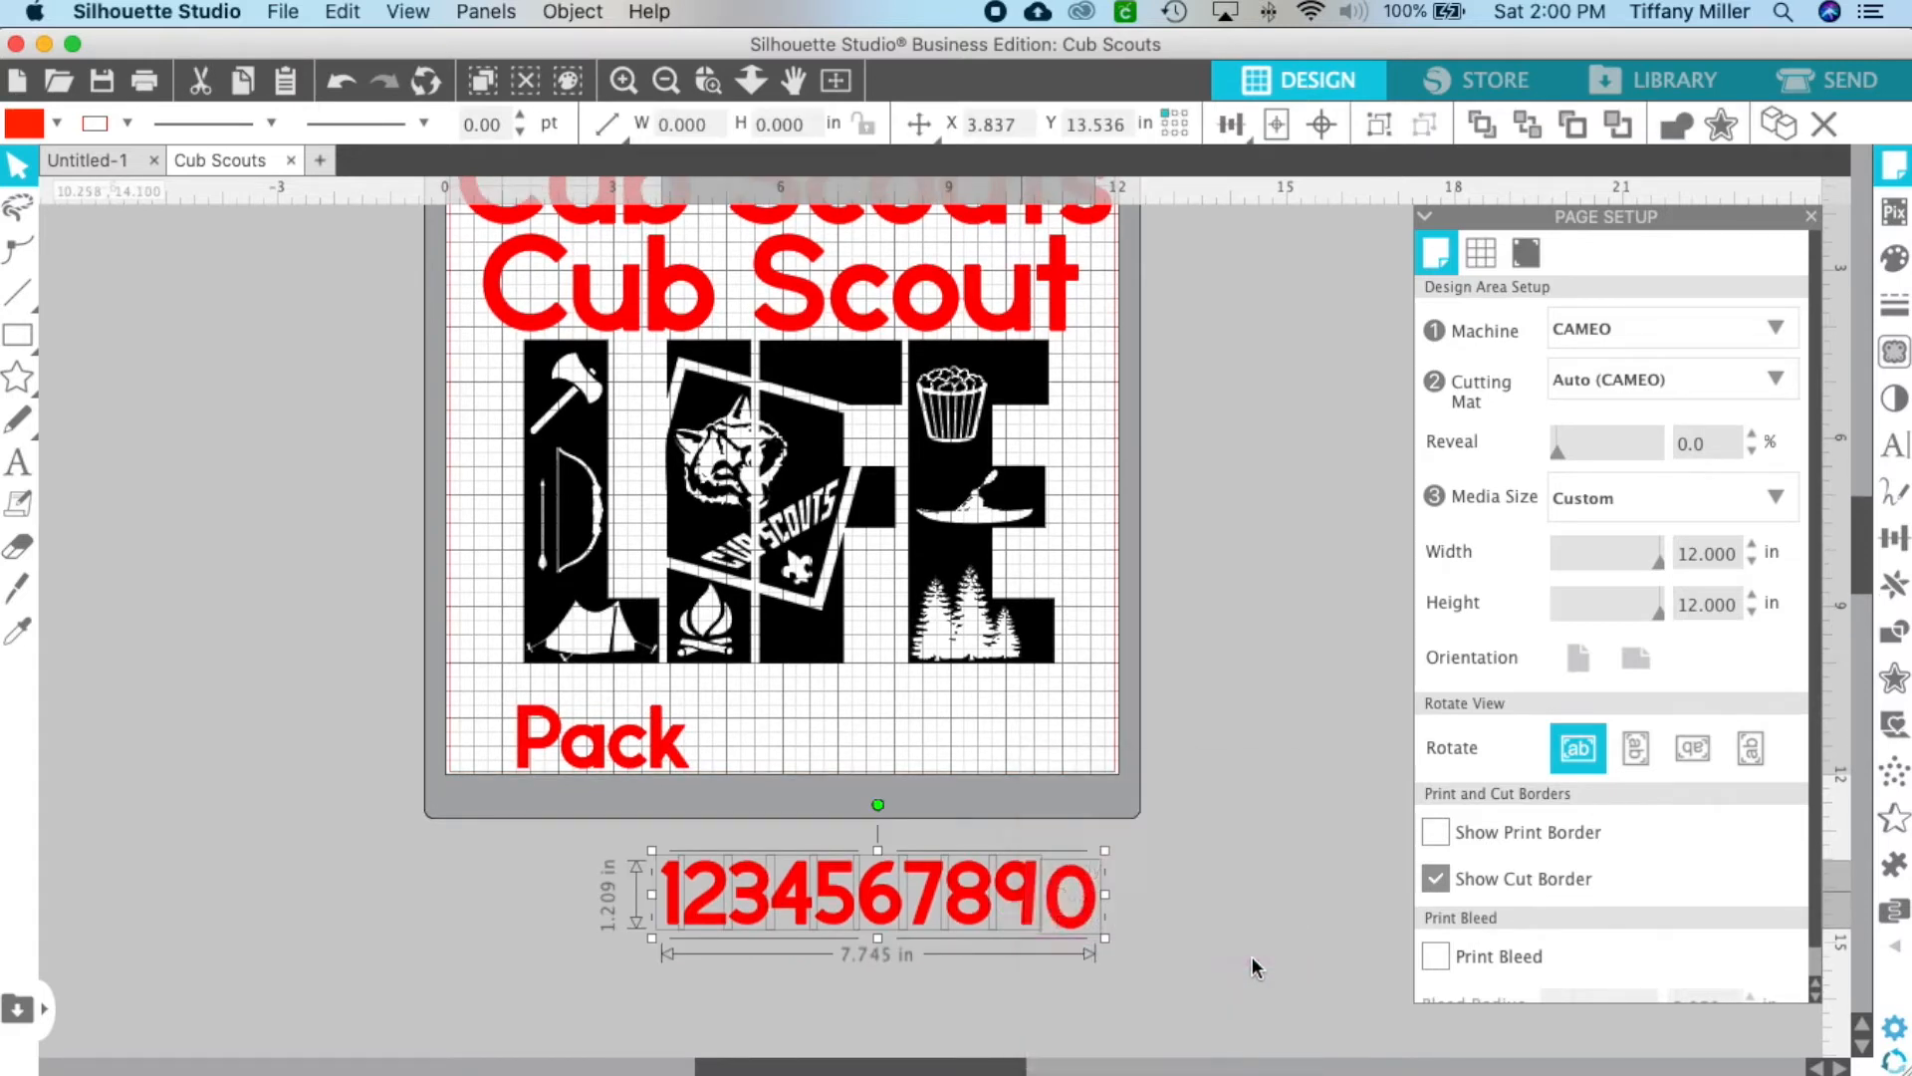
drag(879, 896, 183, 756)
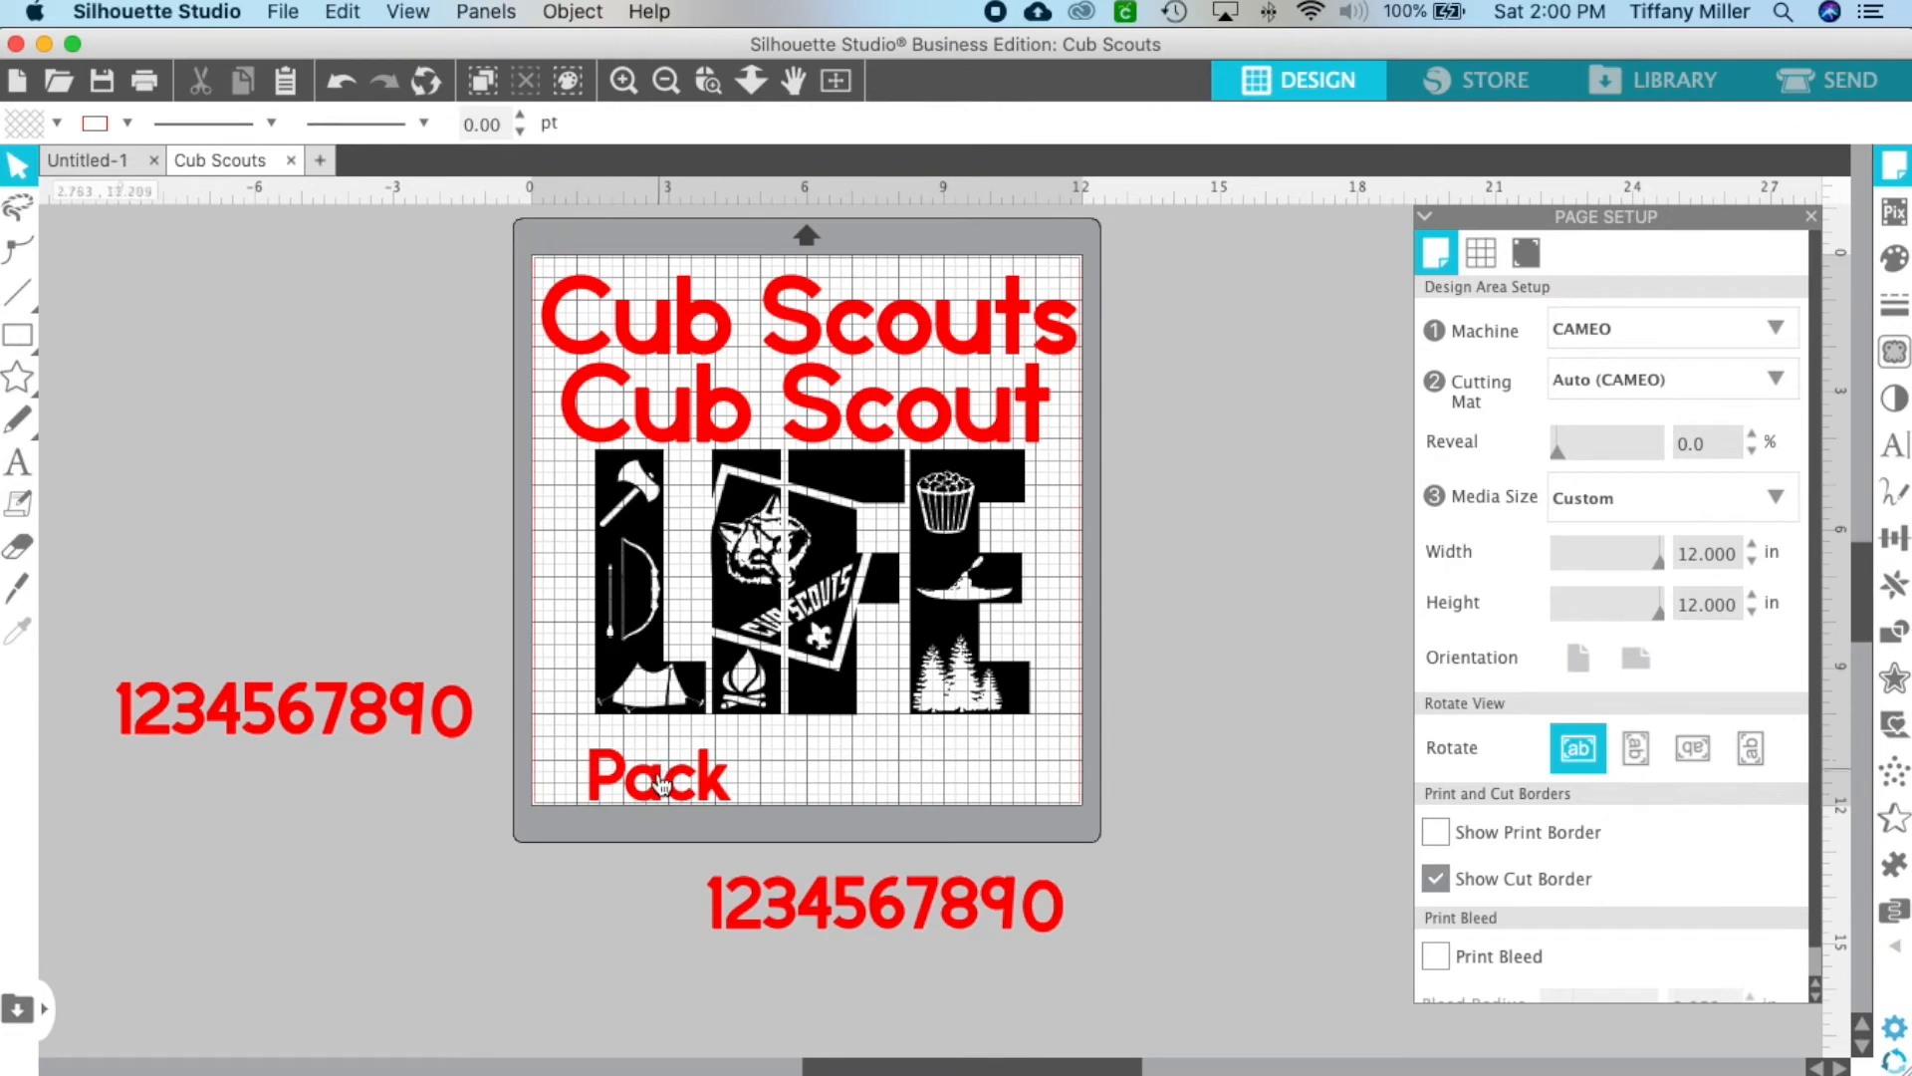
Break apart the digit row, arrange 1, 3, 2, 6, and duplicate the 6
click(658, 768)
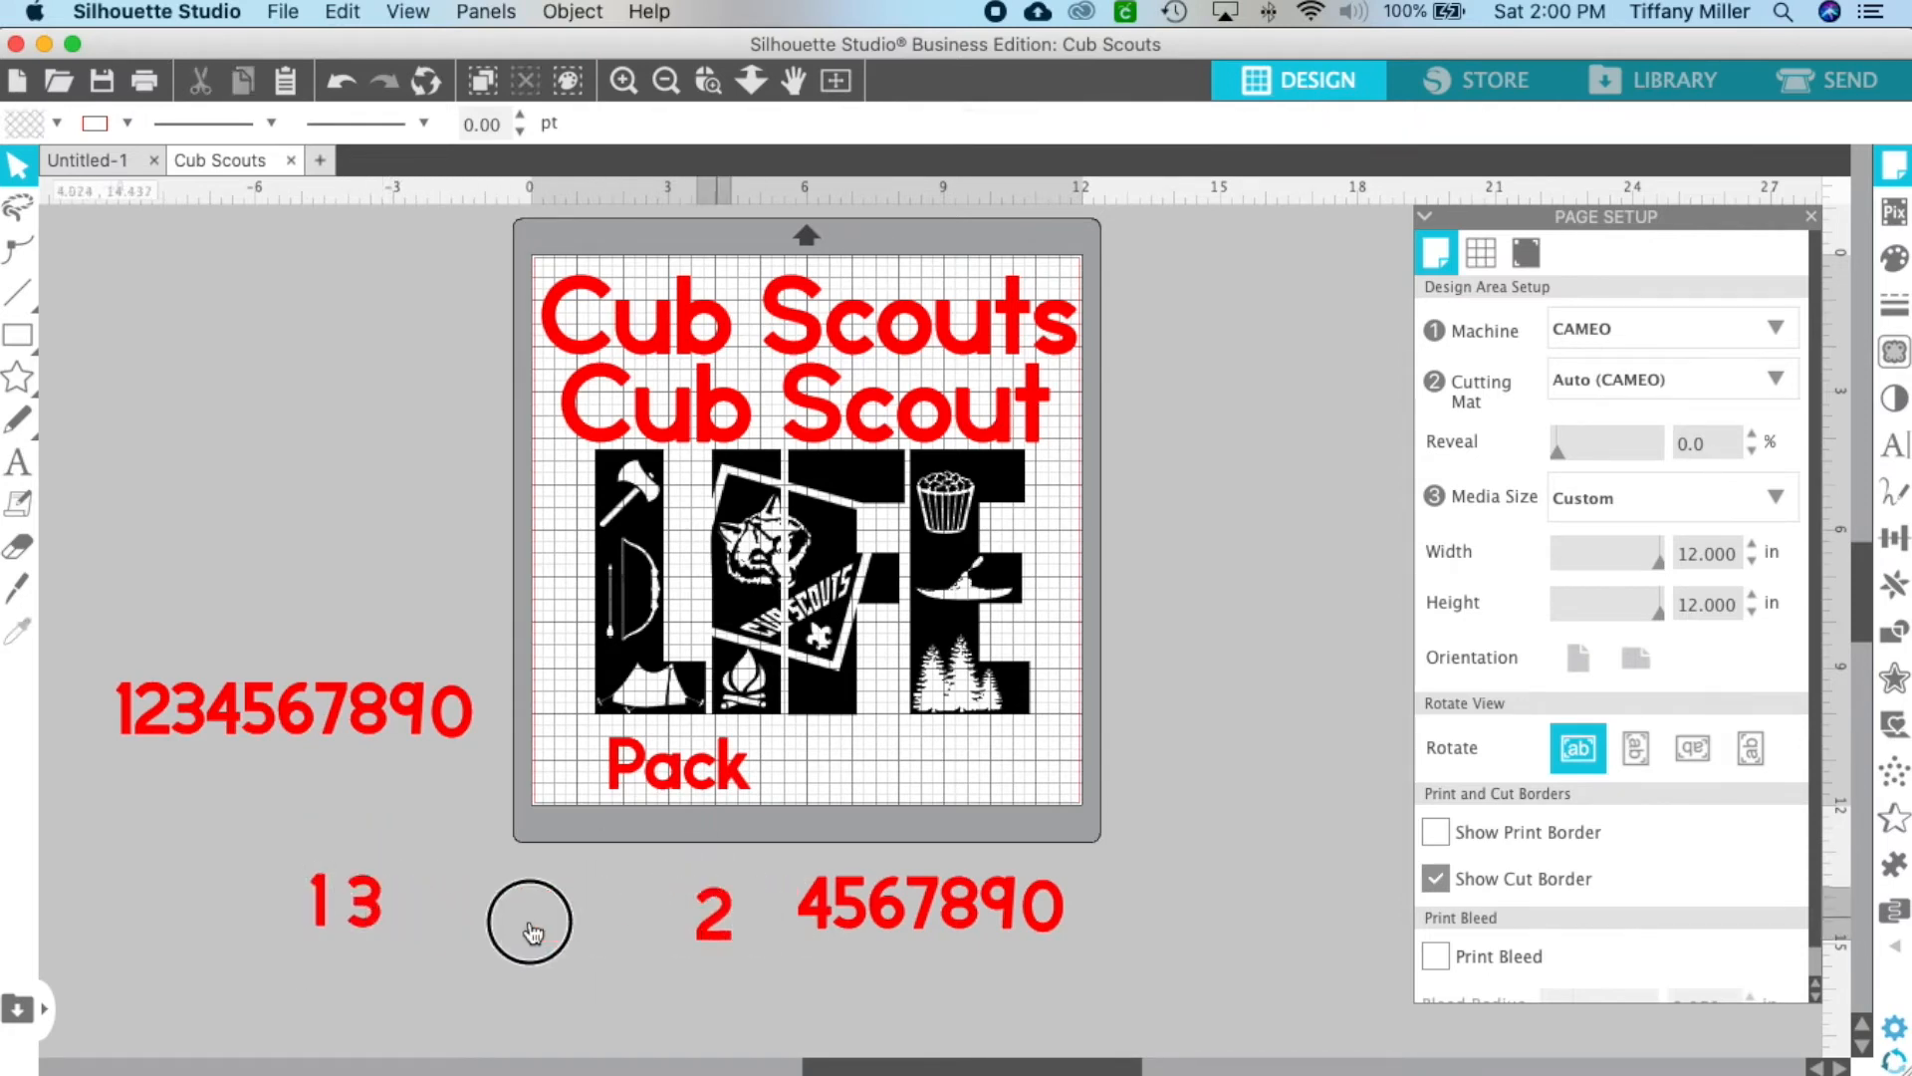
drag(714, 908, 414, 896)
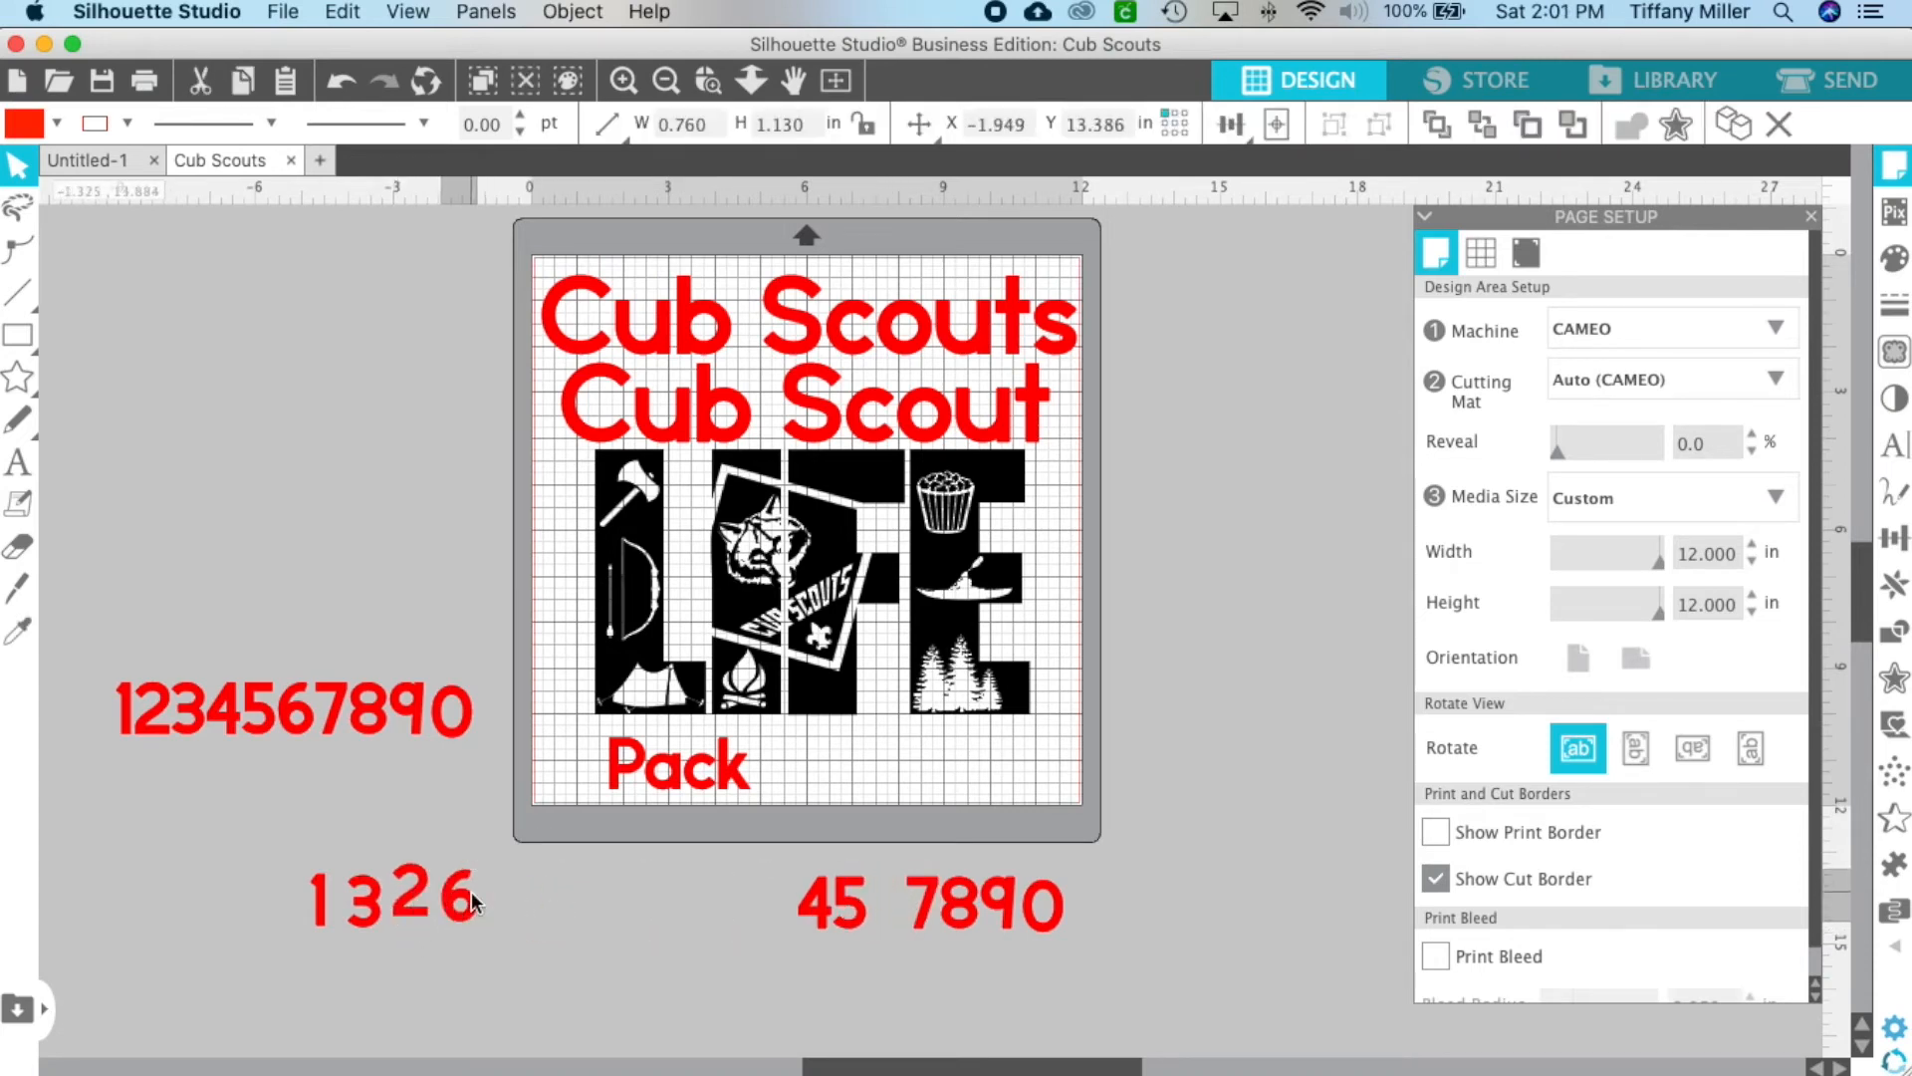
click(469, 896)
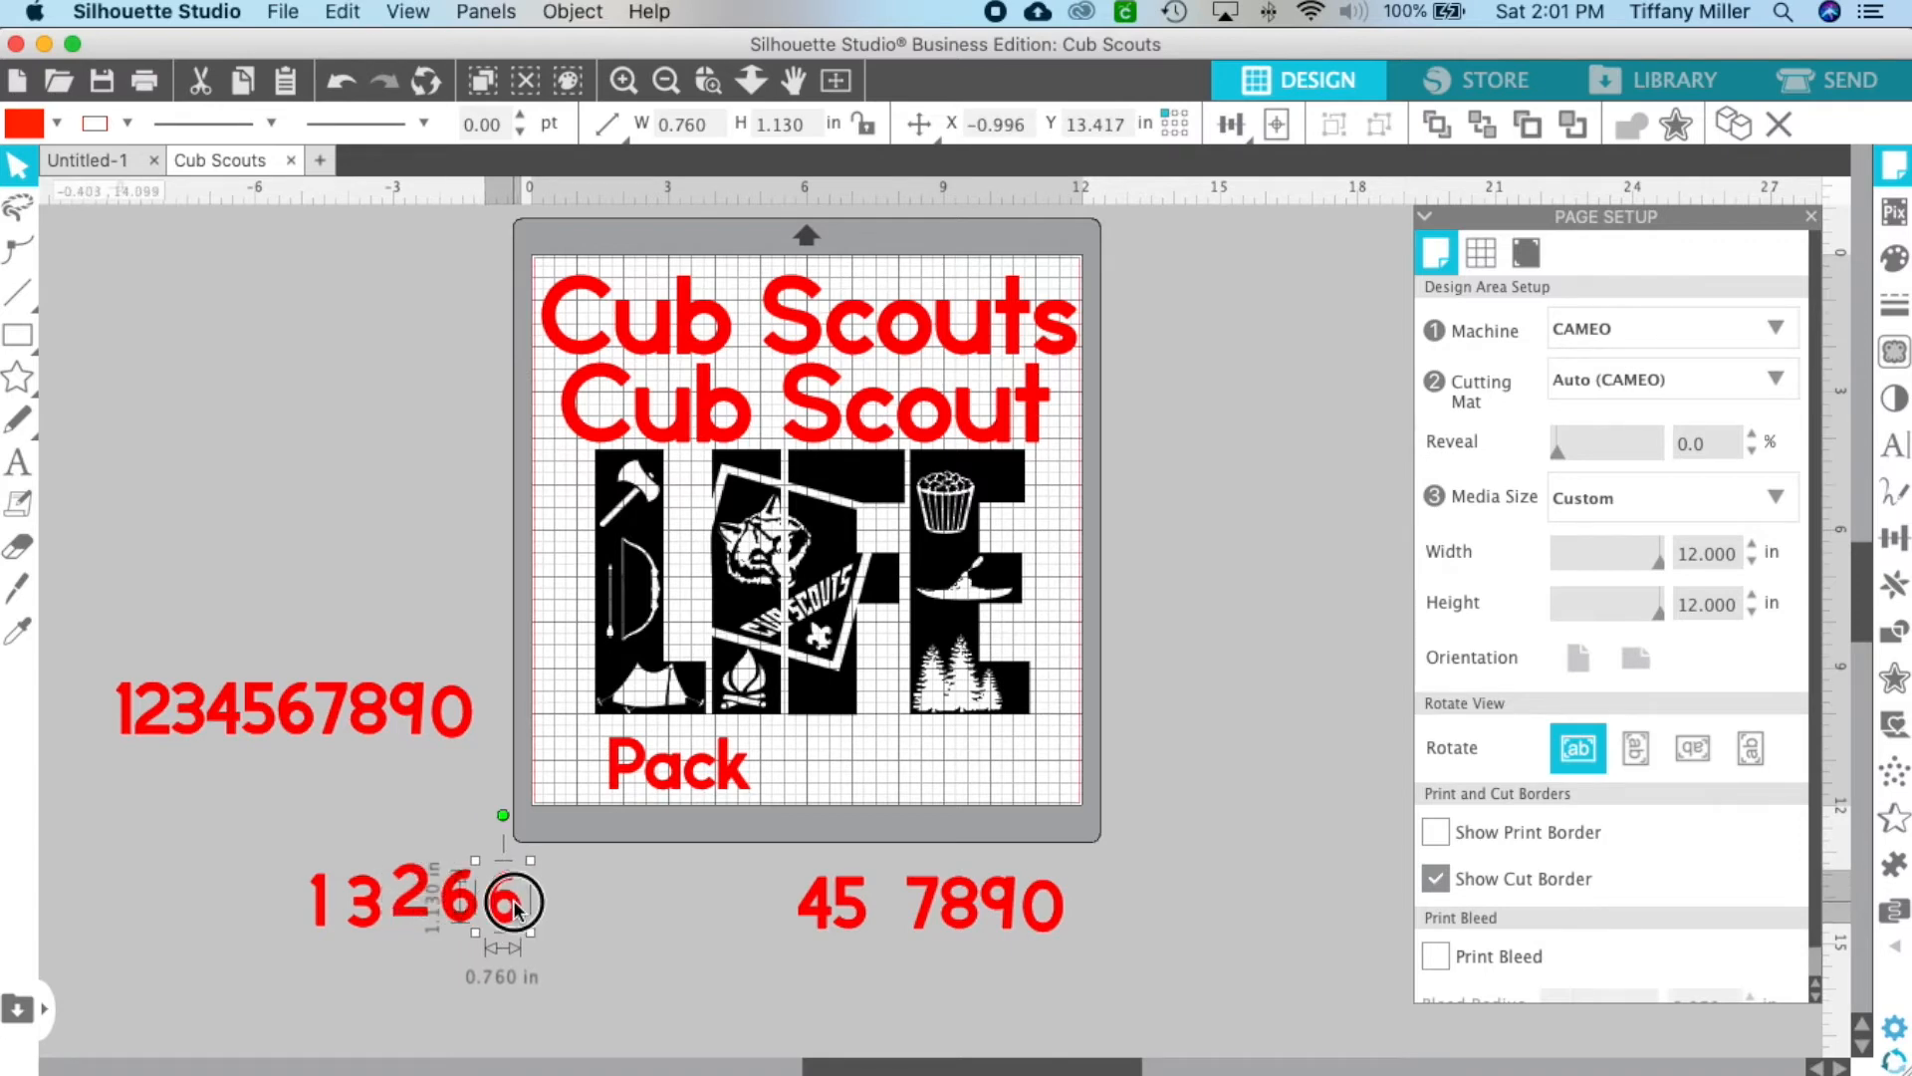
right_click(512, 903)
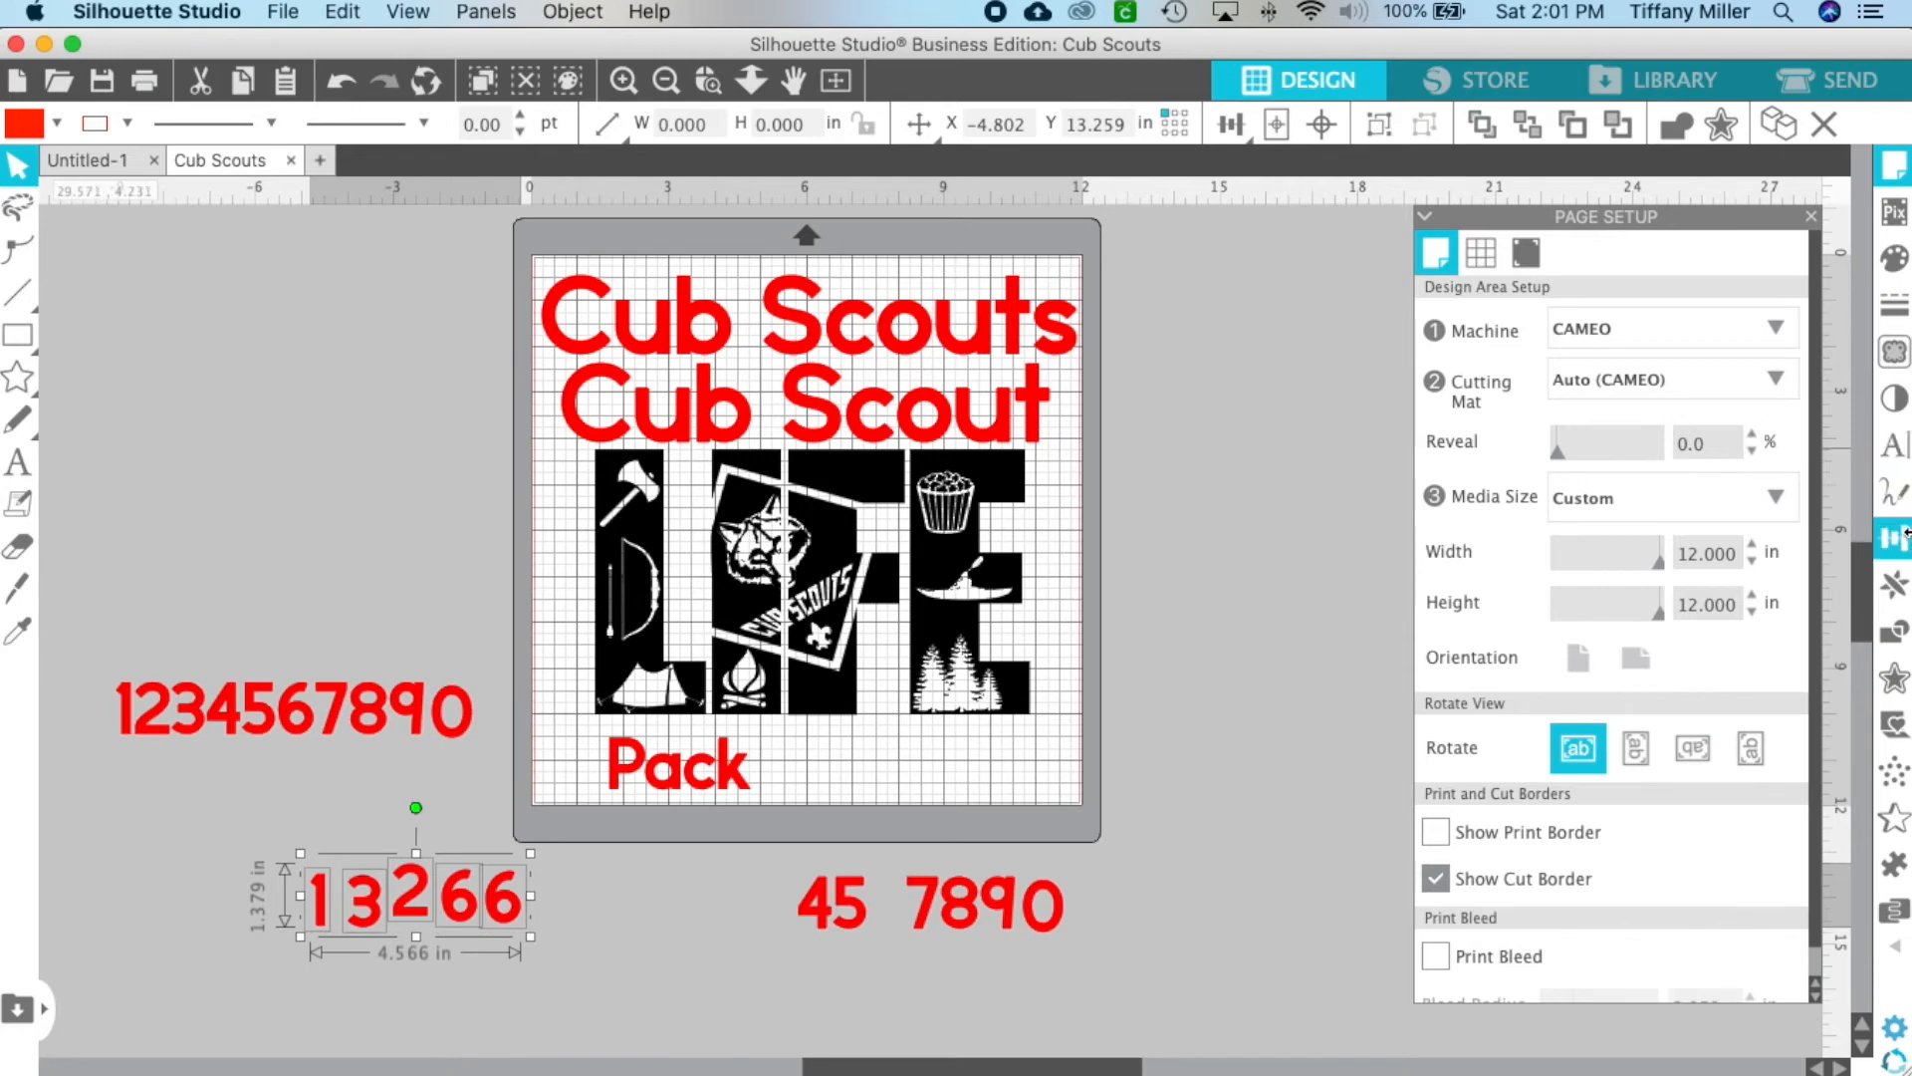
Align the 13266 digits along their middles with Align Middle
click(1894, 537)
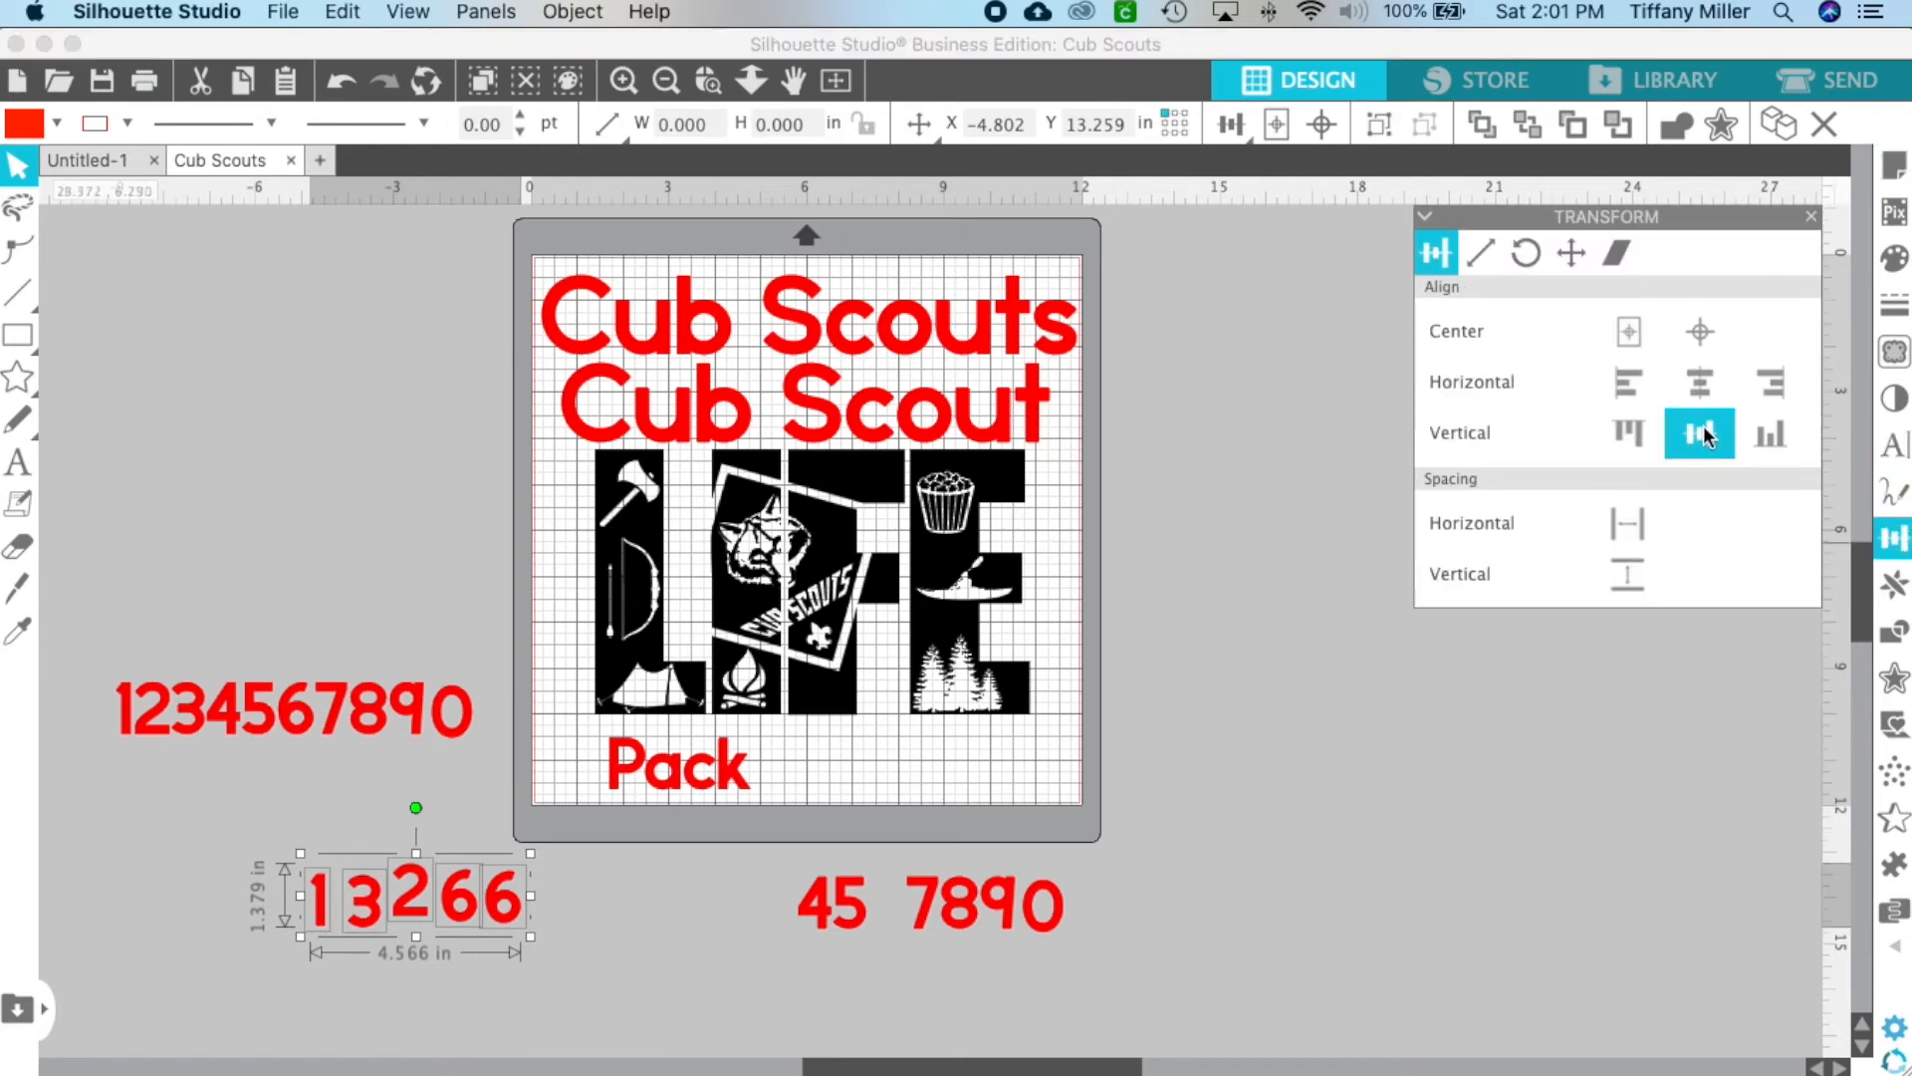
click(1699, 433)
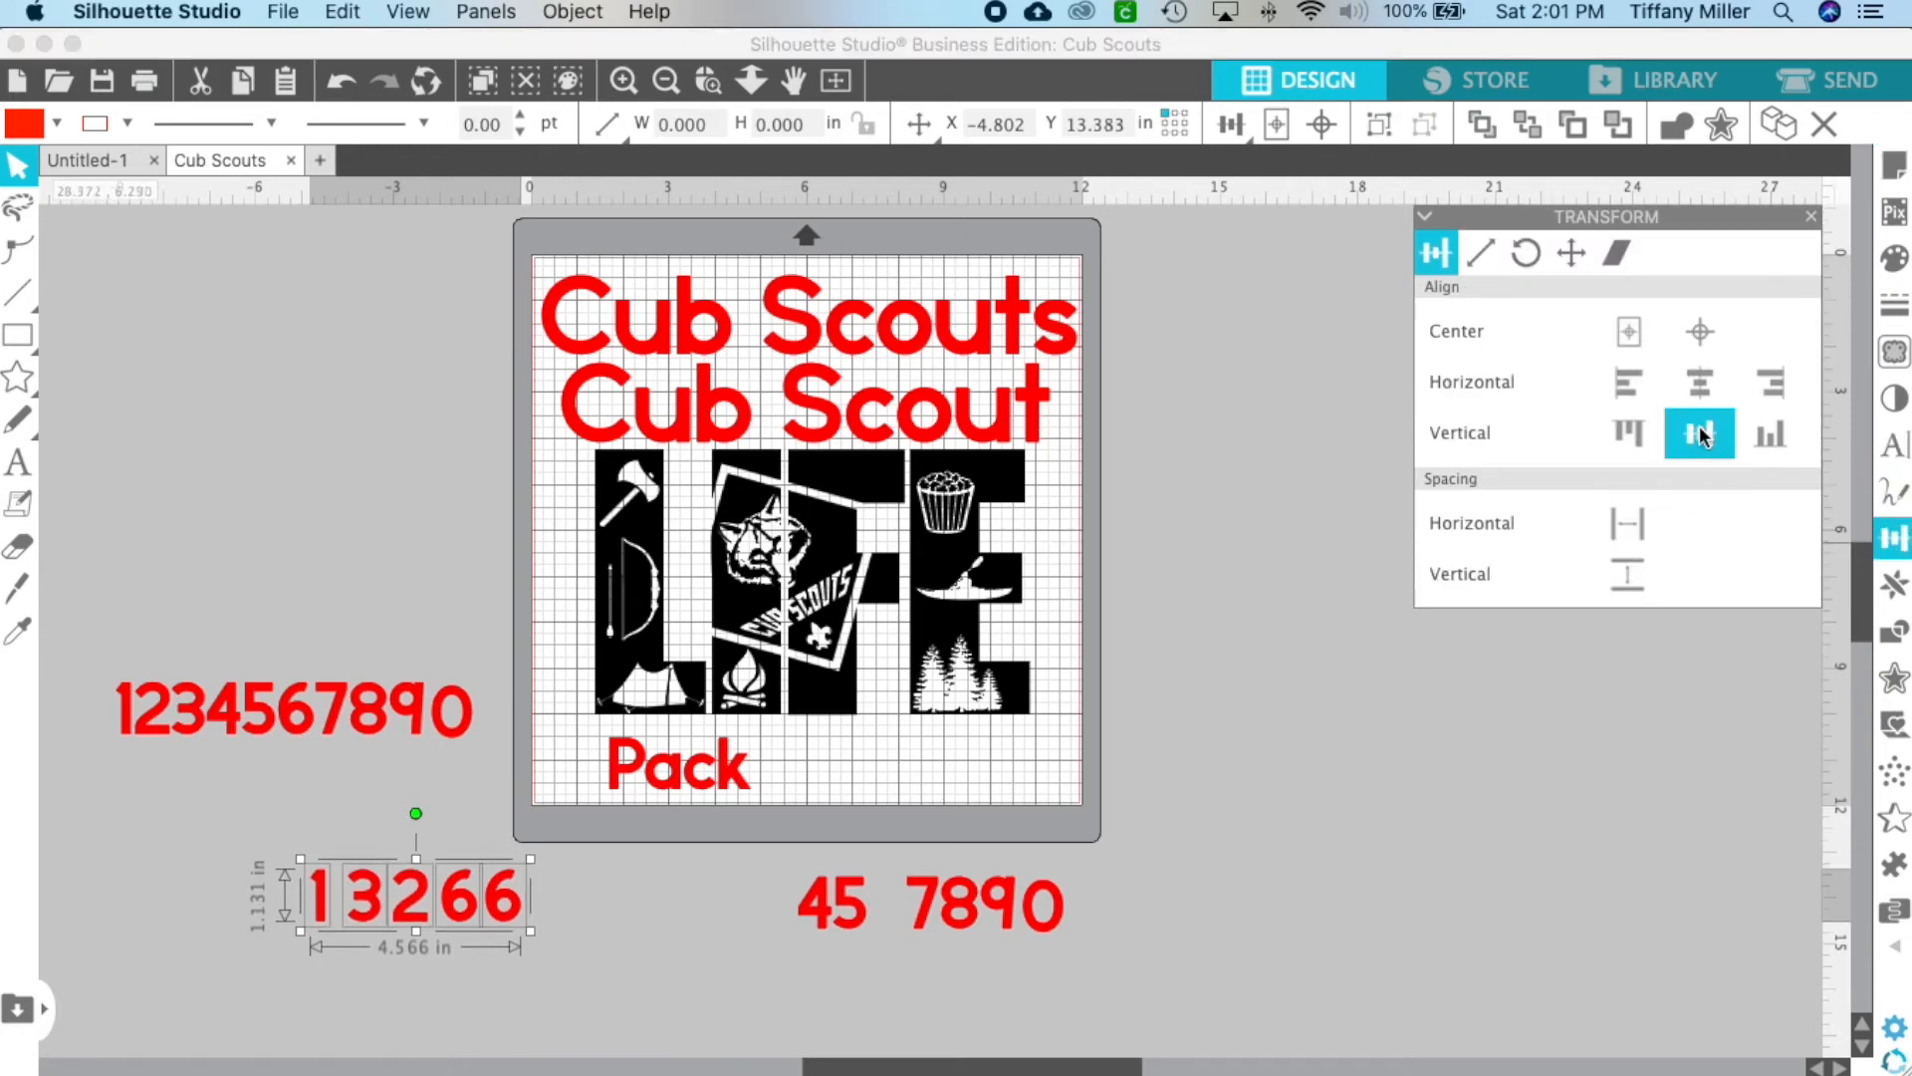
click(1626, 522)
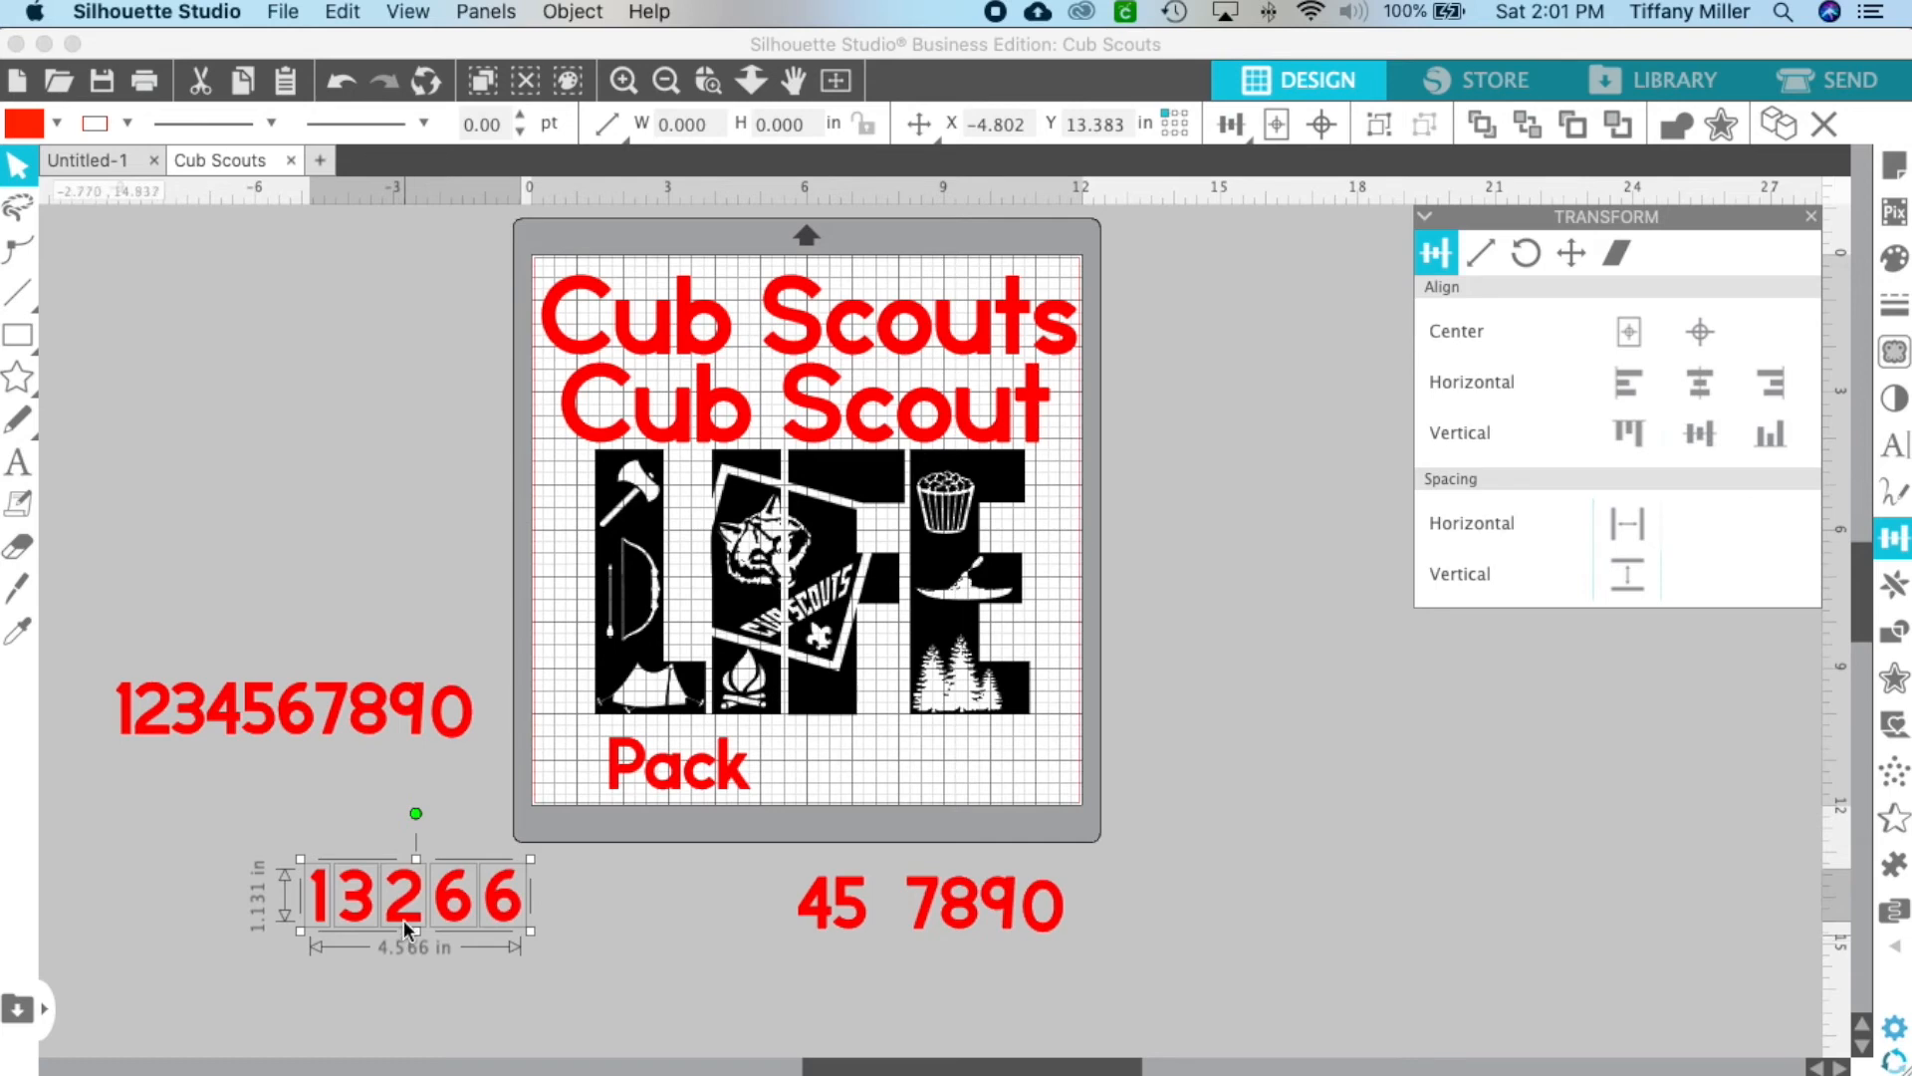
Place 13266 on the mat right after 'Pack' and move leftover digits aside
drag(415, 890, 873, 768)
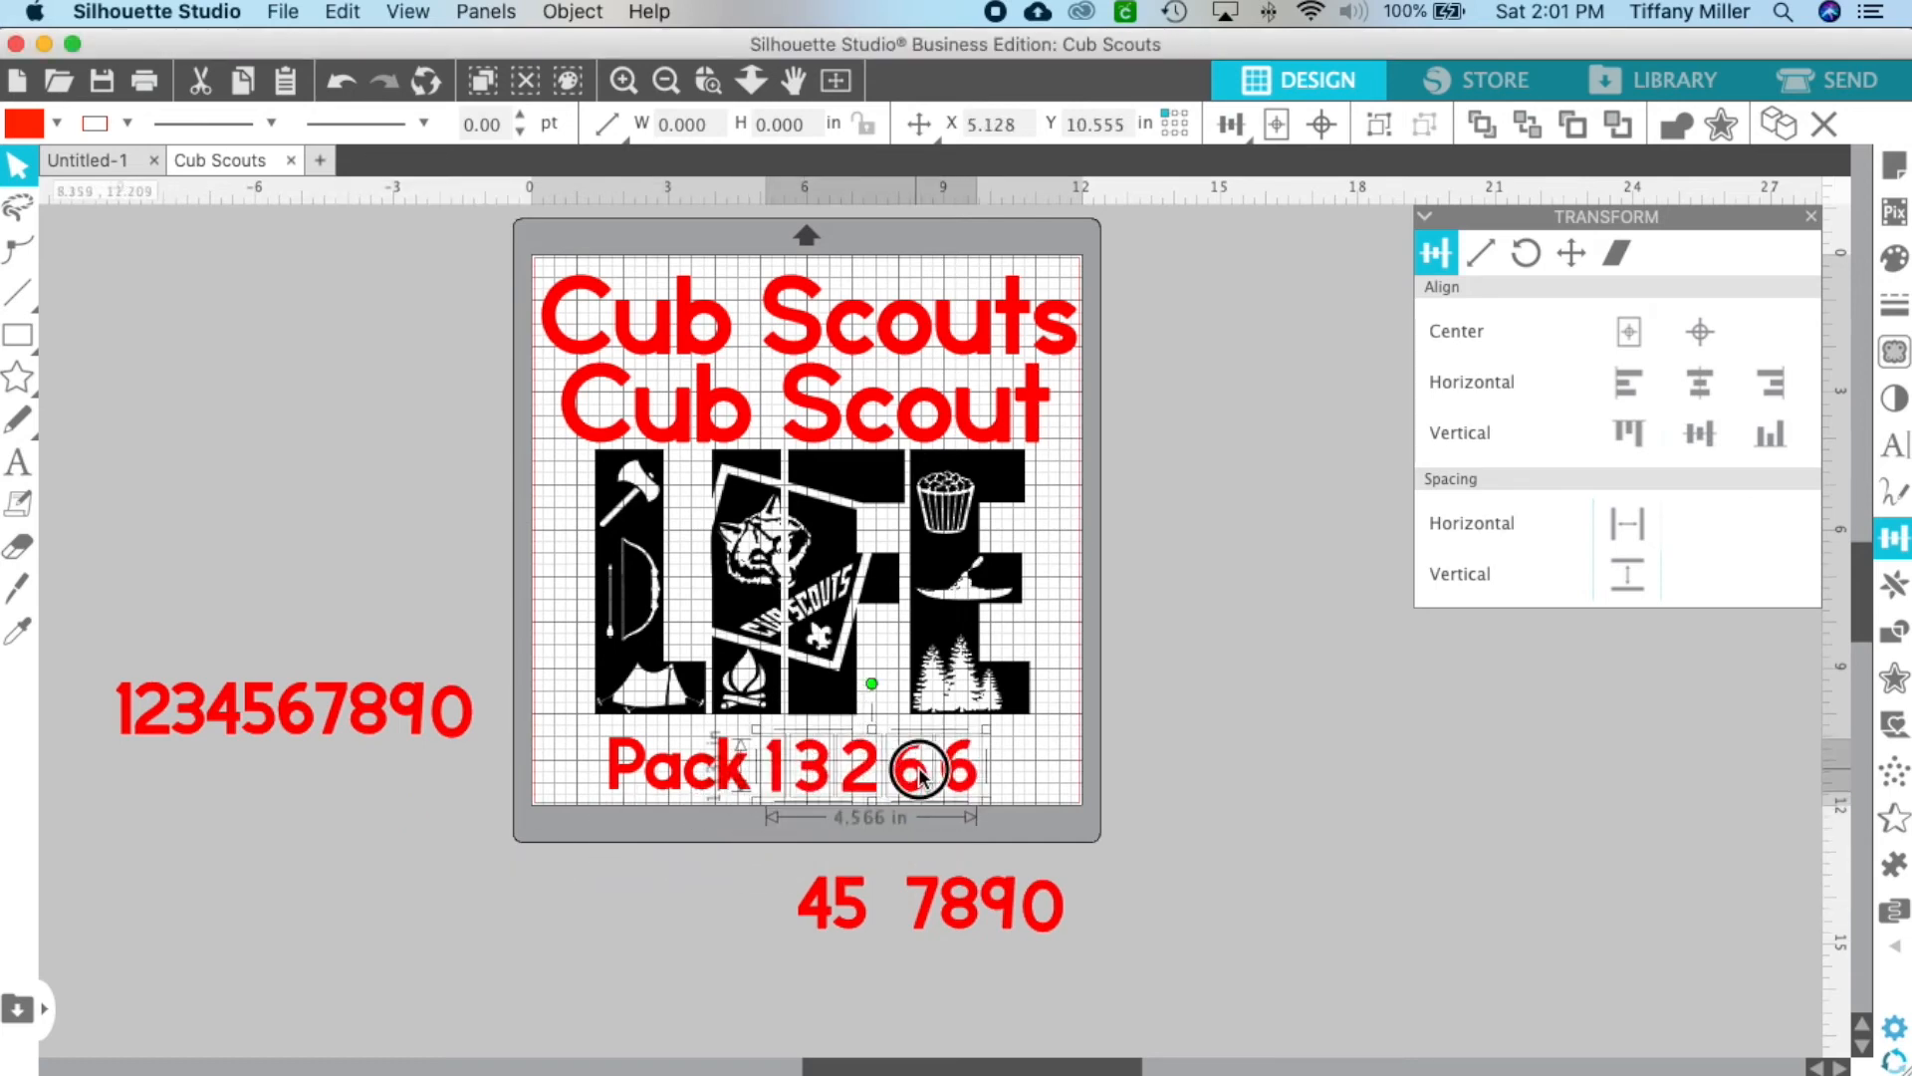
drag(920, 771, 933, 770)
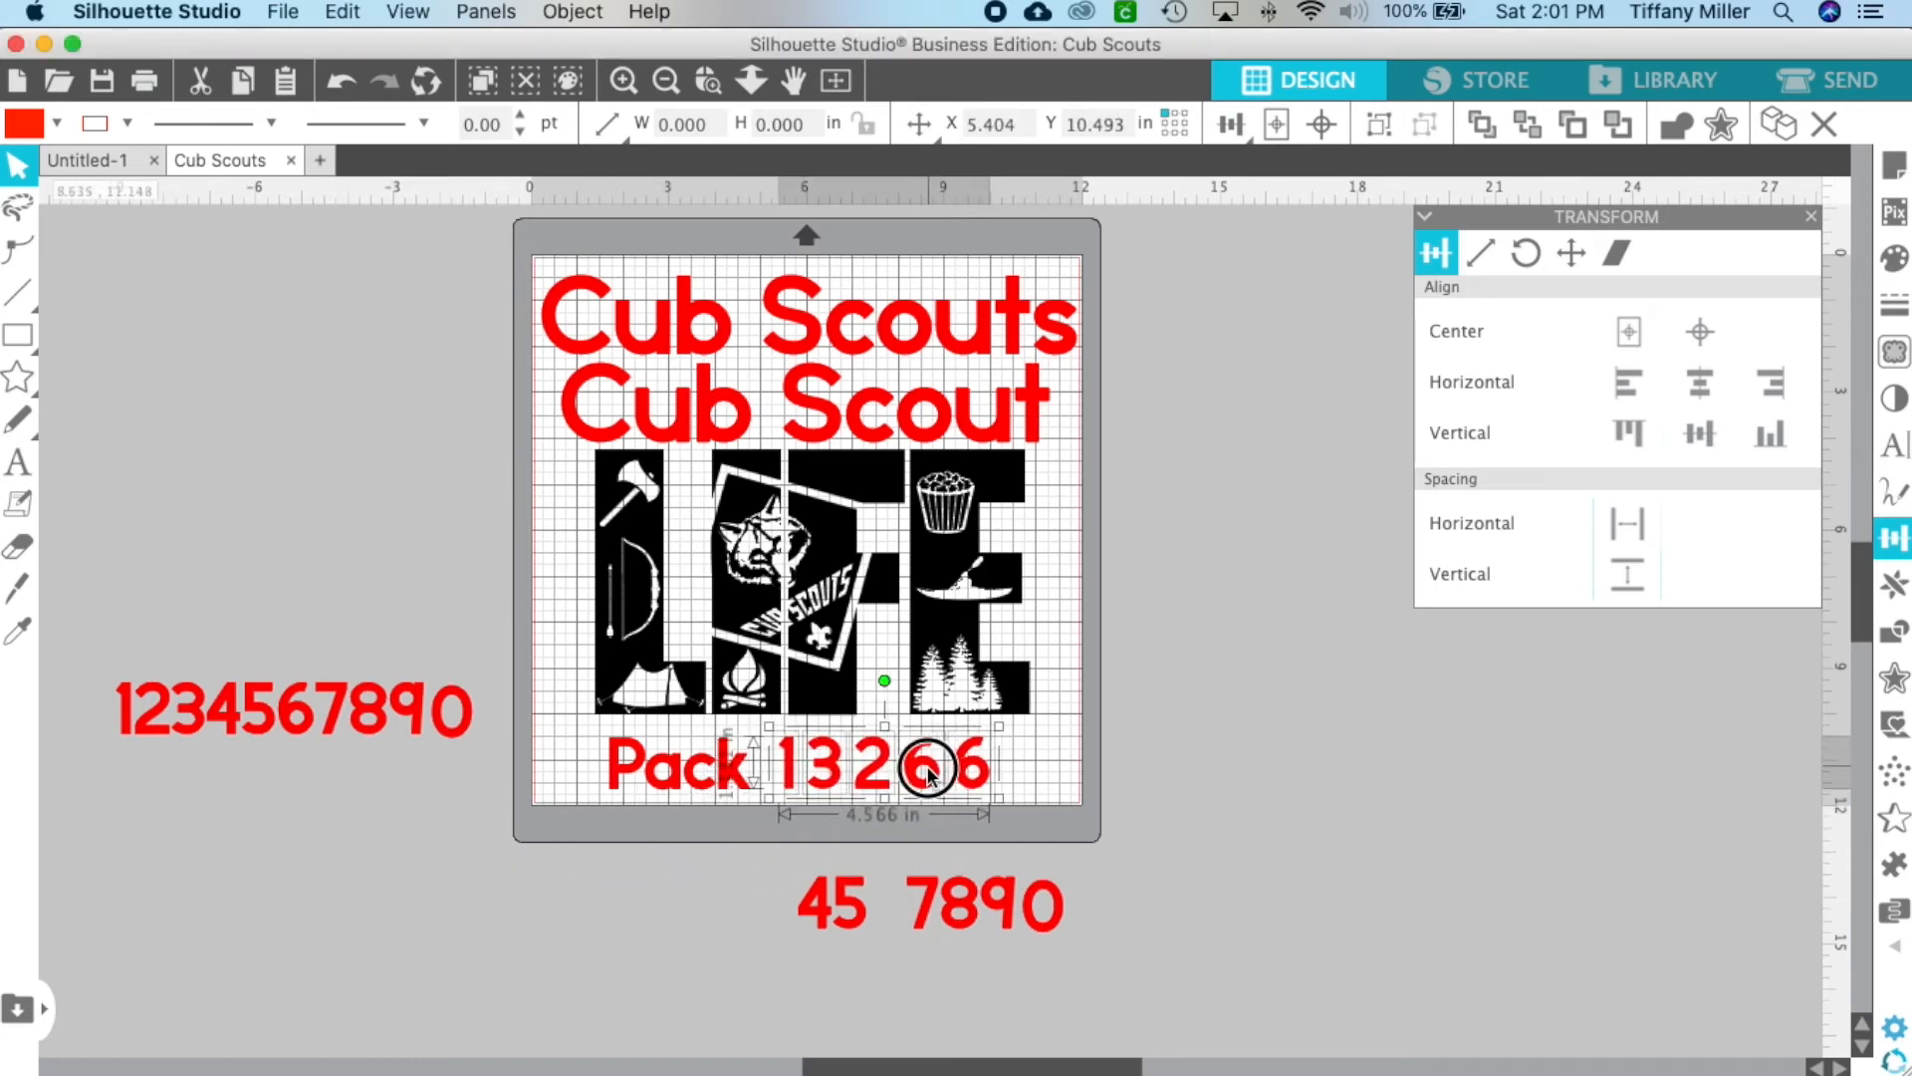
right_click(927, 768)
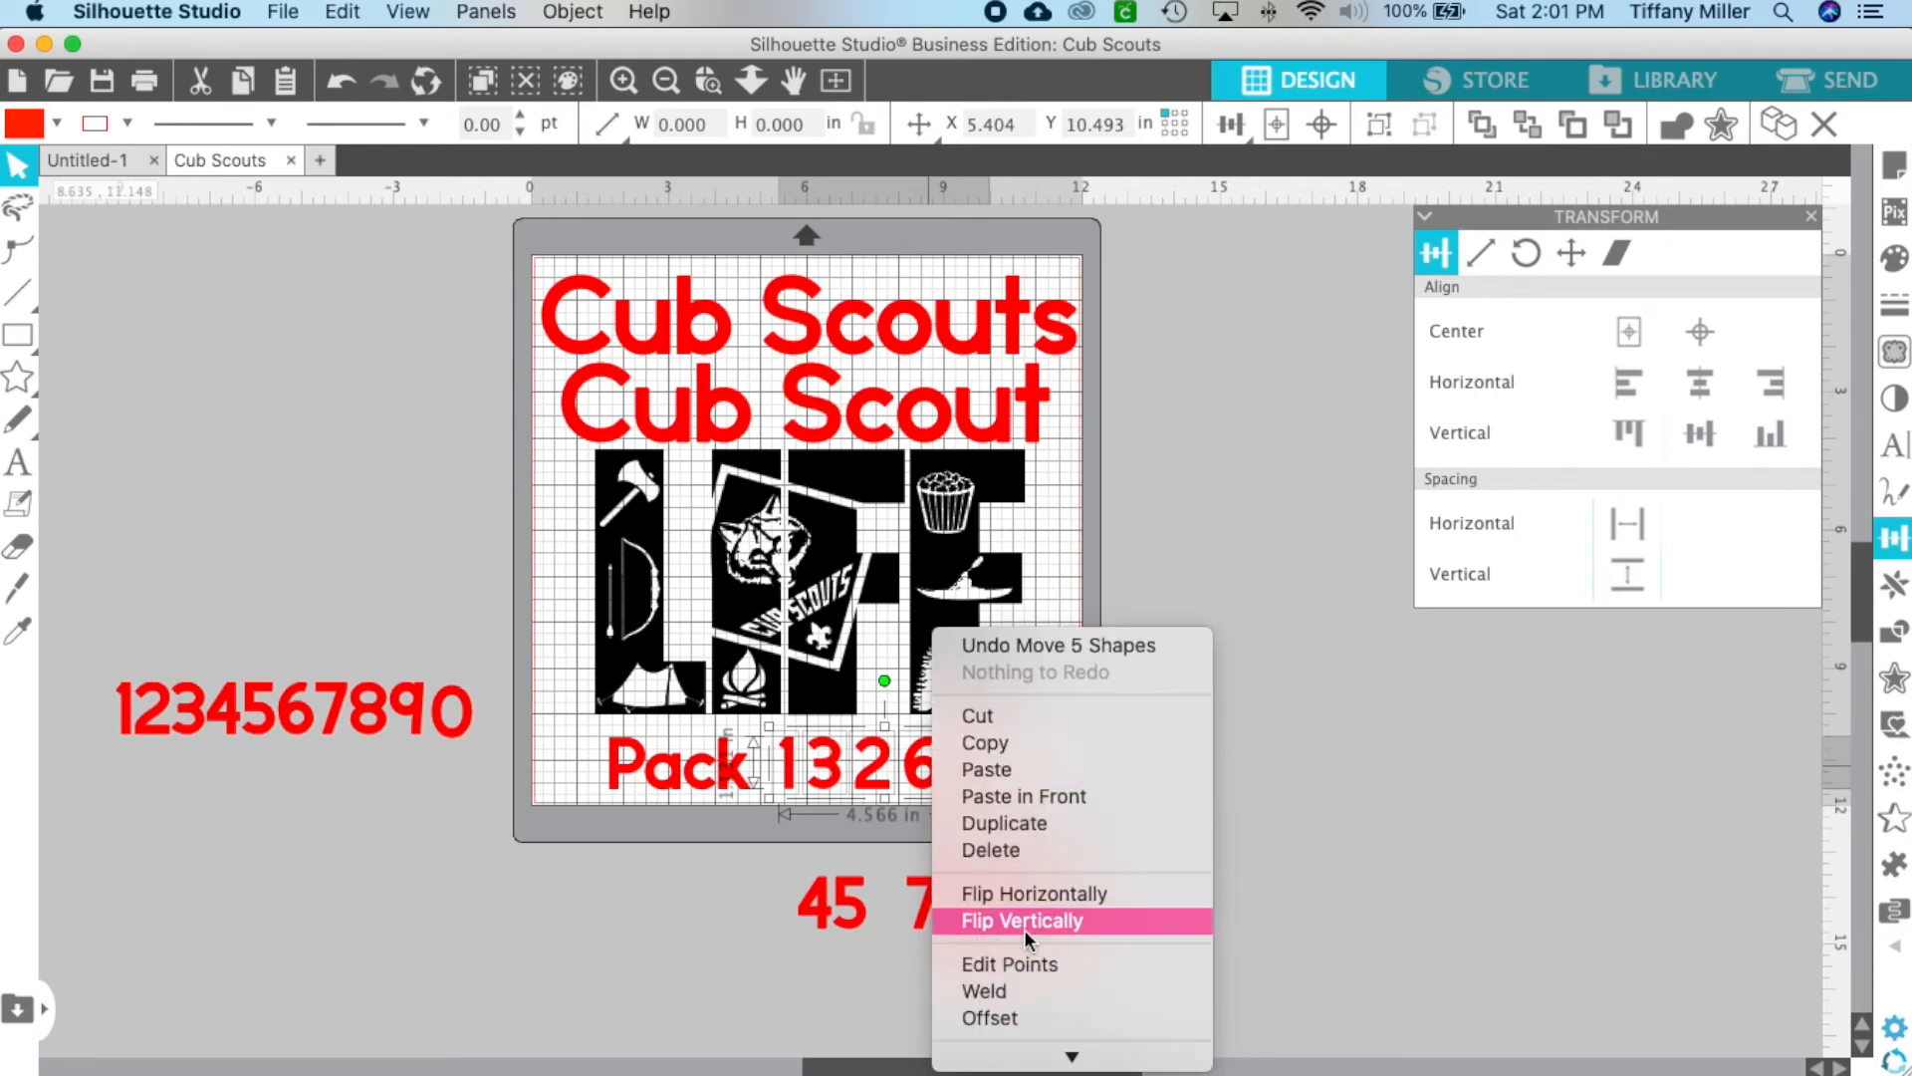
click(1022, 920)
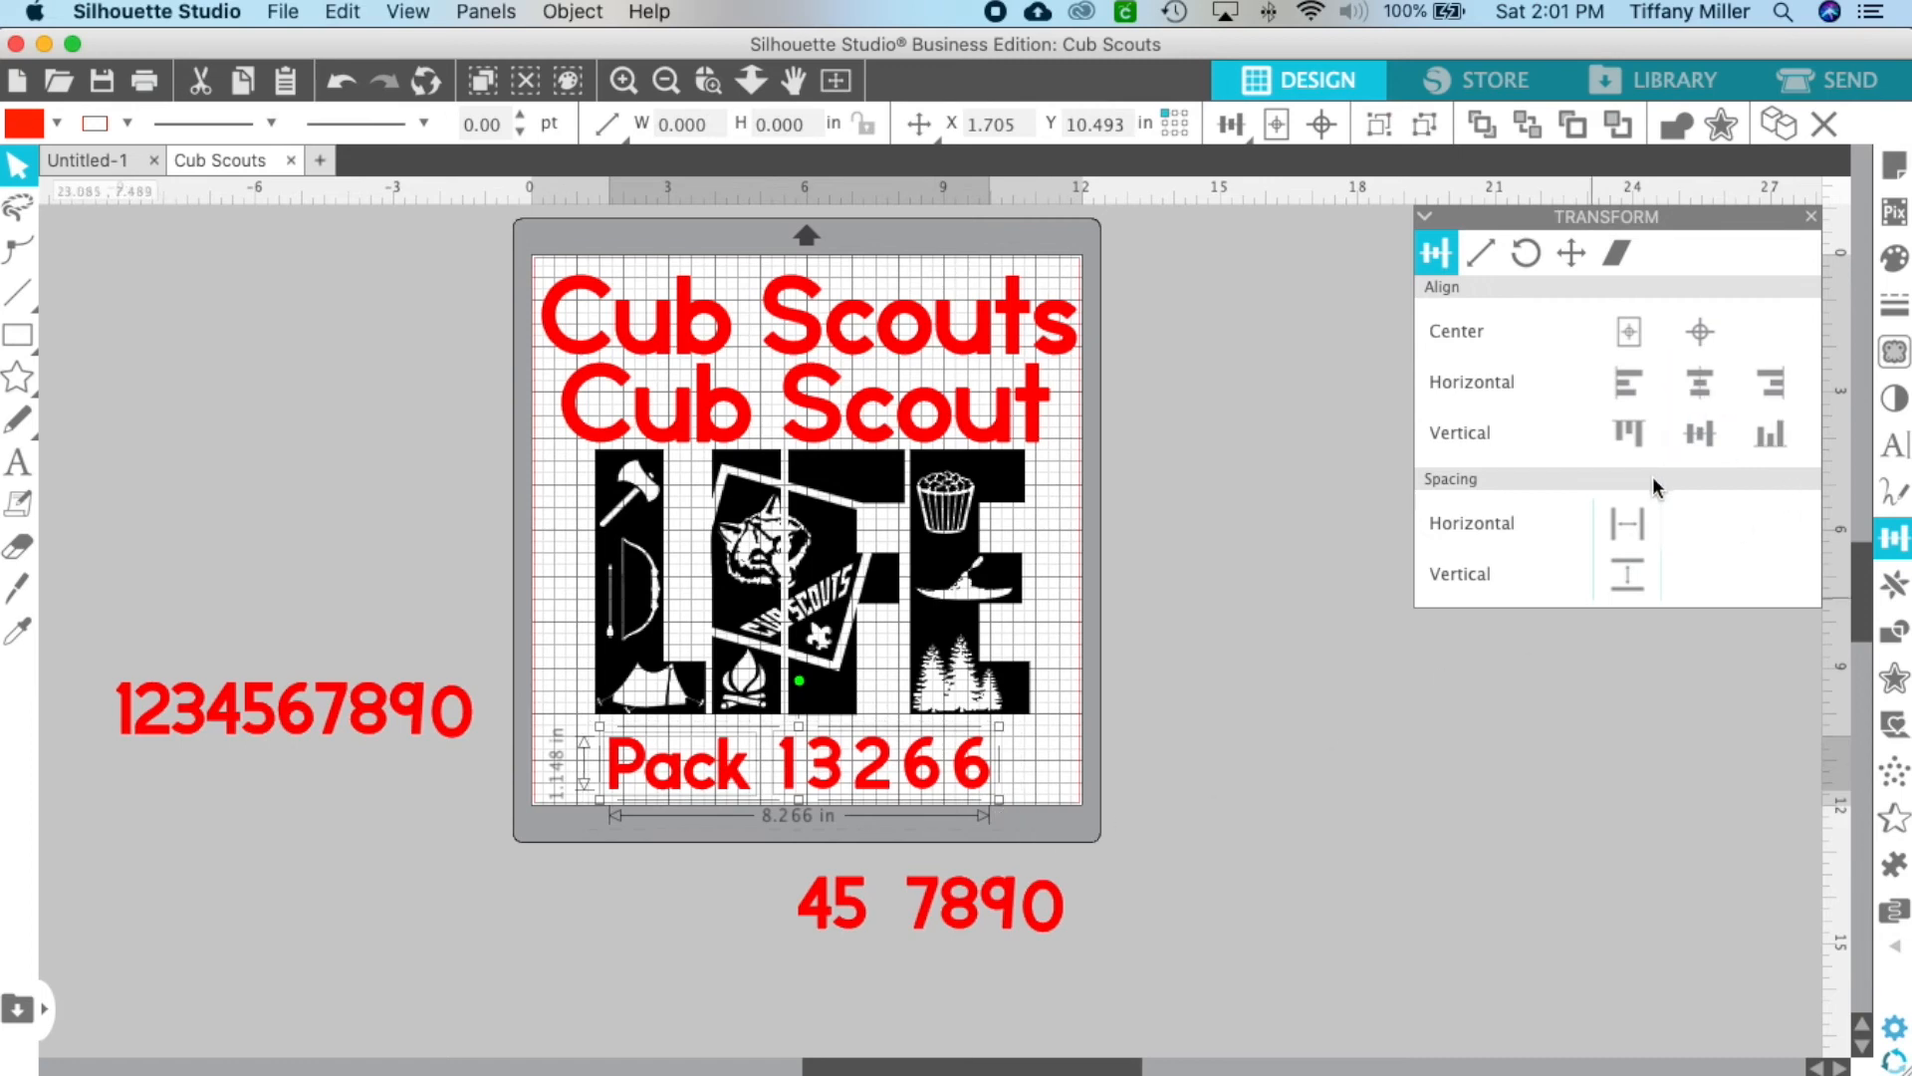
click(1699, 382)
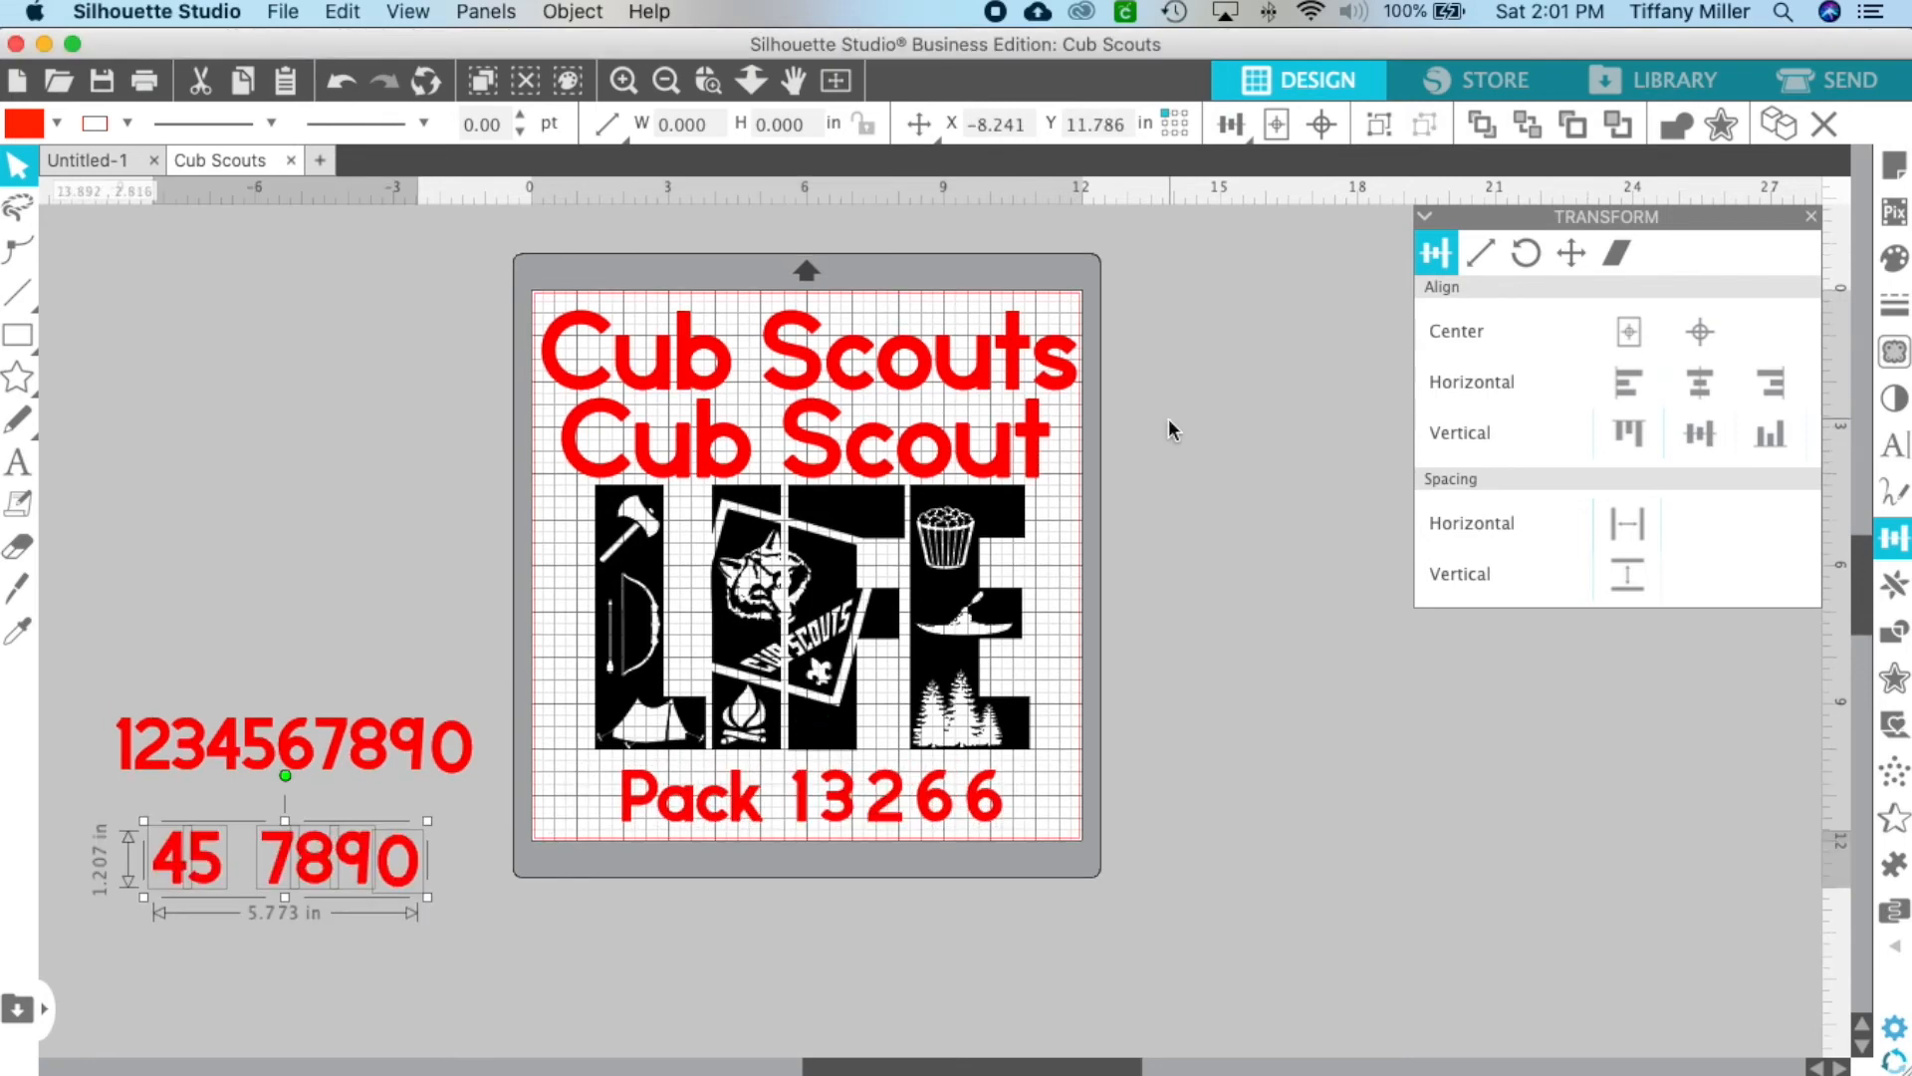
mouse_move(1051, 374)
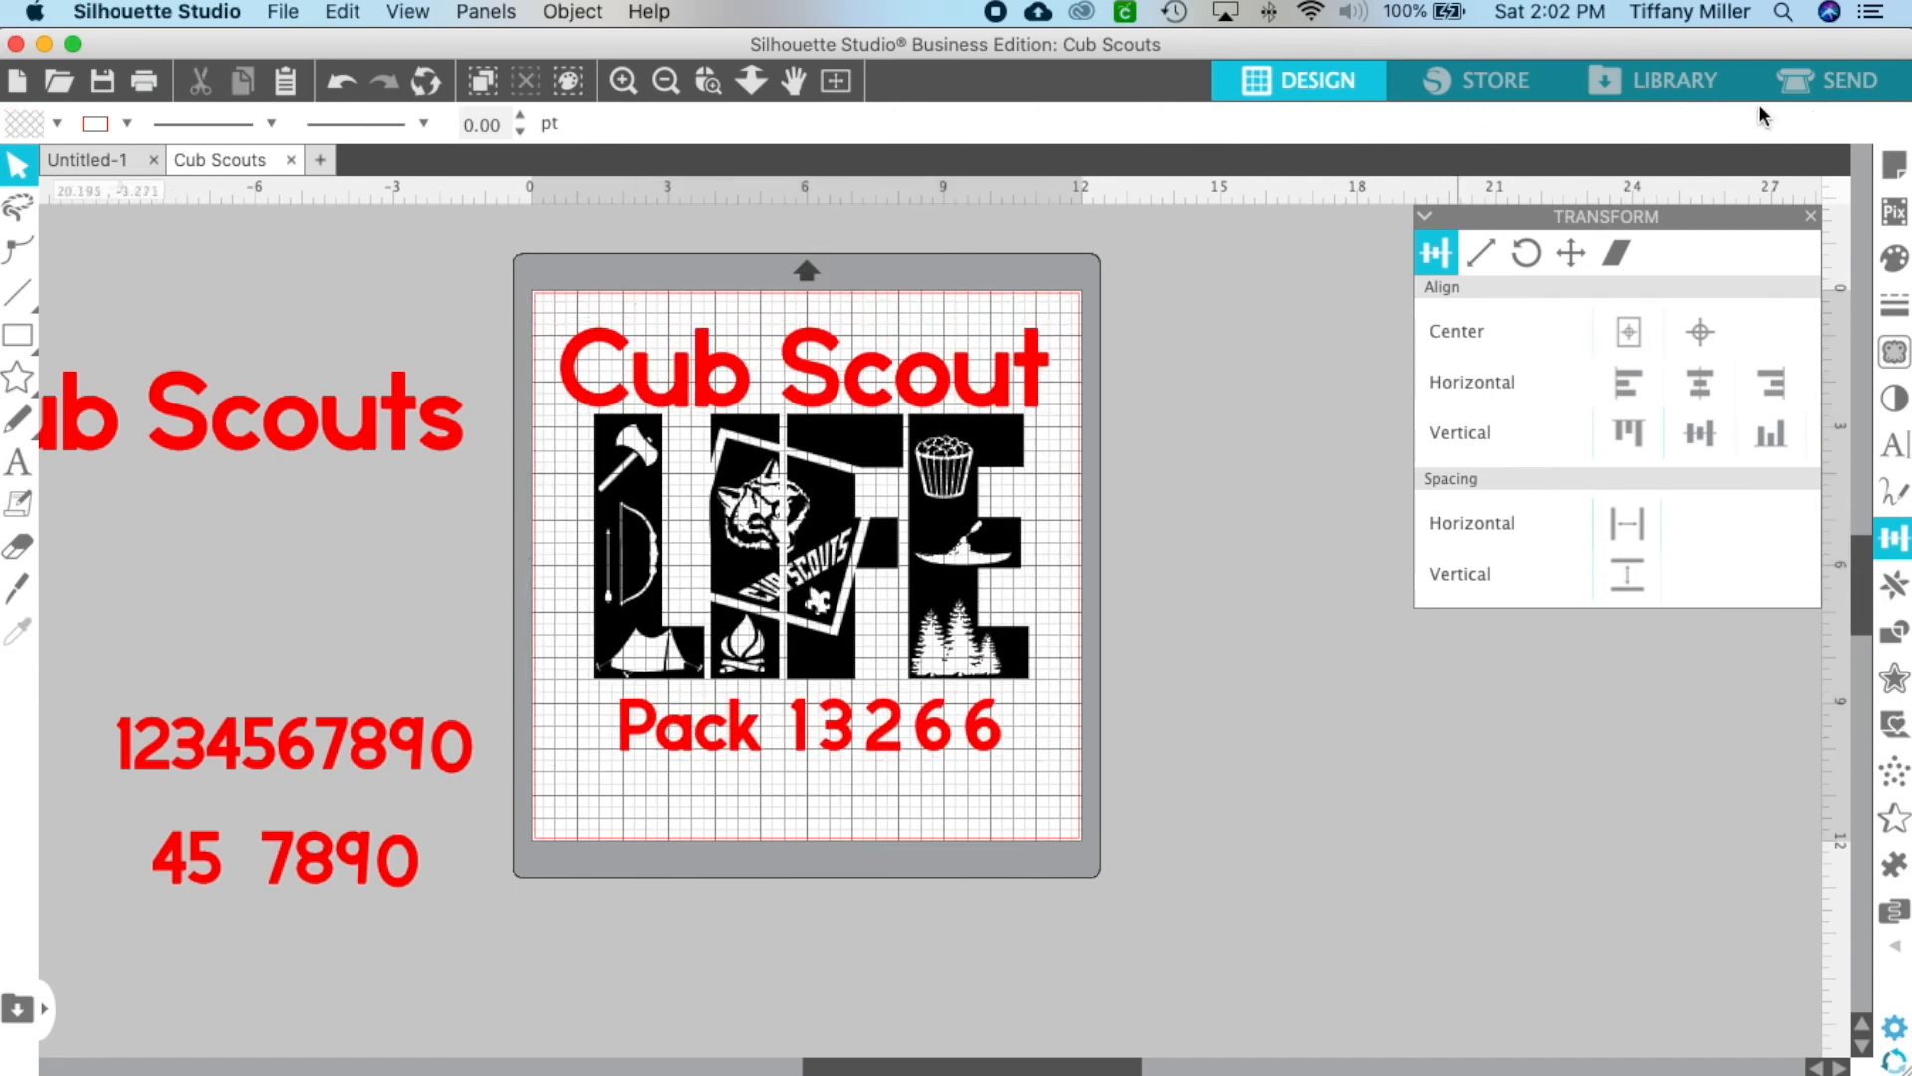
In the Send panel, set Tool 1 to Cut in Line mode, then return to Design
click(1826, 80)
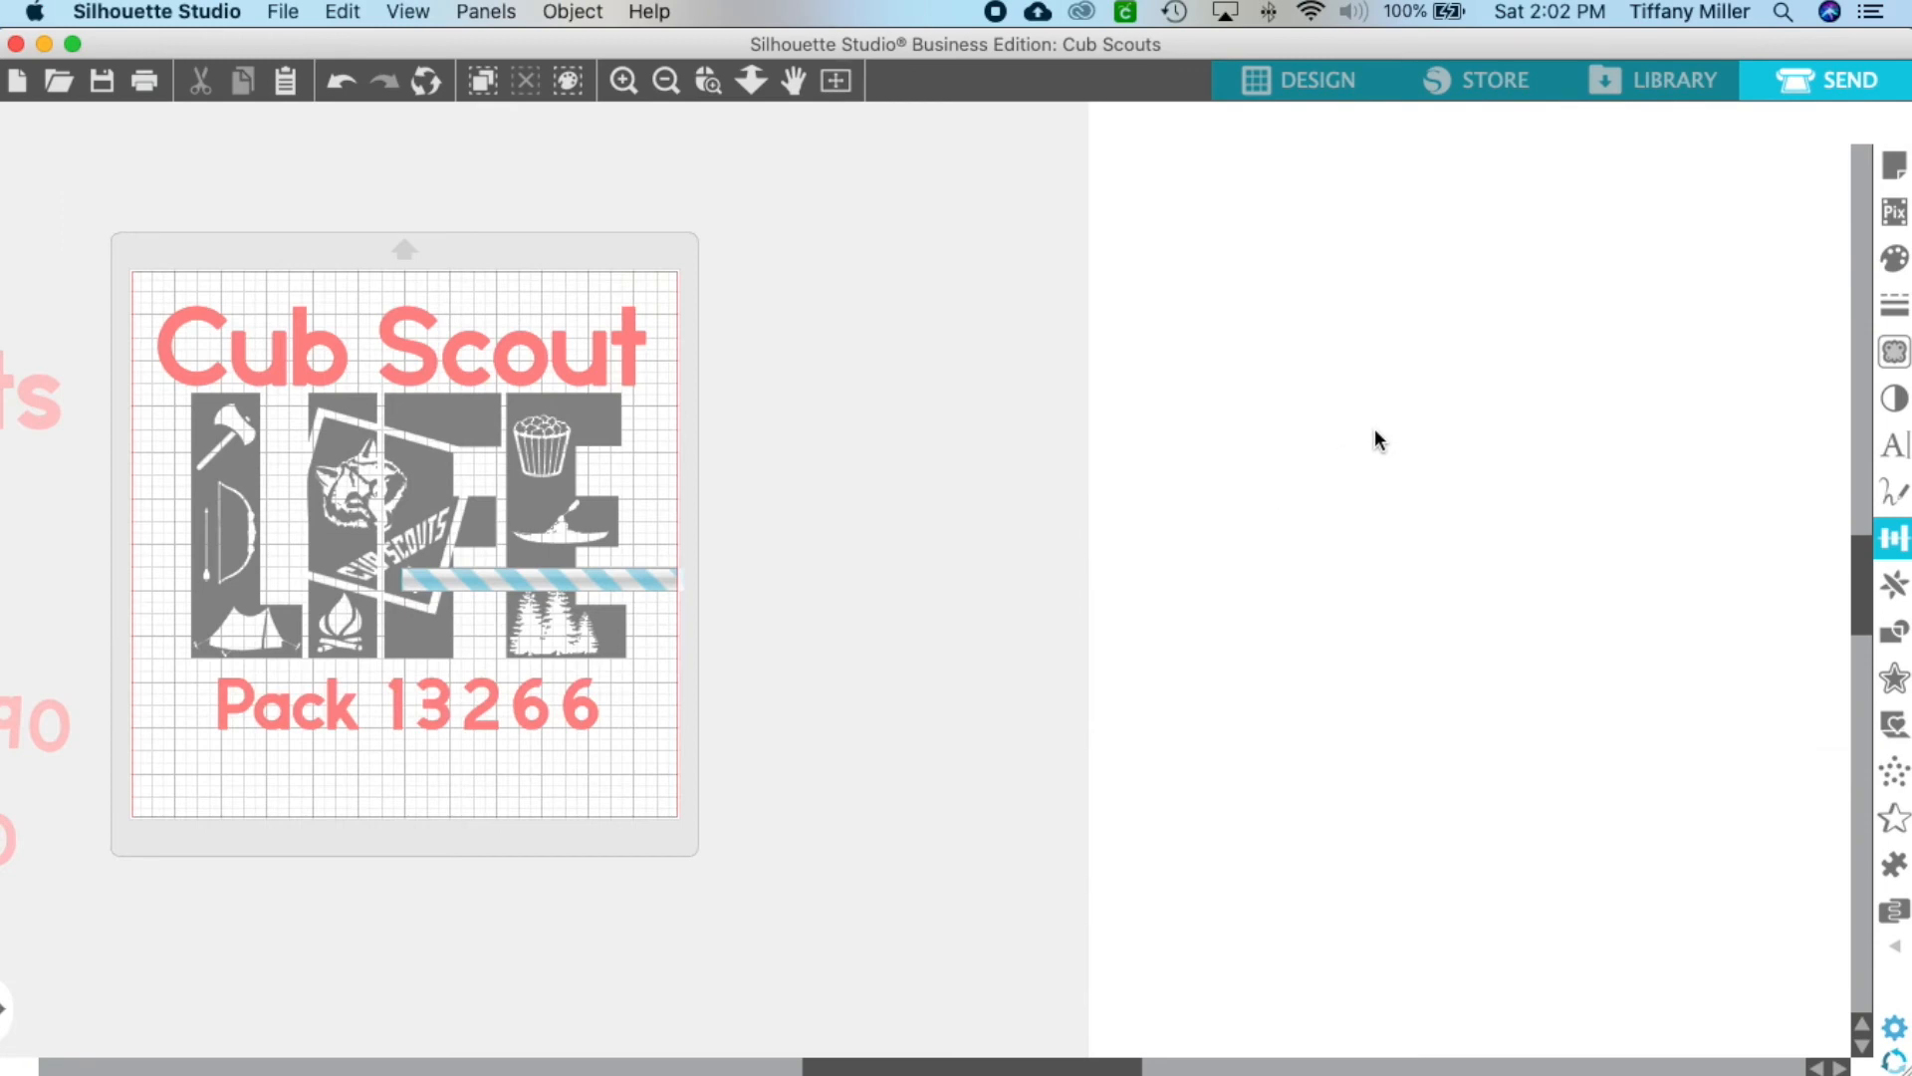
click(1837, 81)
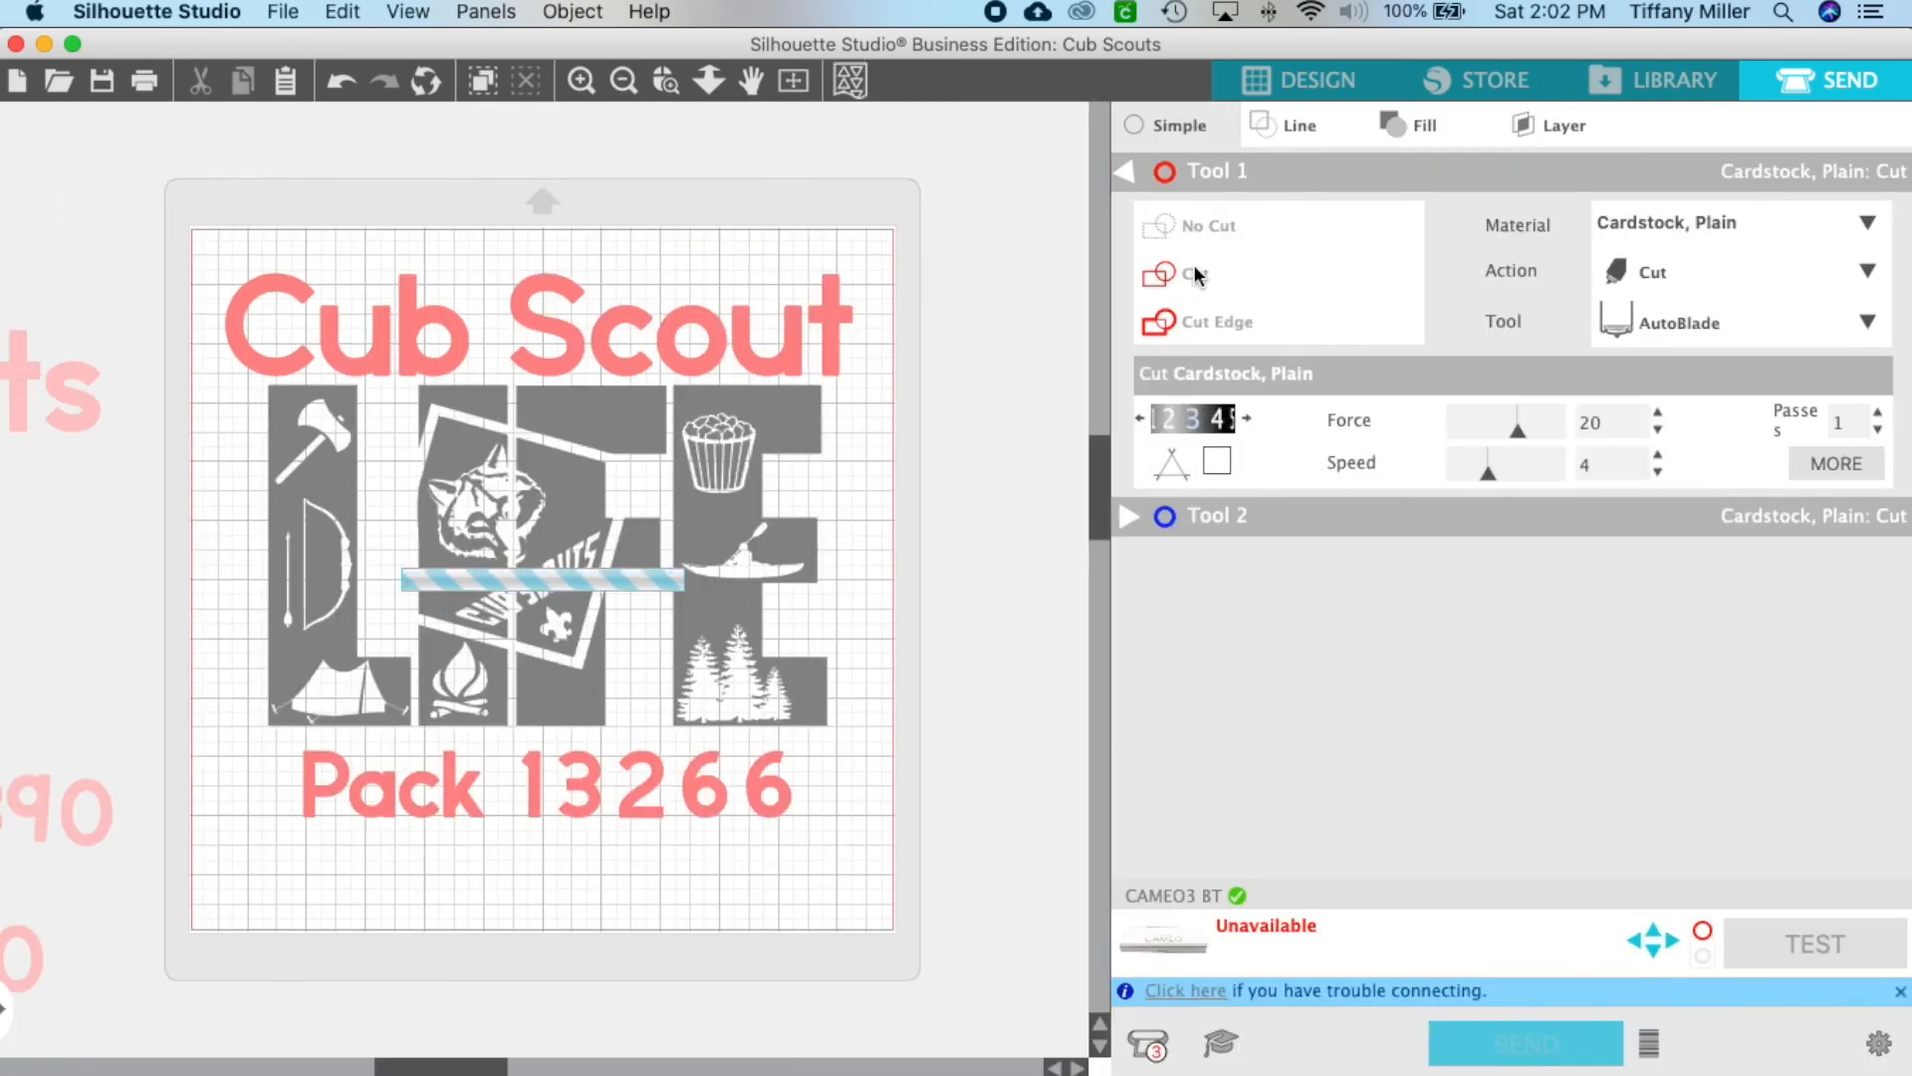
click(1200, 273)
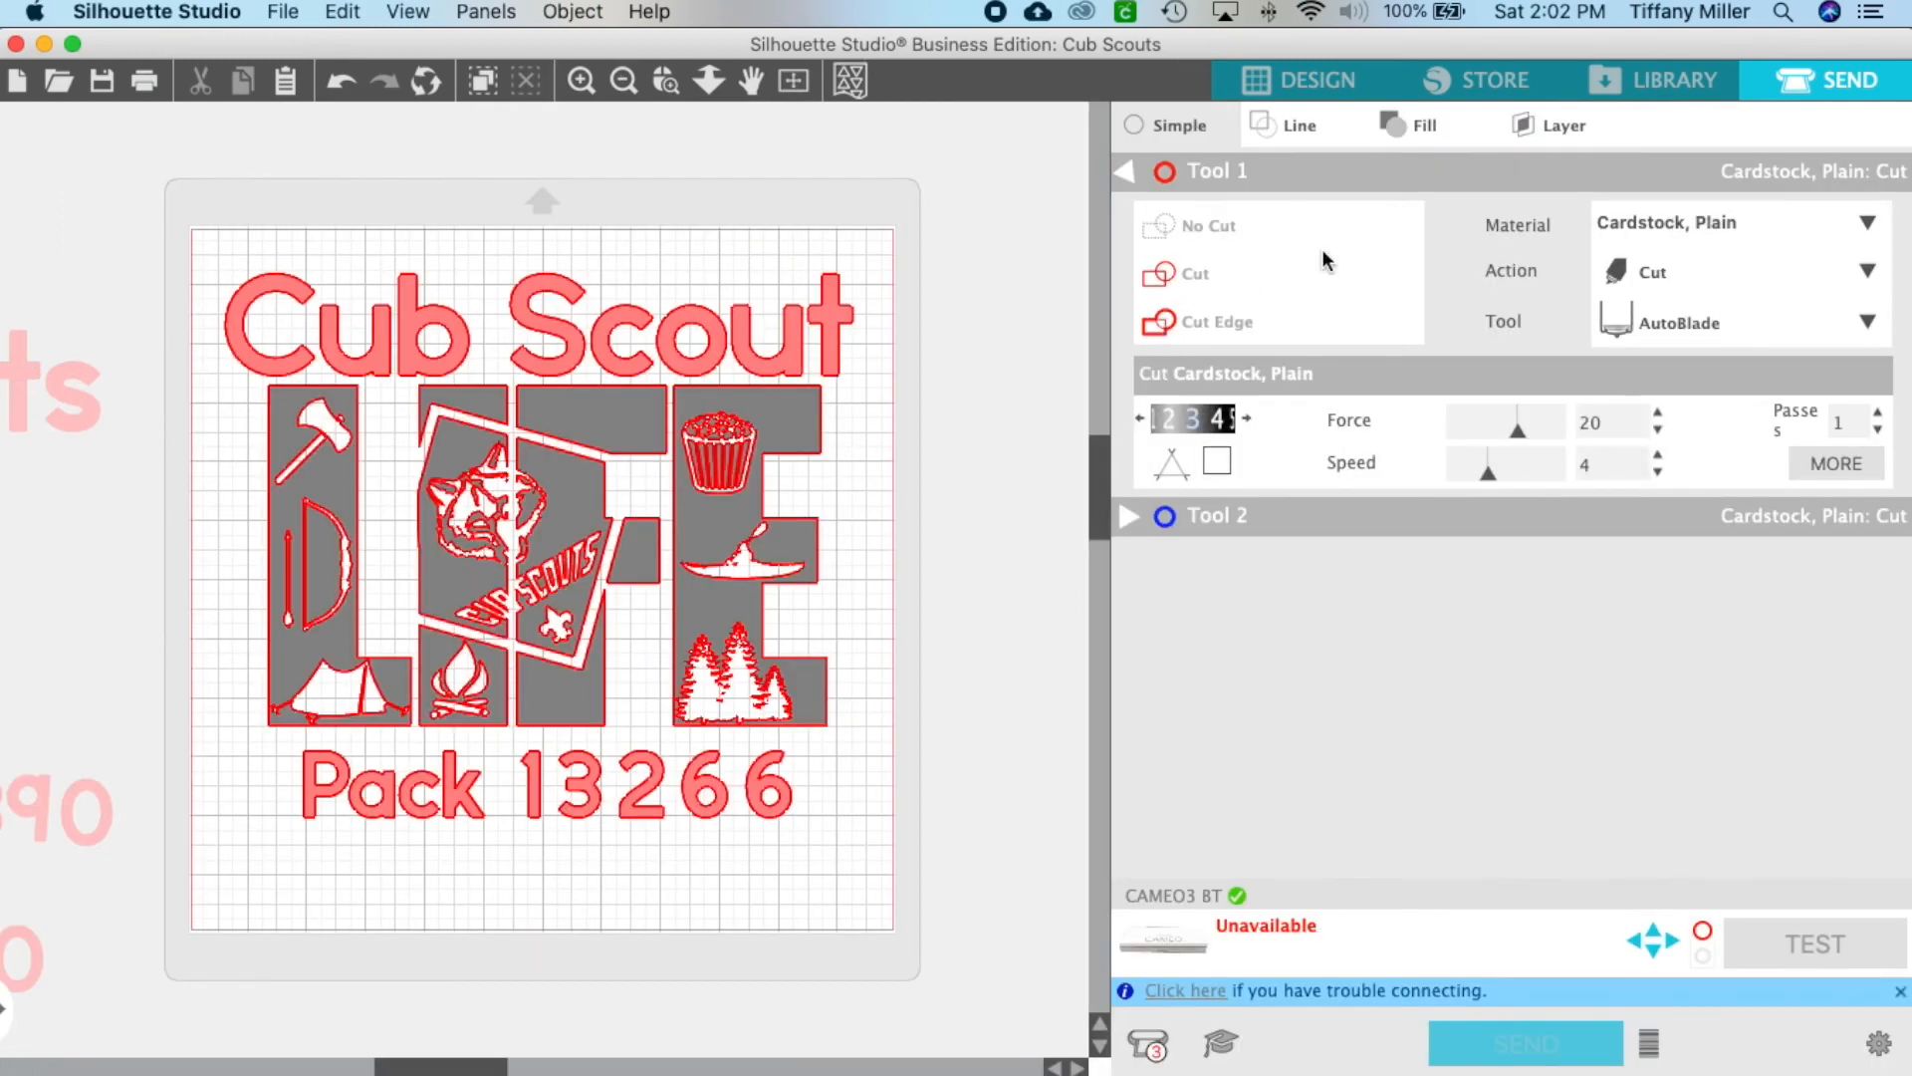
click(1298, 80)
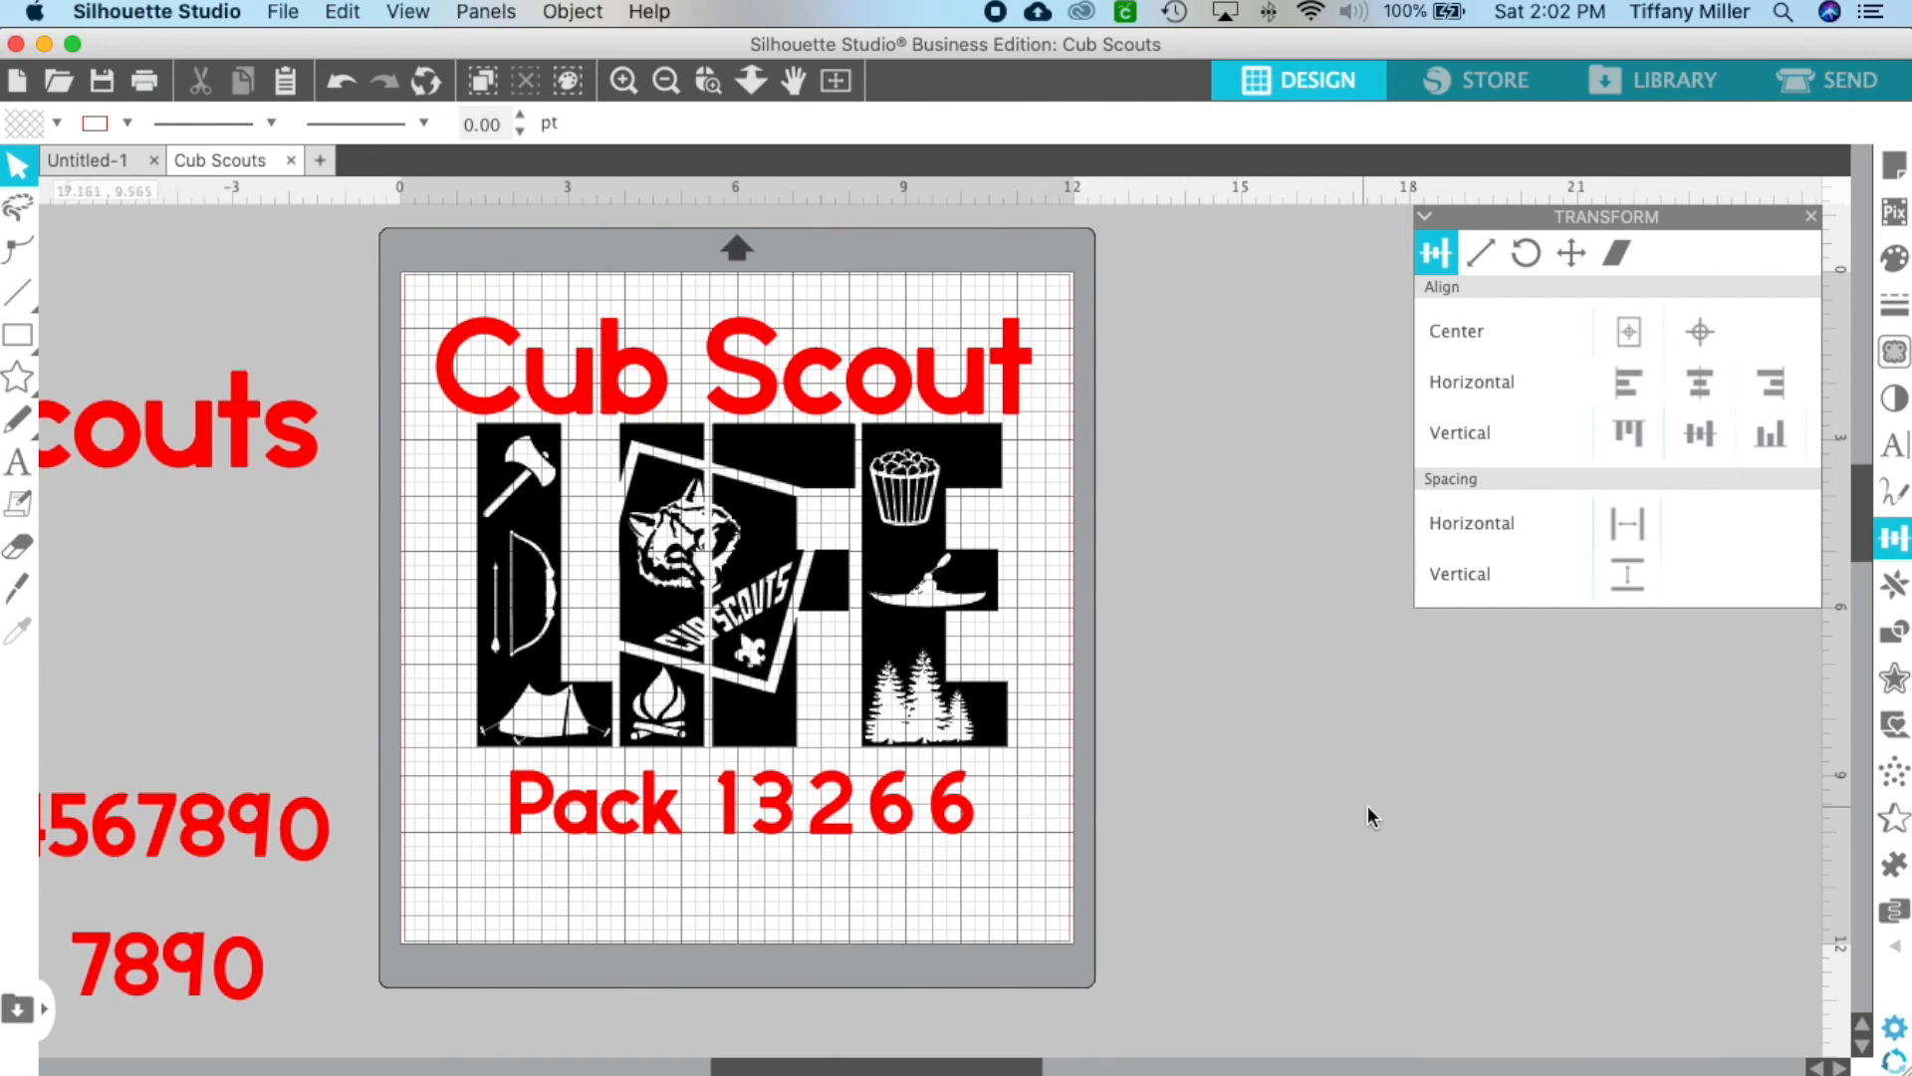
mouse_move(1363, 814)
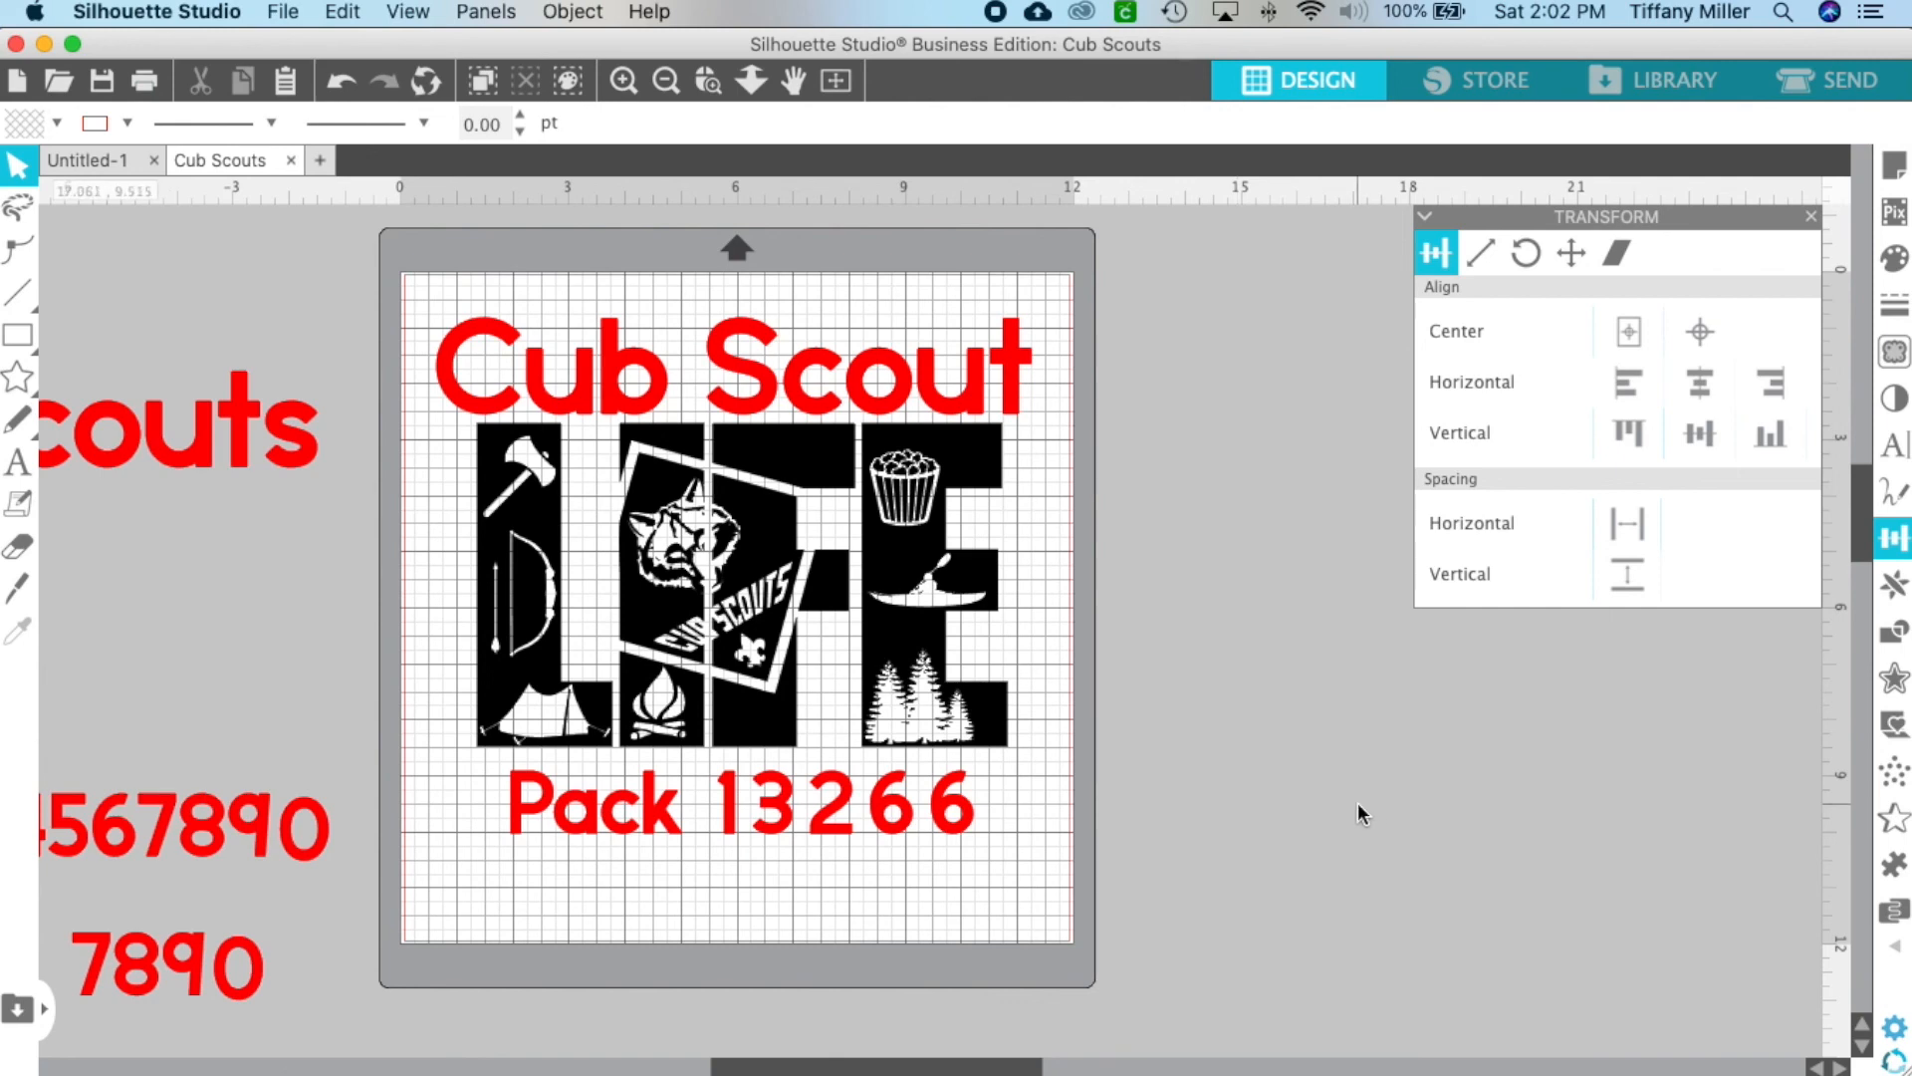